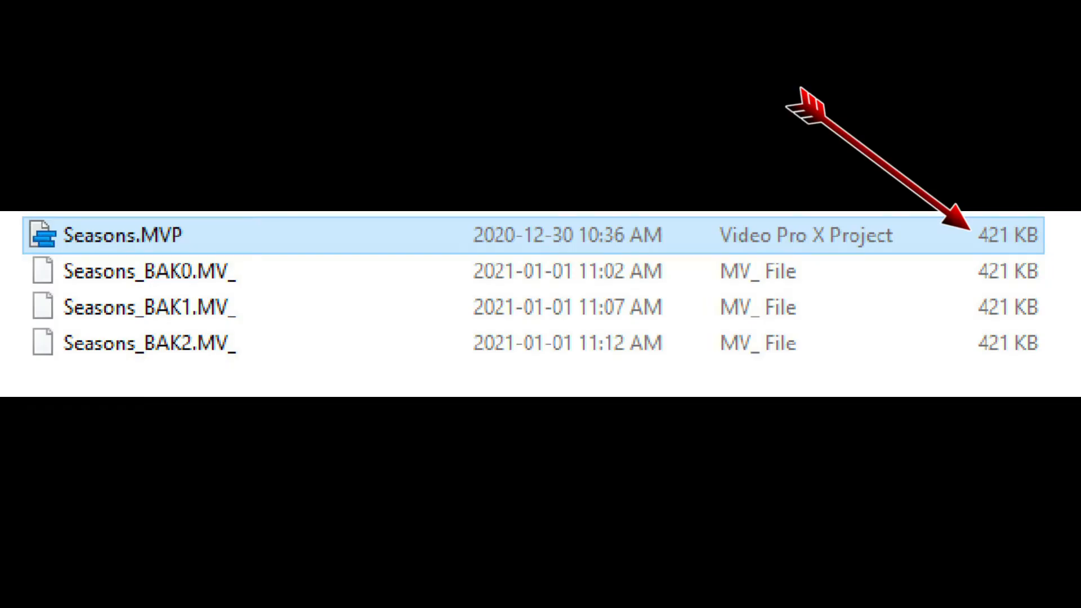
Open the Seasons.MVP project from File Explorer into the video editor
double_click(121, 234)
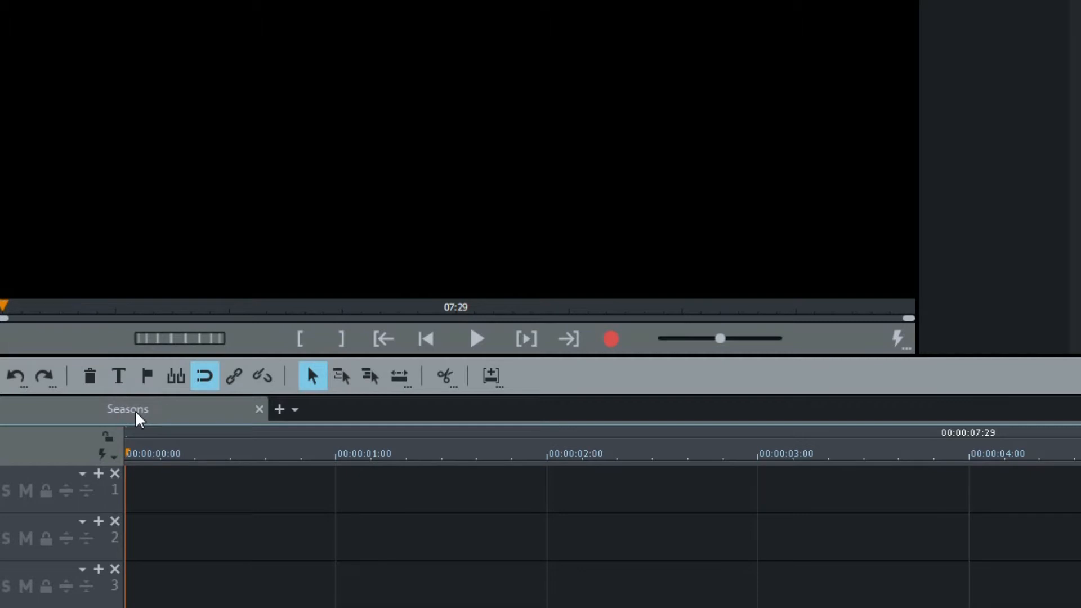
Rename the first movie to Winter and add a new movie to the project
double_click(127, 409)
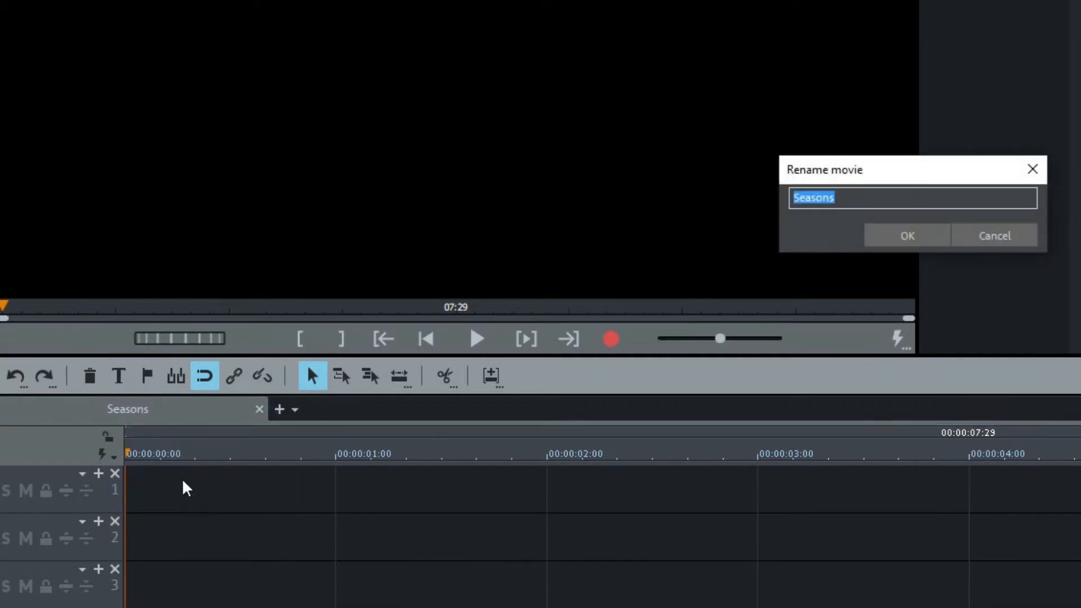
left_click(905, 235)
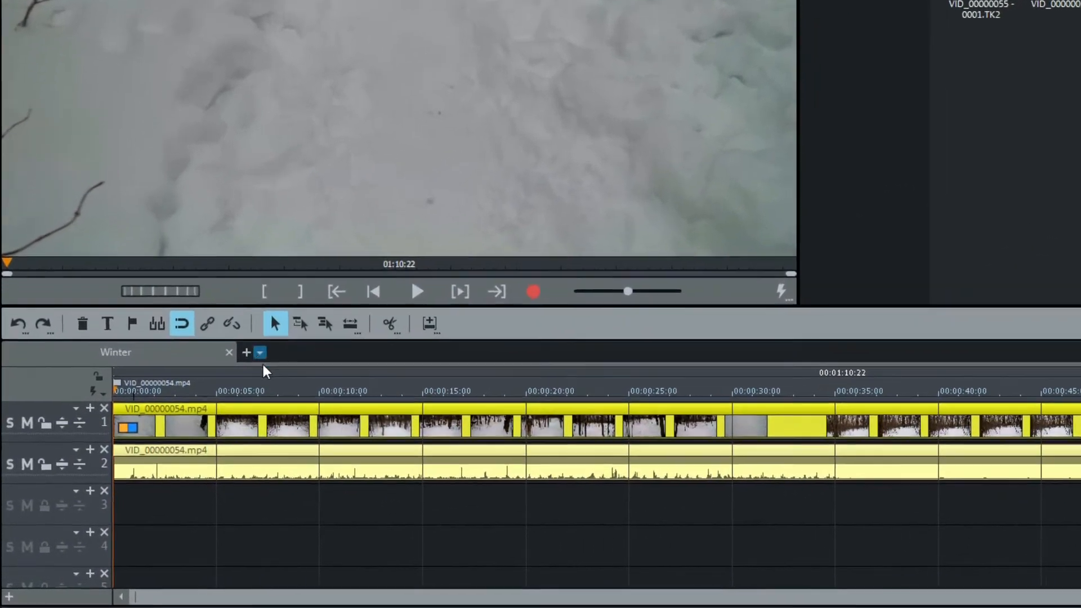
left_click(246, 353)
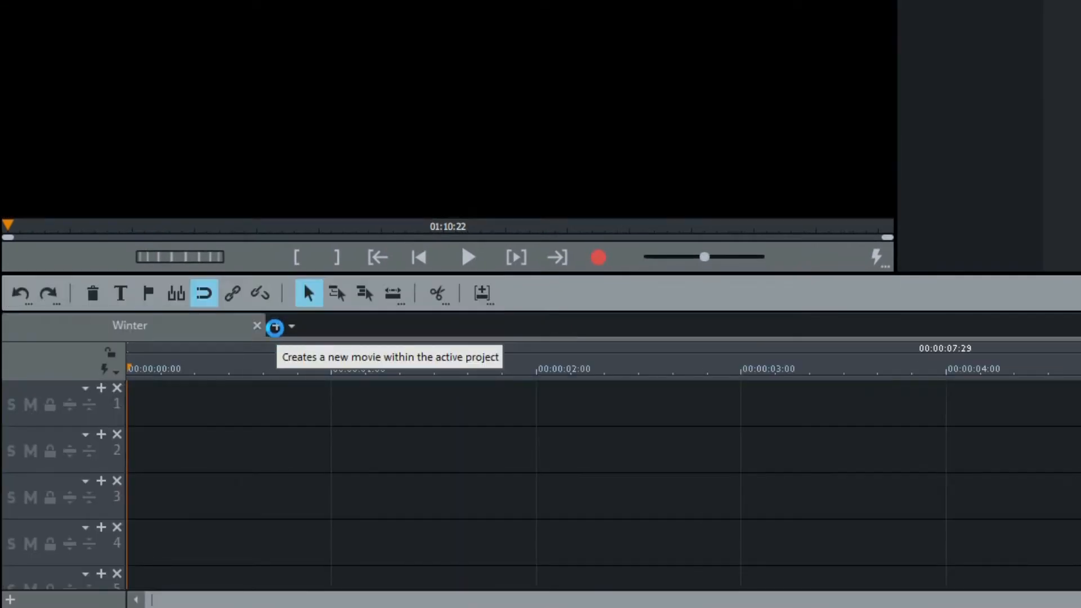
left_click(274, 327)
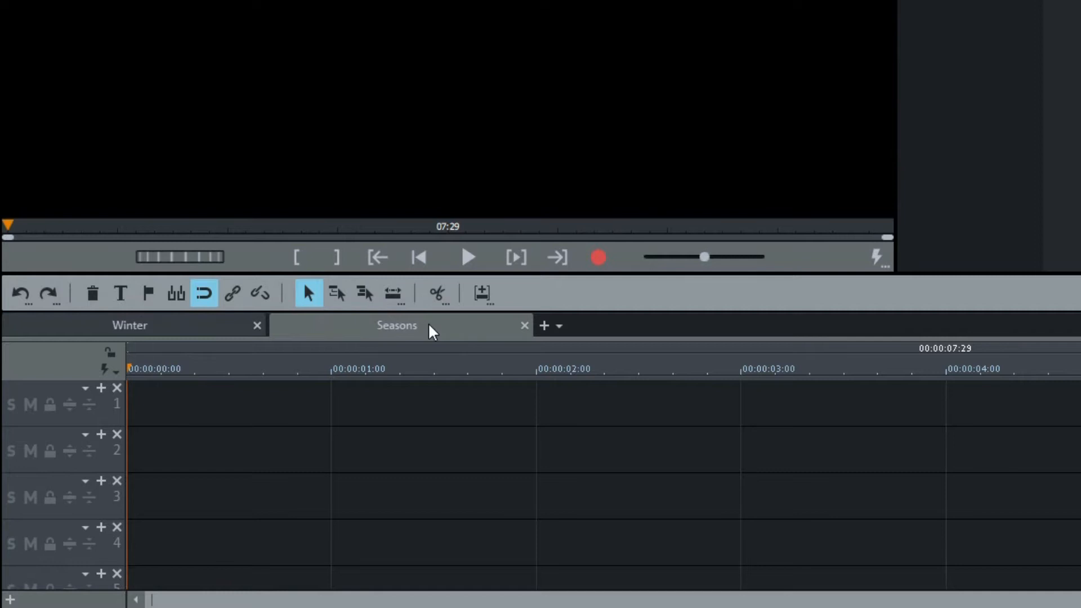
Rename the new movie to Spring via Rename movie
right_click(428, 328)
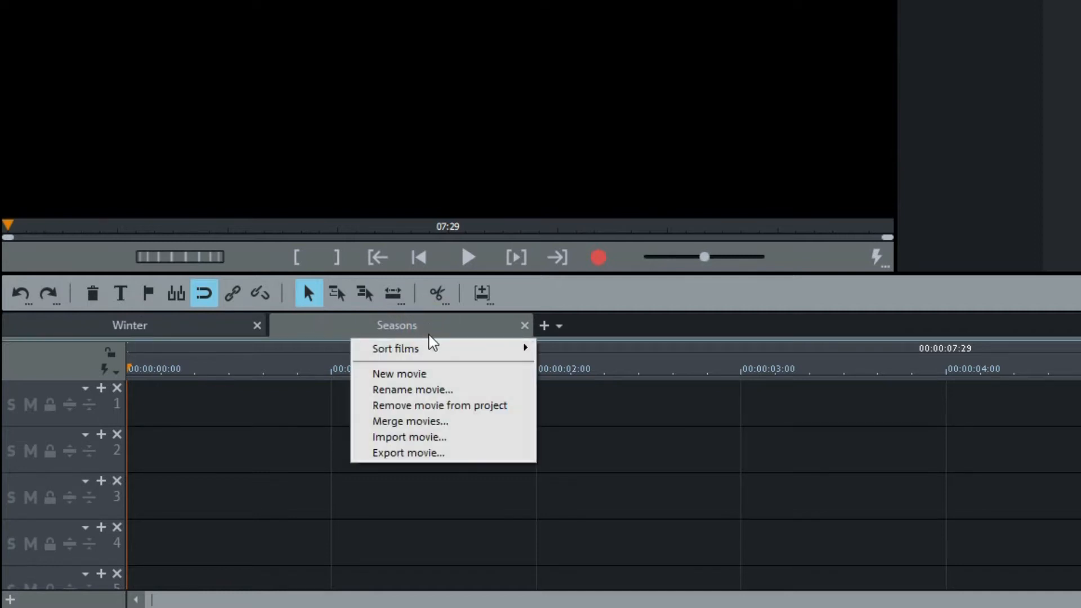
left_click(412, 390)
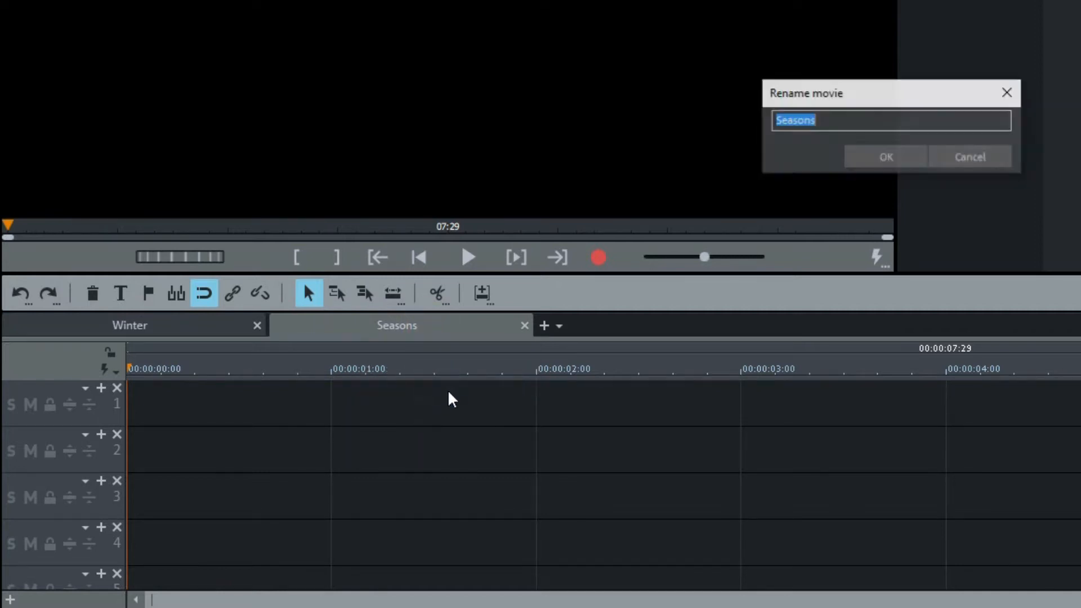
type("Spri")
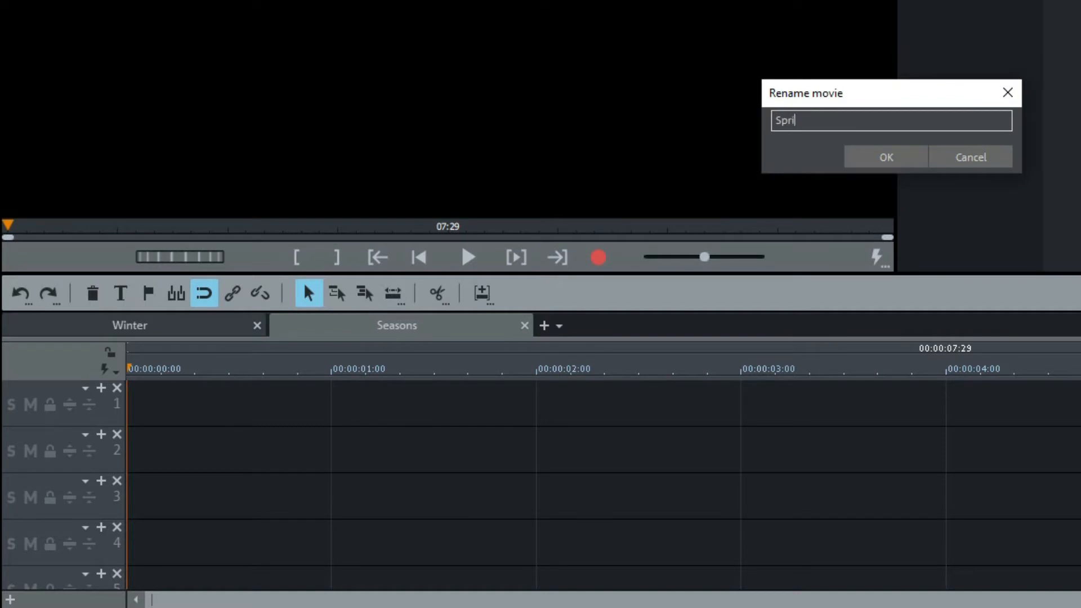
left_click(885, 158)
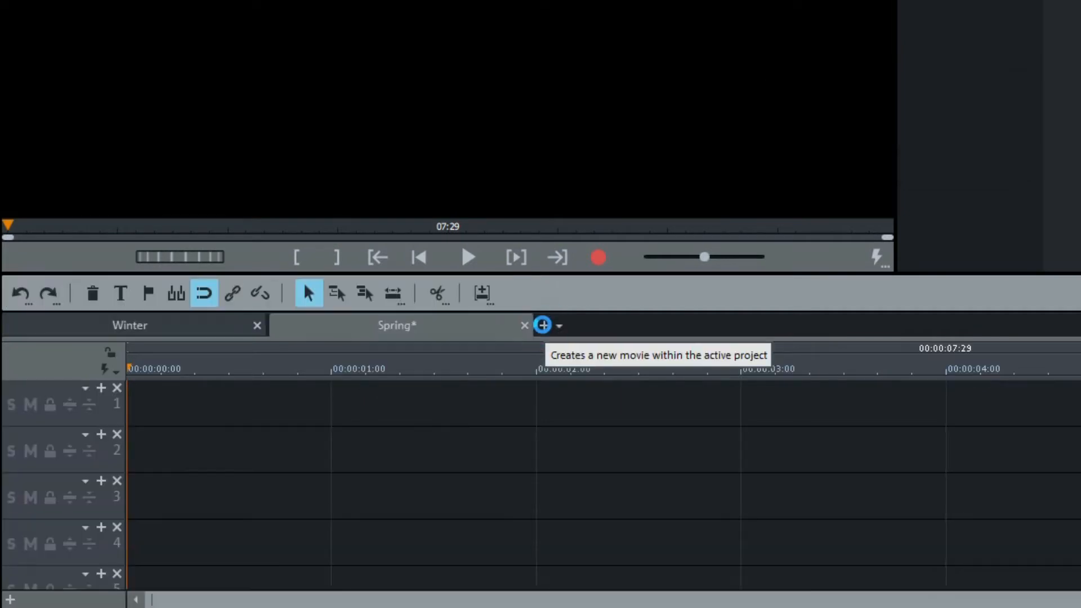
Add further movies named Summer and Fall to complete the four seasons
left_click(543, 325)
type("Fall")
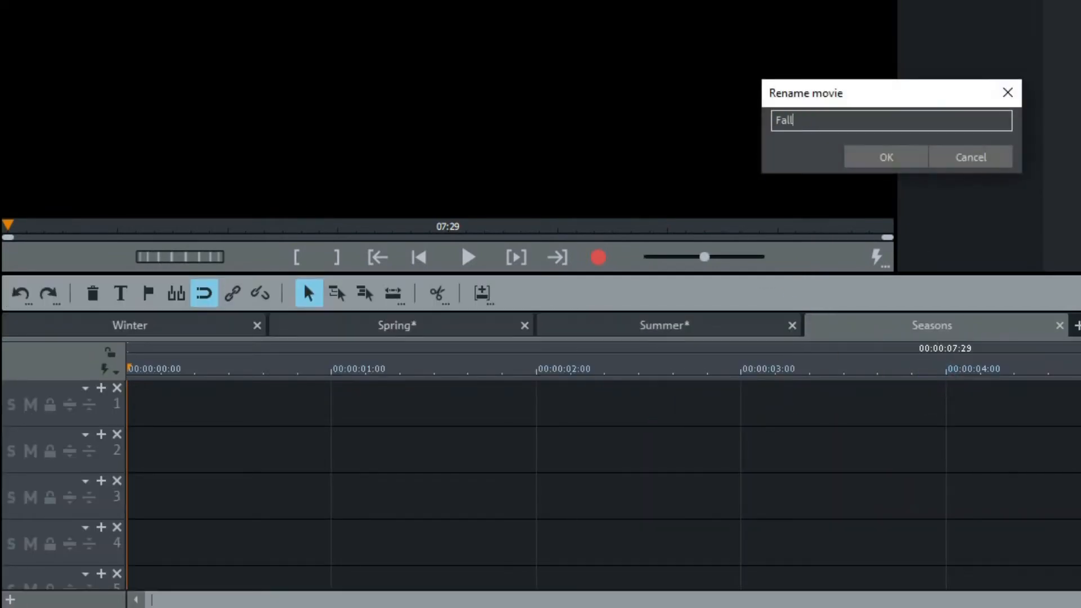
left_click(885, 156)
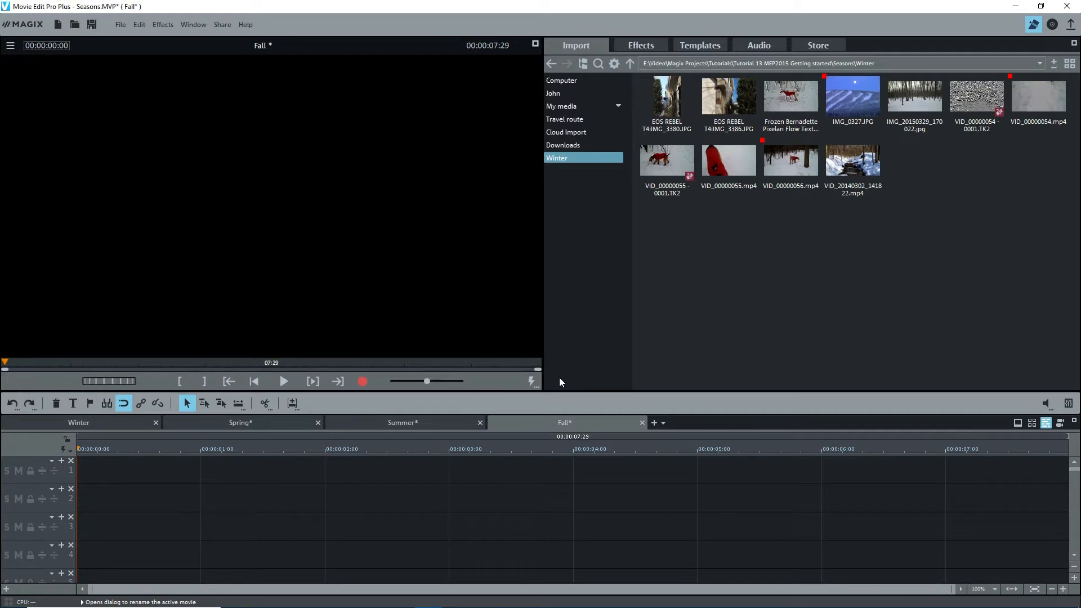
mouse_move(543, 366)
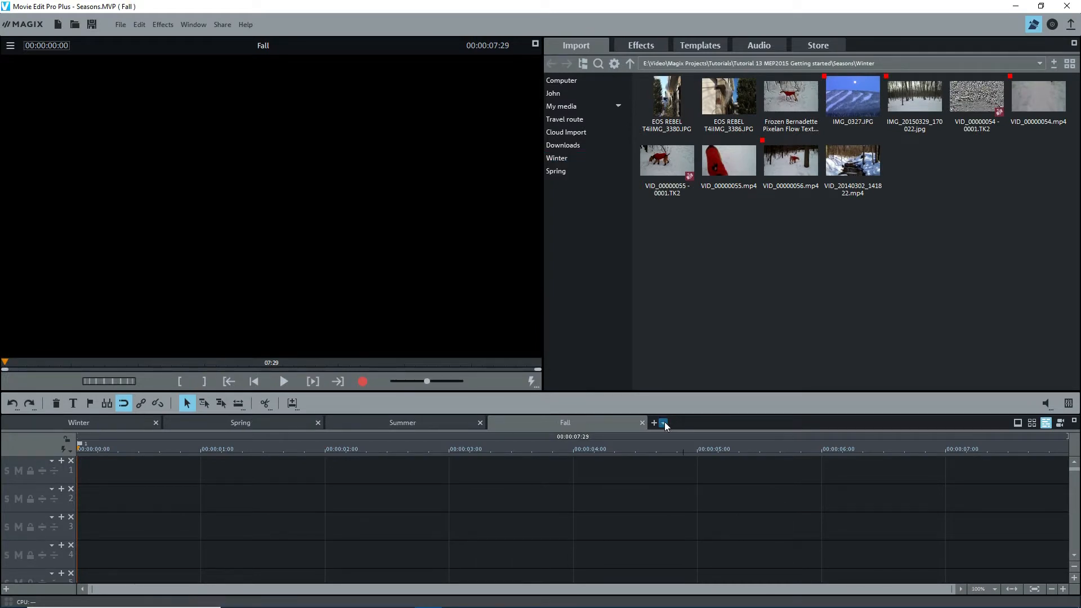
left_click(663, 422)
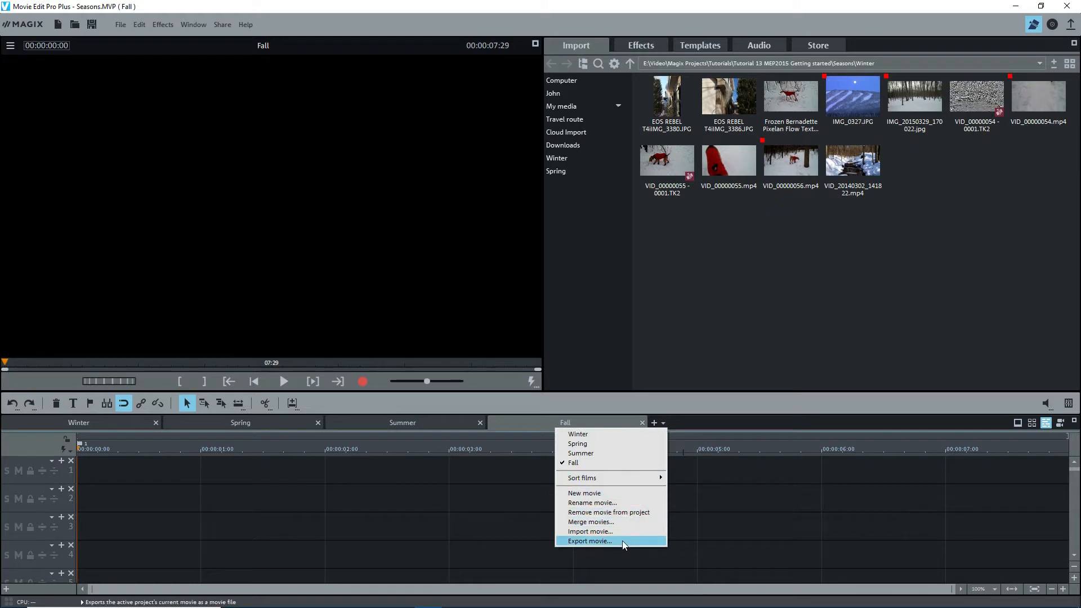
left_click(589, 541)
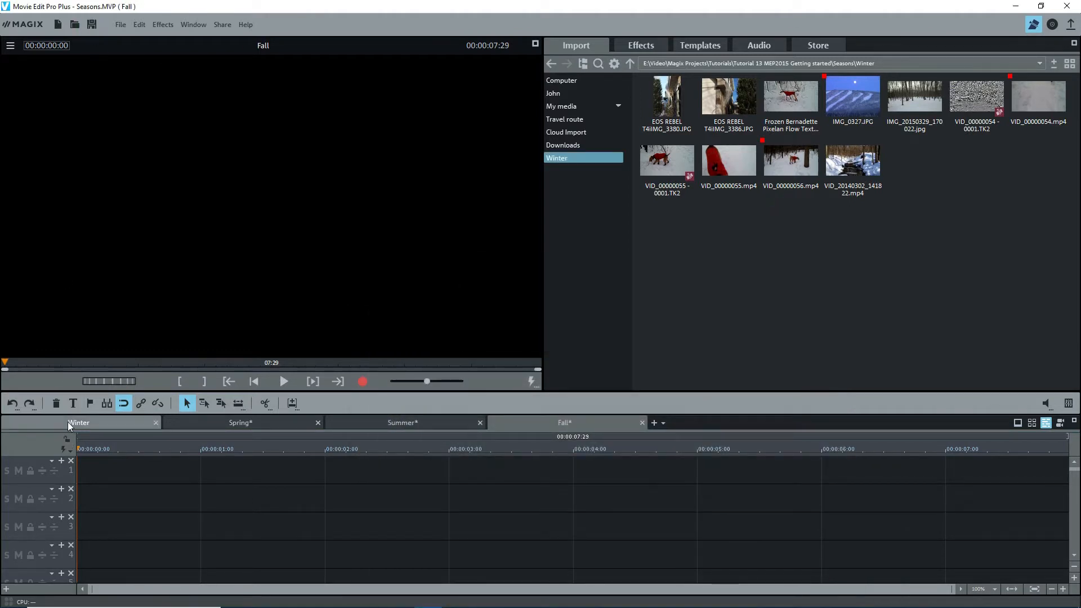
Switch to the Winter movie to show its snow clips in the timeline
left_click(79, 422)
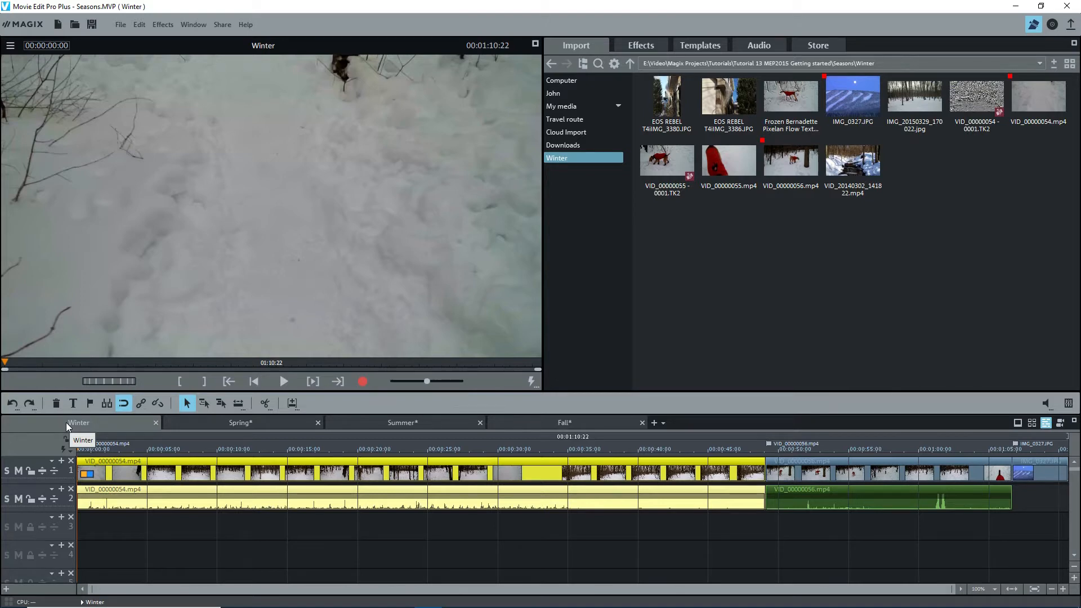
left_click(728, 160)
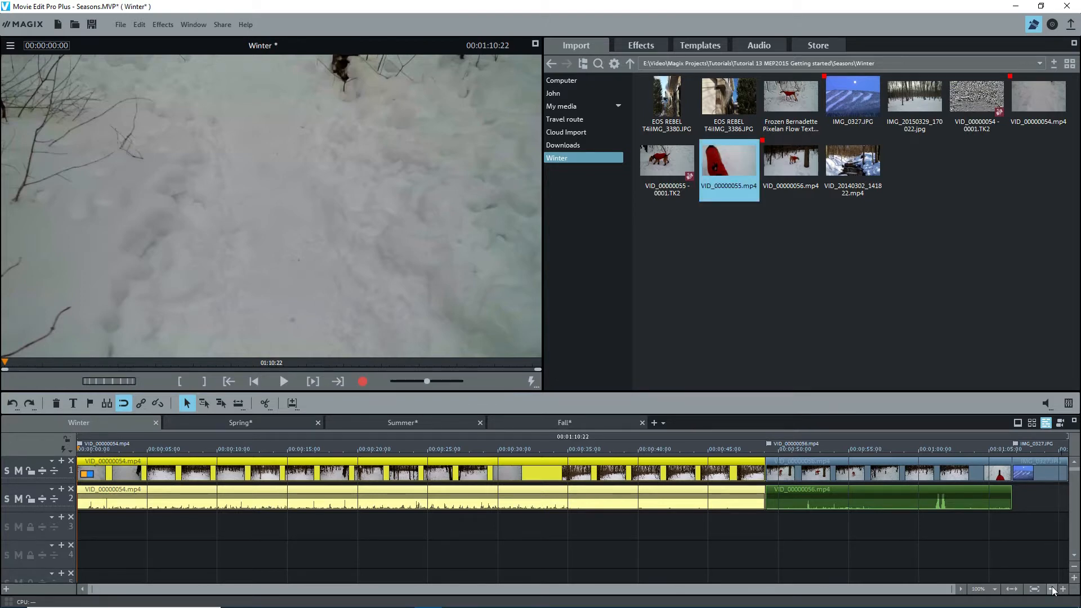
left_click(1052, 589)
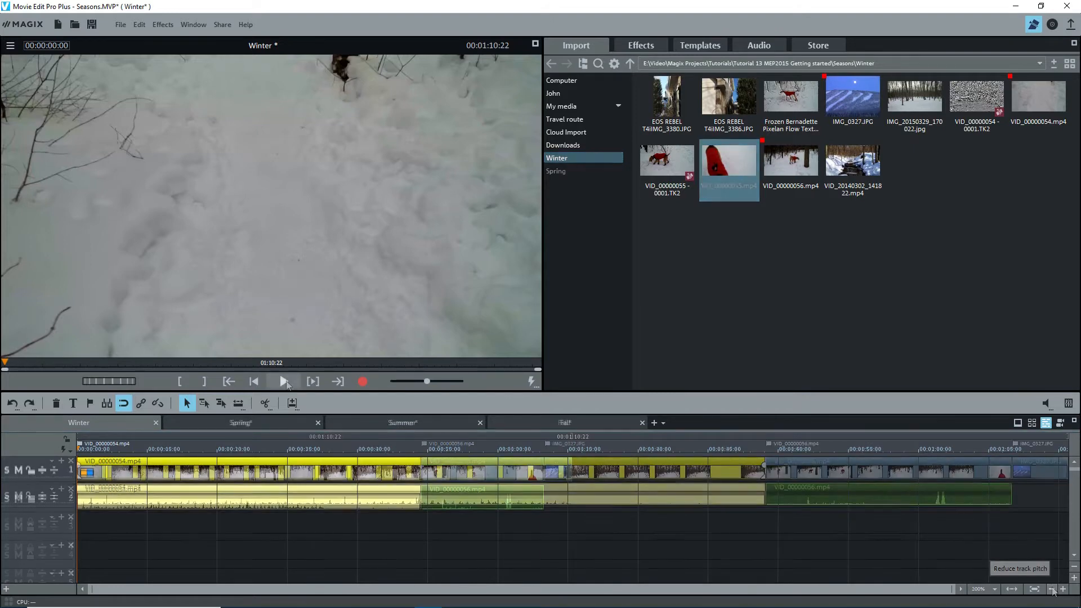
left_click(284, 382)
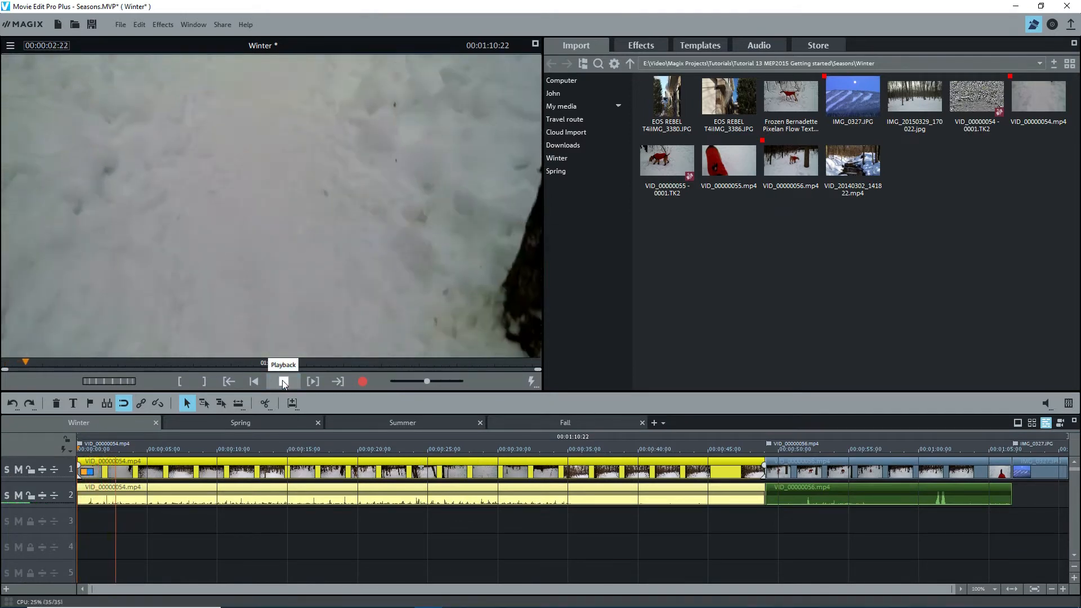
left_click(283, 382)
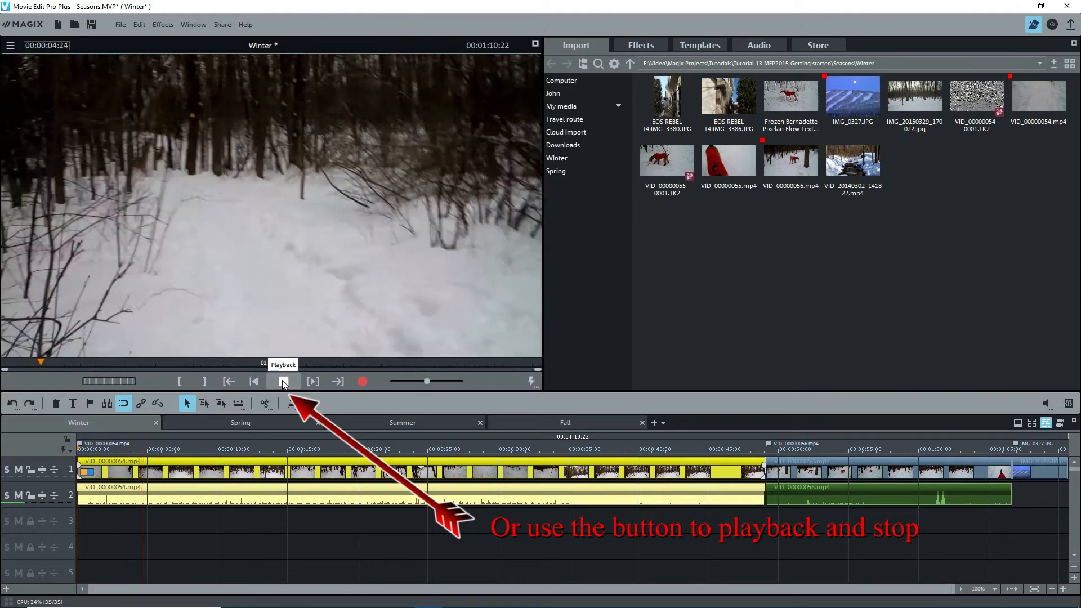
left_click(283, 382)
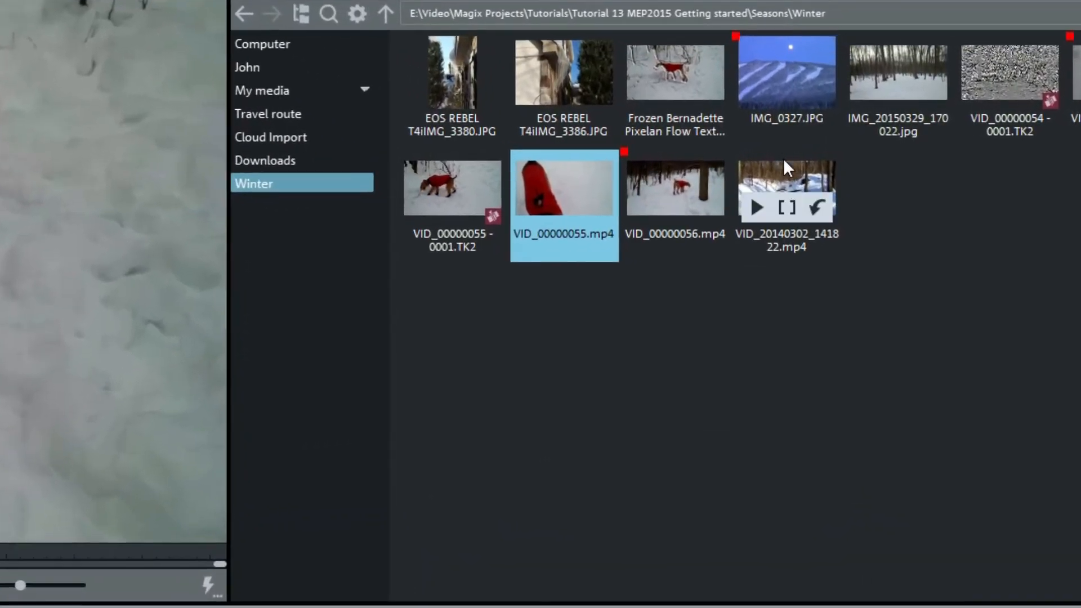
Select and preview the snowy creek clip VID_20140302_141822.mp4 in the media pool
left_click(786, 189)
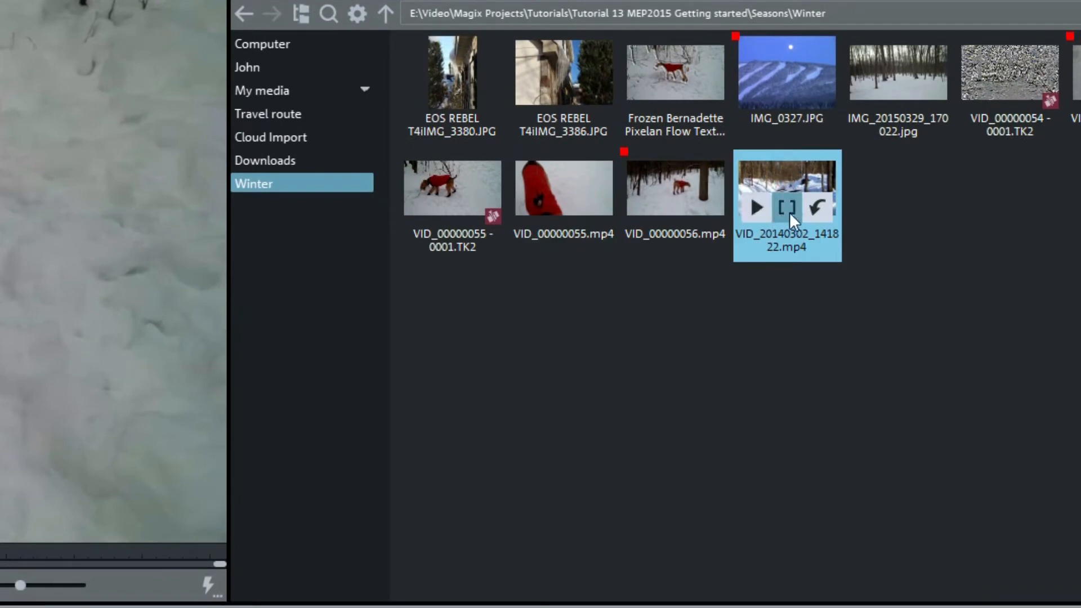
mouse_move(754, 208)
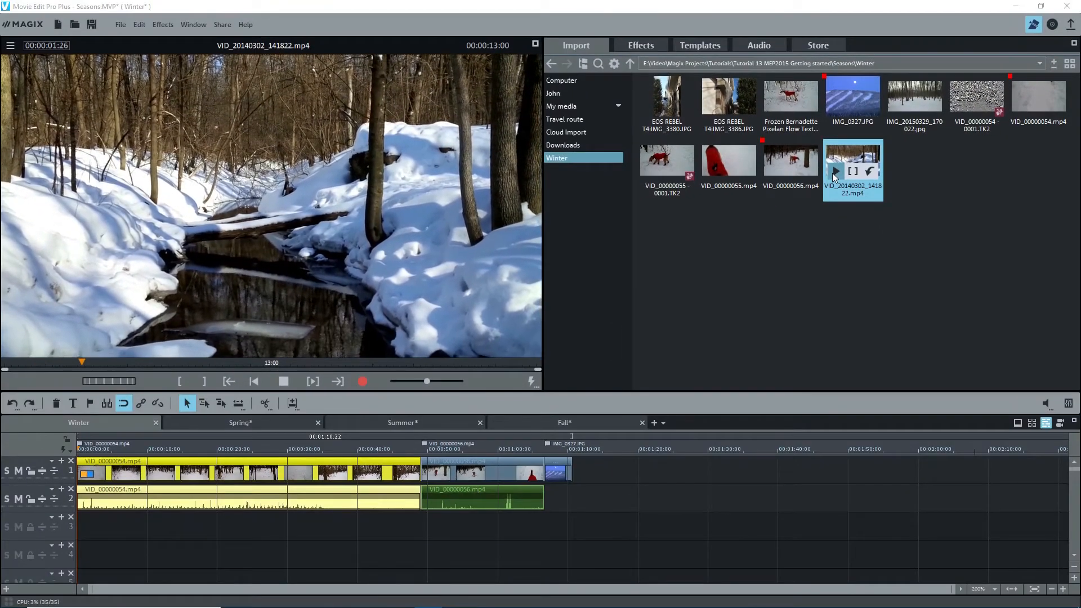
left_click(284, 381)
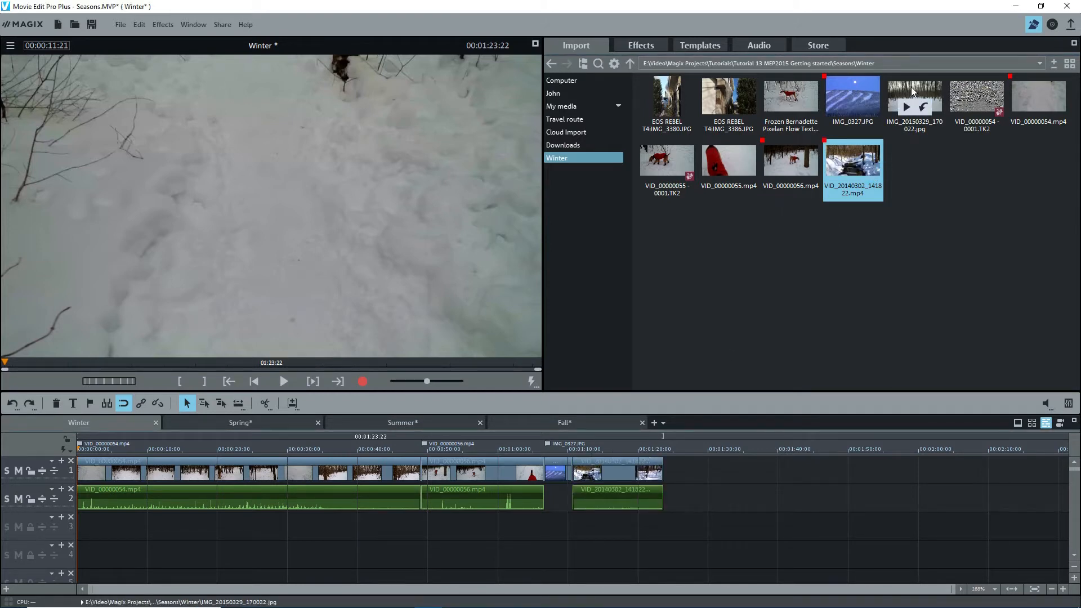
left_click(914, 100)
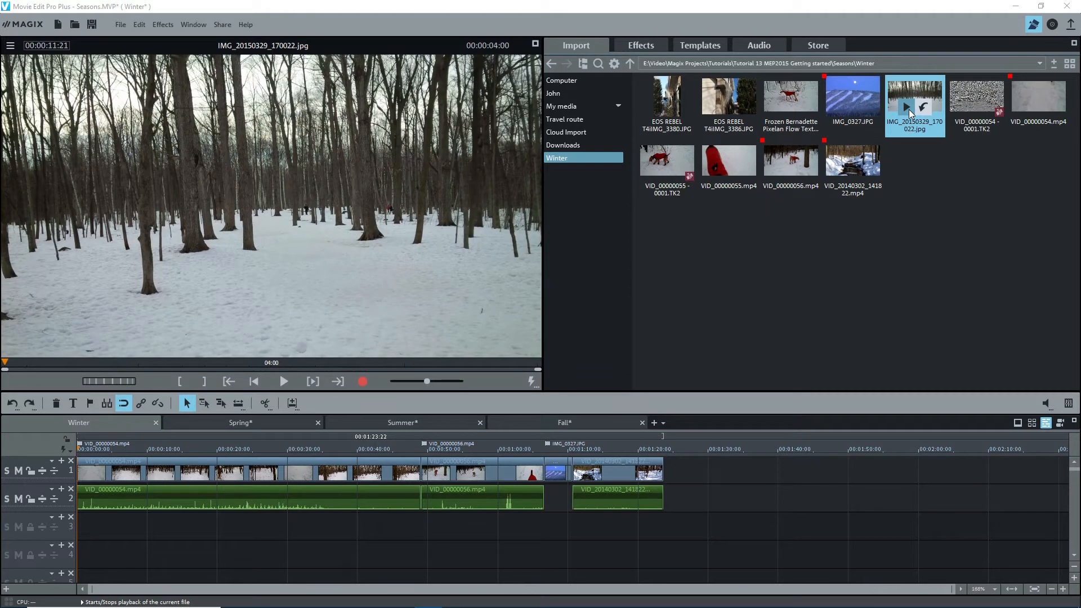
mouse_move(181, 381)
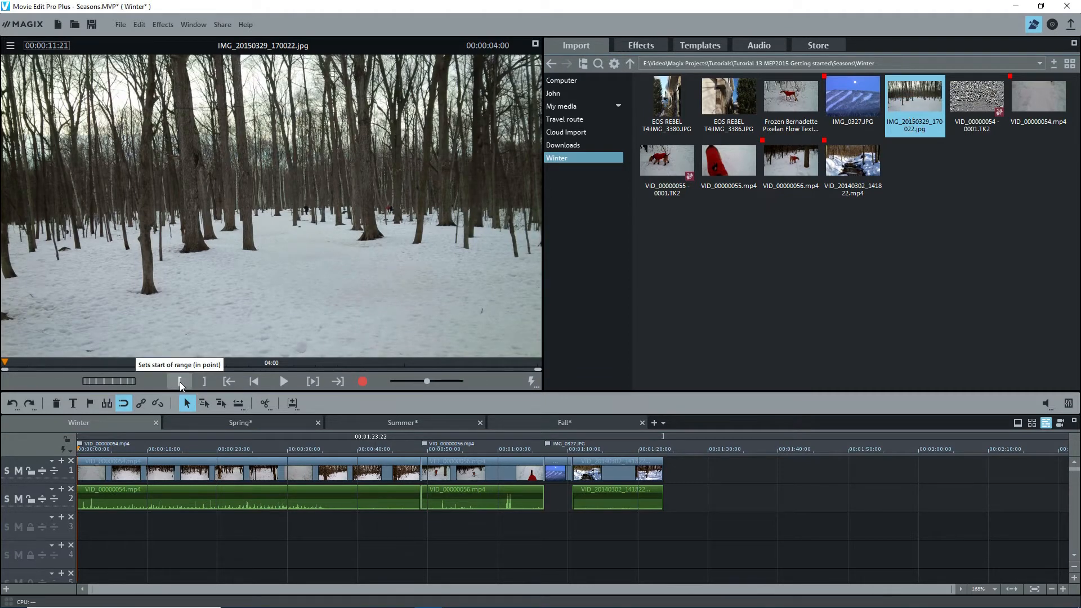
mouse_move(229, 381)
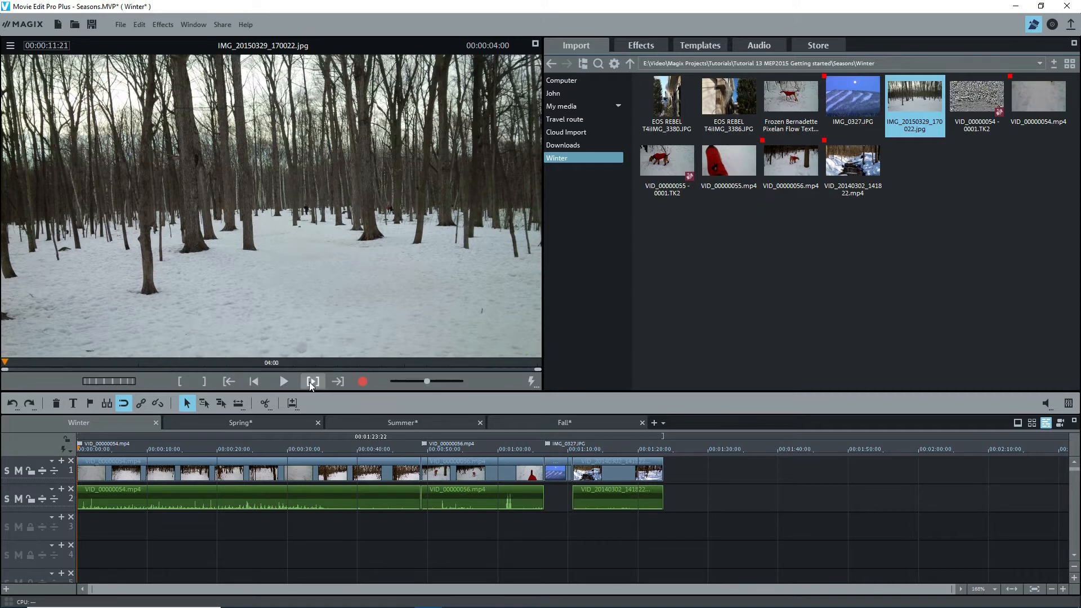
mouse_move(361, 382)
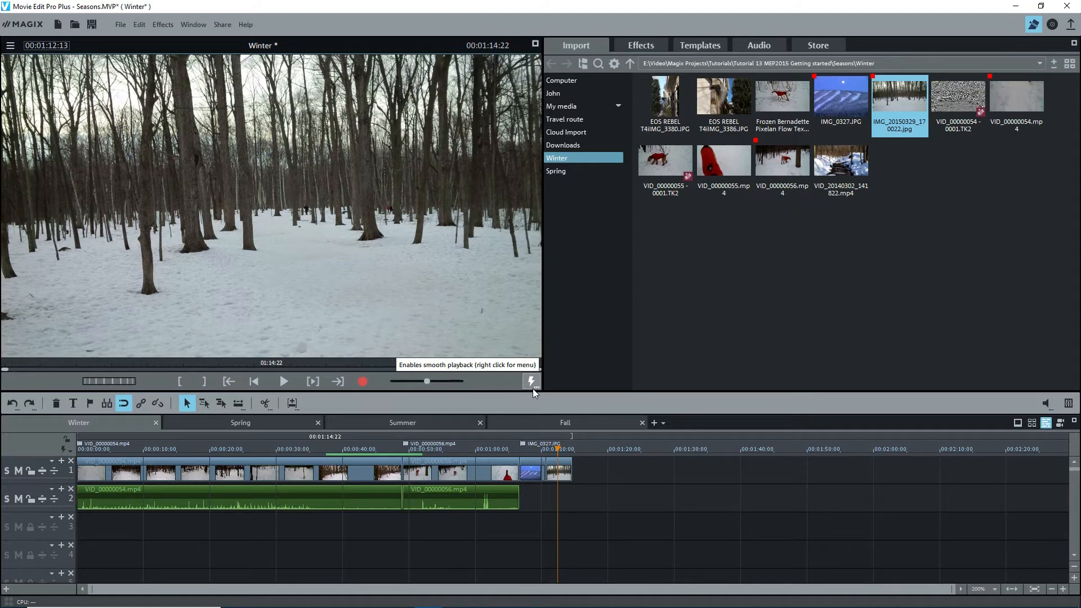
right_click(531, 380)
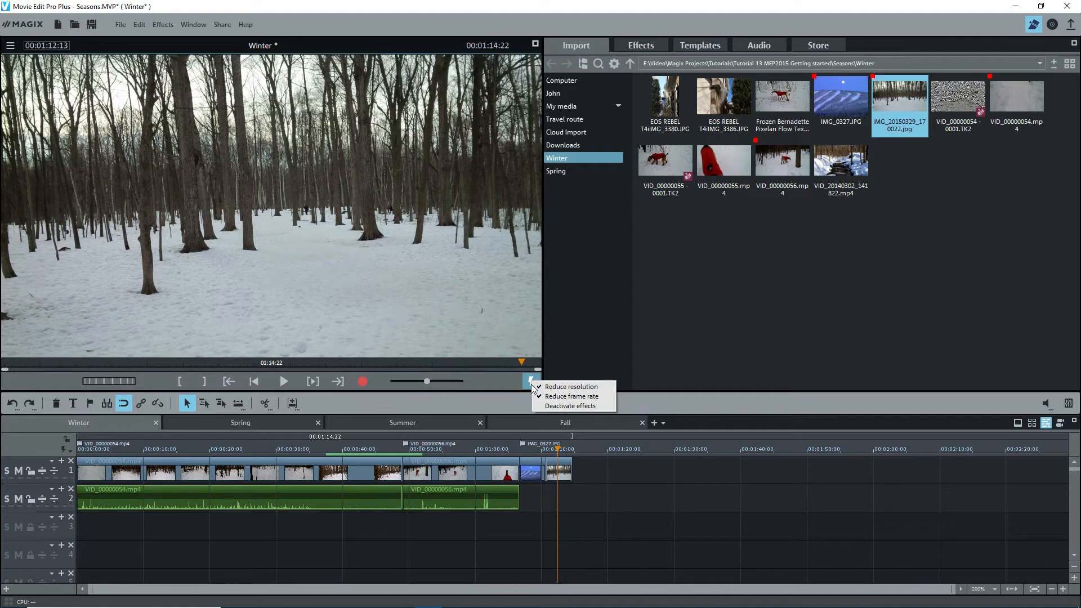
left_click(531, 382)
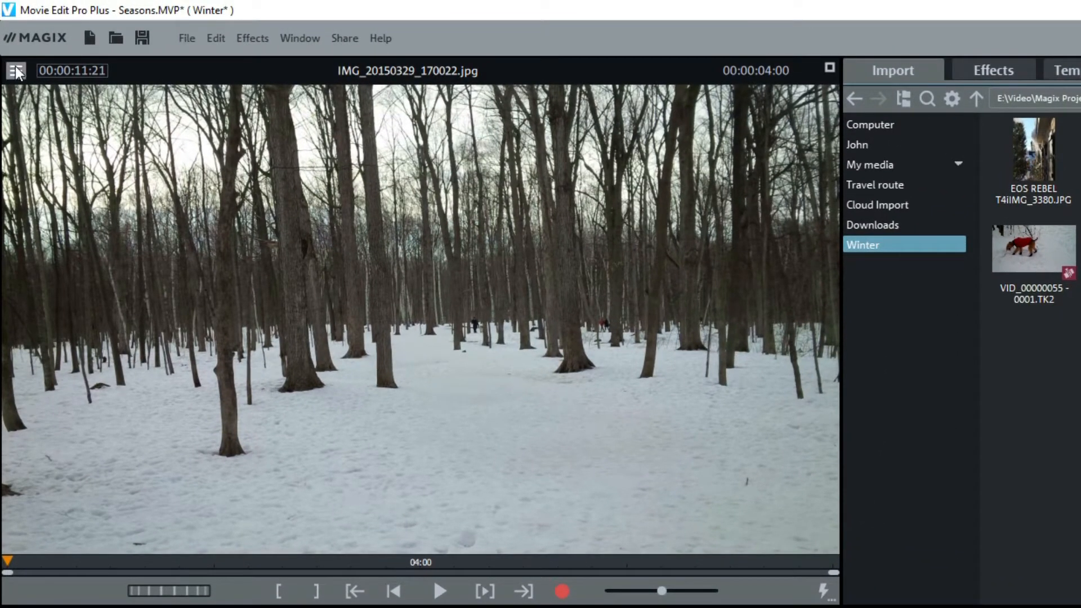
Check the preview monitor menu, then reset the window arrangement to default
left_click(17, 70)
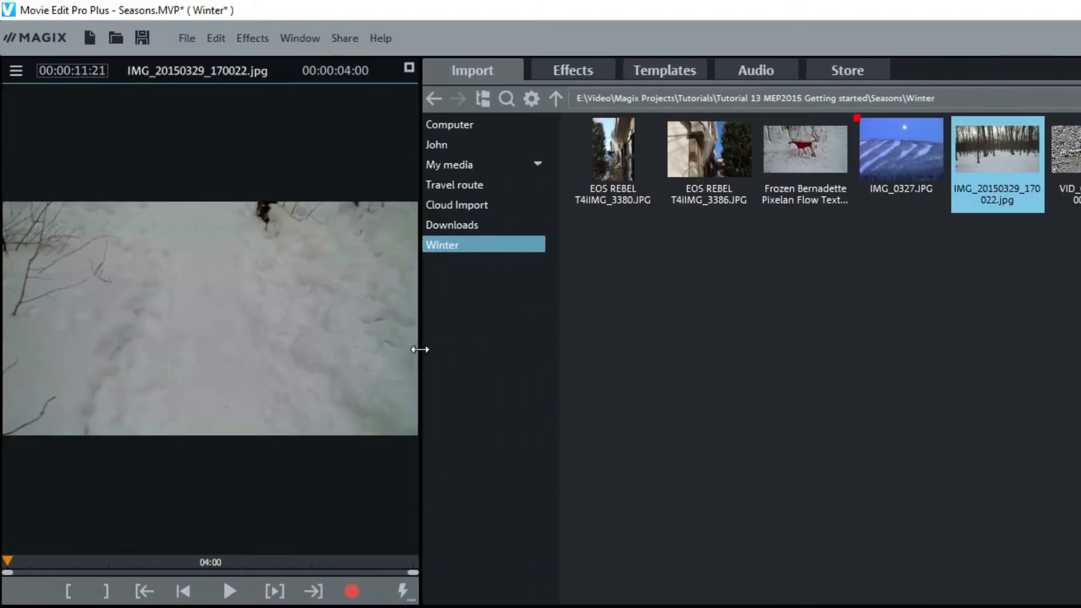
mouse_move(422, 519)
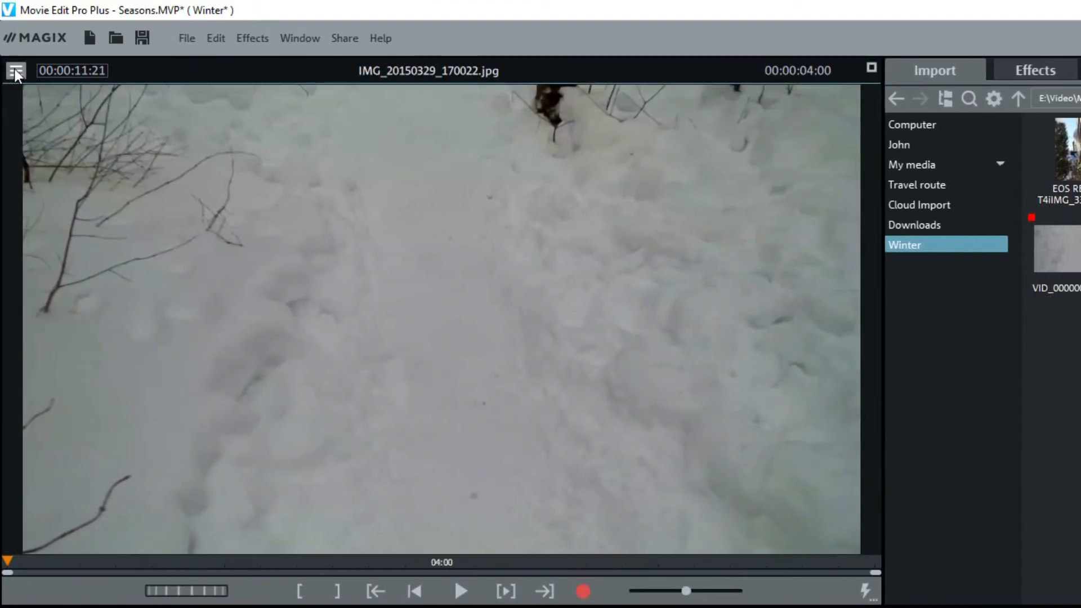
left_click(14, 72)
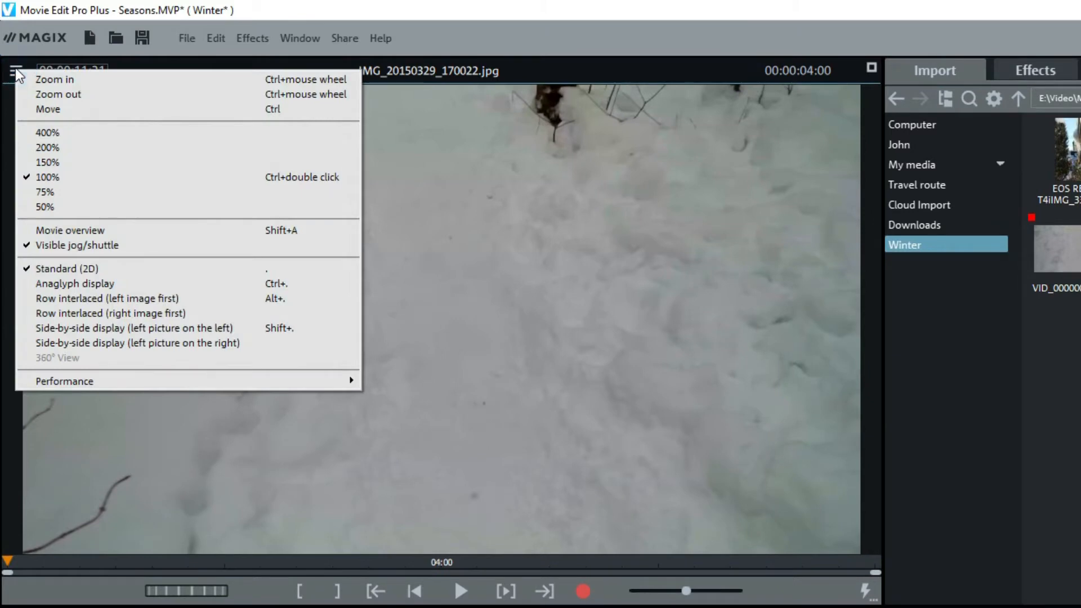
mouse_move(48, 177)
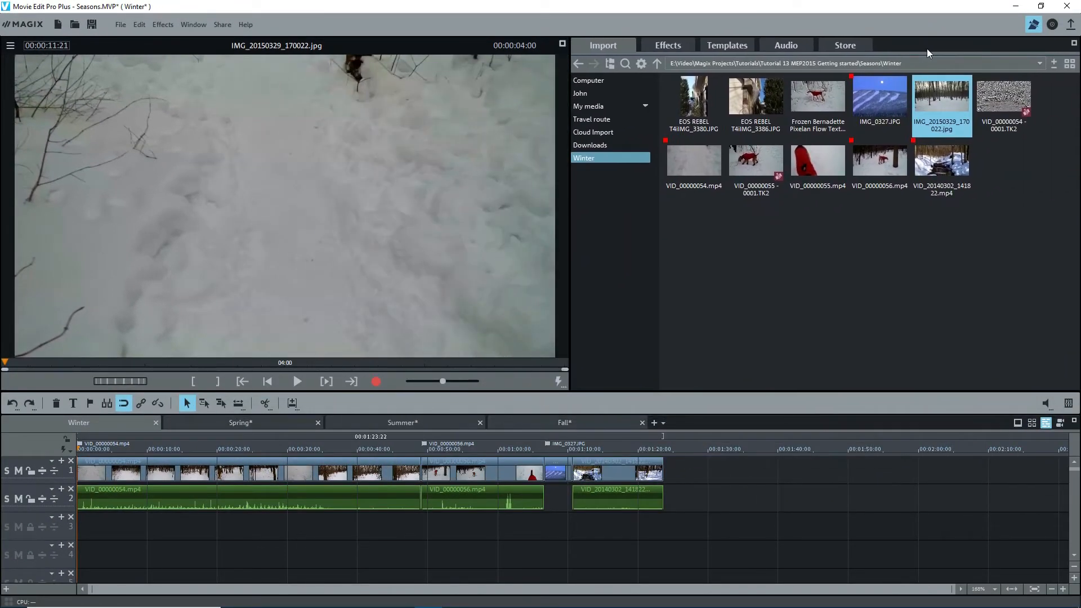
mouse_move(221, 14)
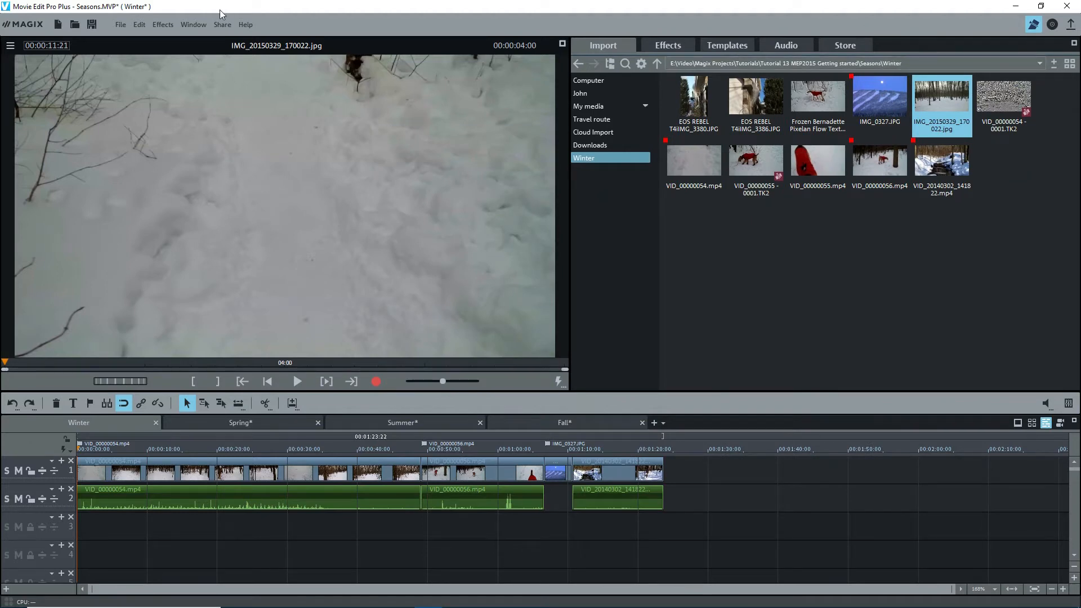
left_click(192, 23)
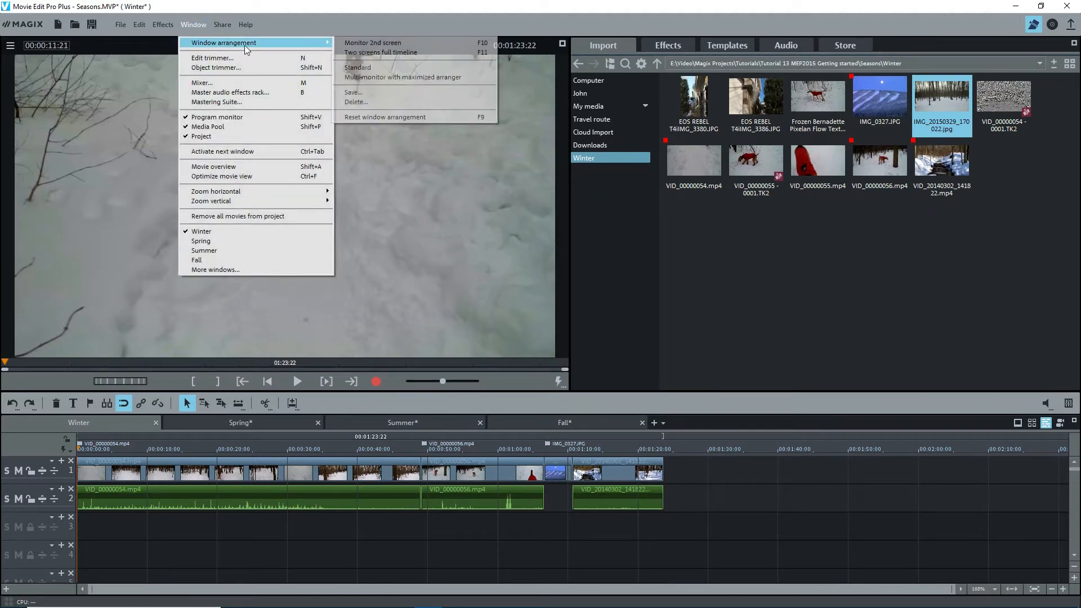
mouse_move(384, 116)
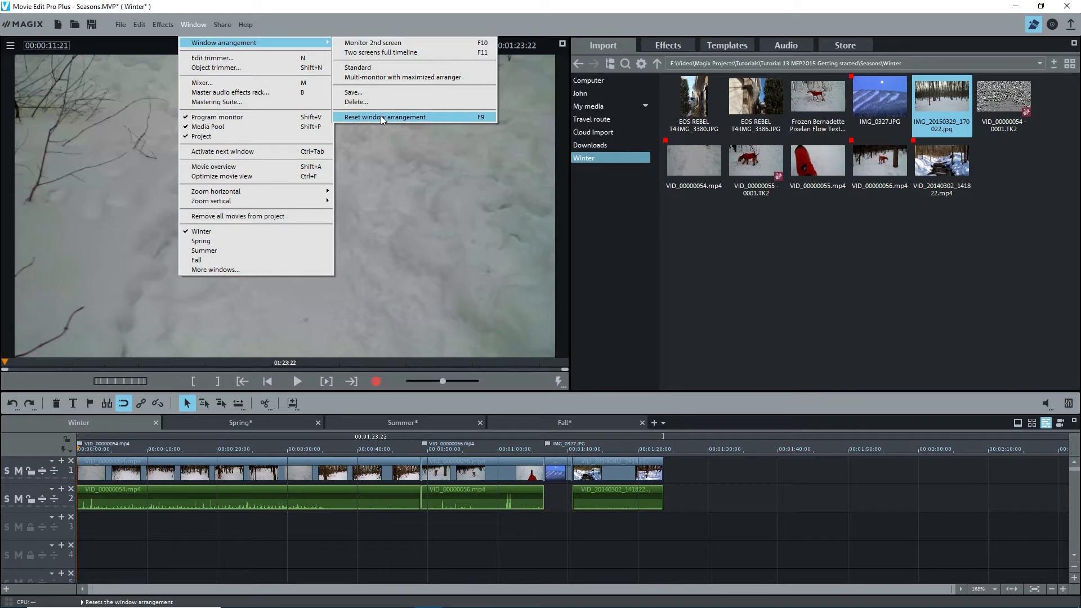
left_click(385, 116)
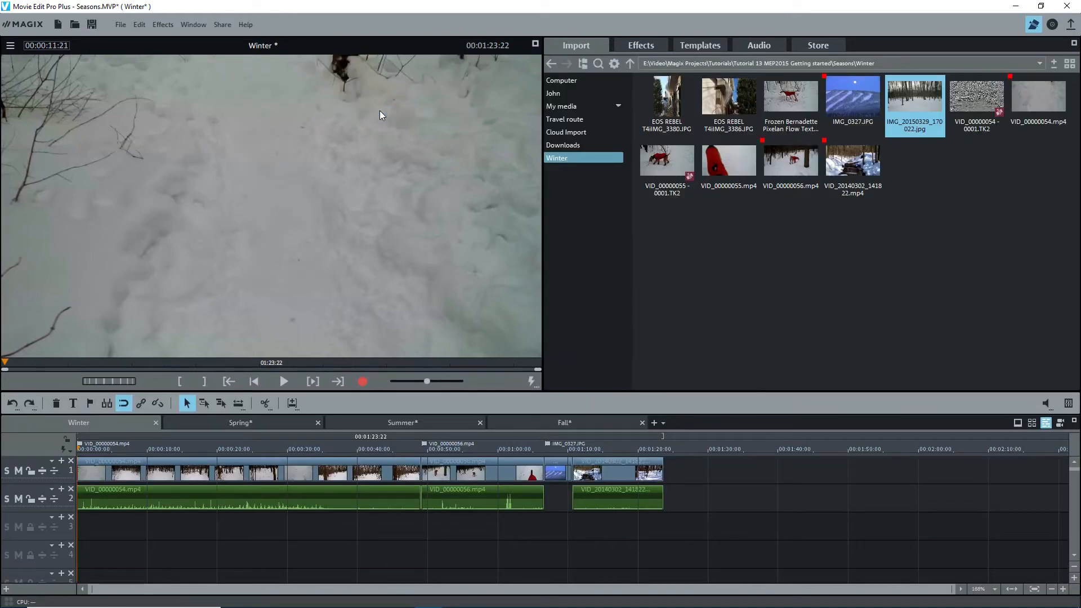
mouse_move(382, 81)
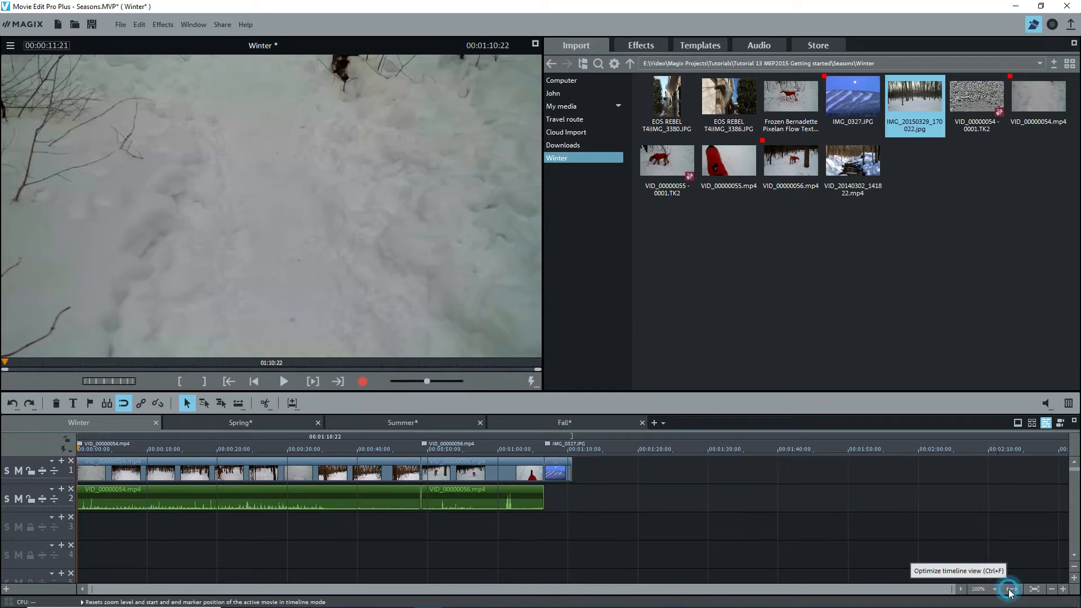
Fit the whole movie in the timeline and toggle the media pool folder tree on and off
left_click(1008, 589)
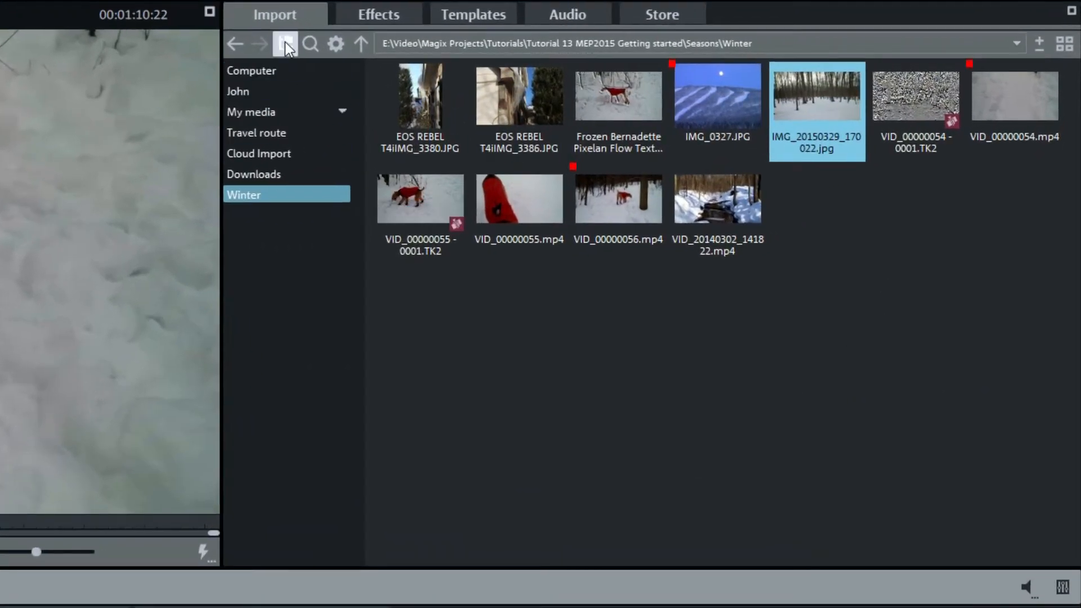
left_click(285, 44)
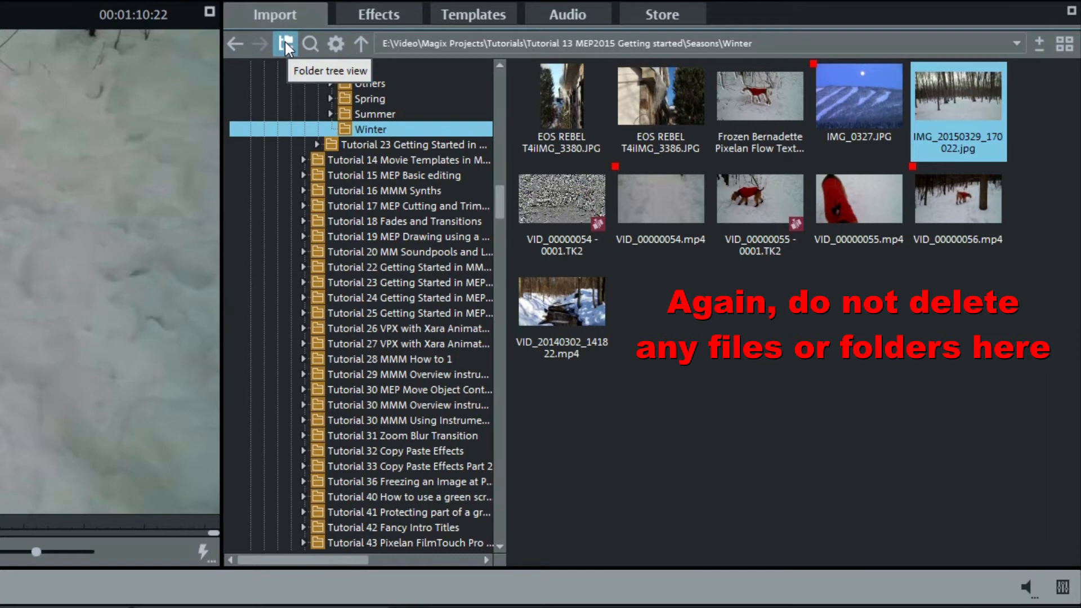
left_click(285, 44)
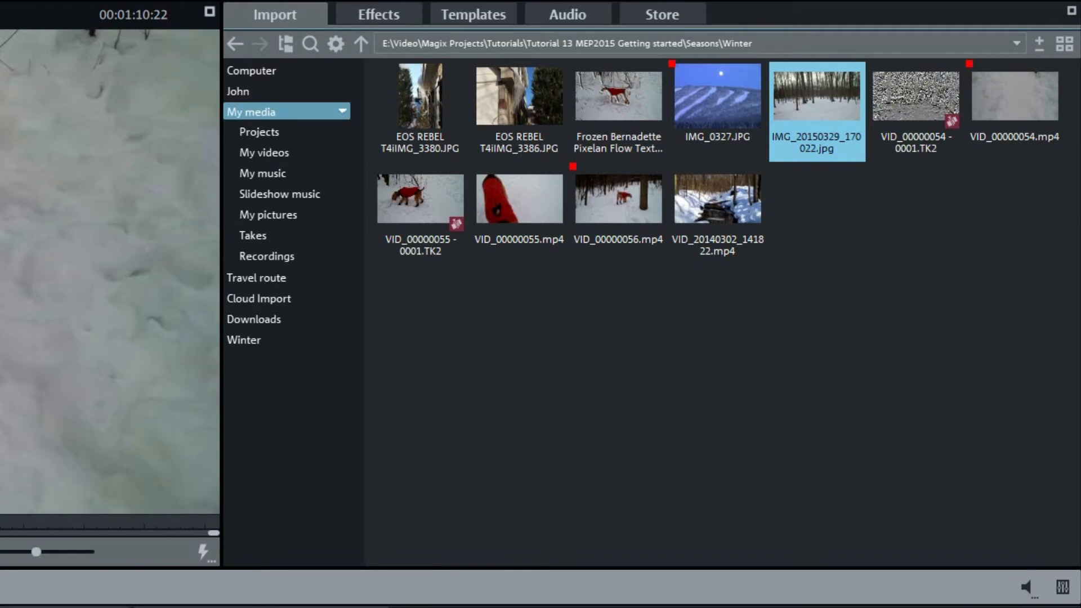
mouse_move(324, 65)
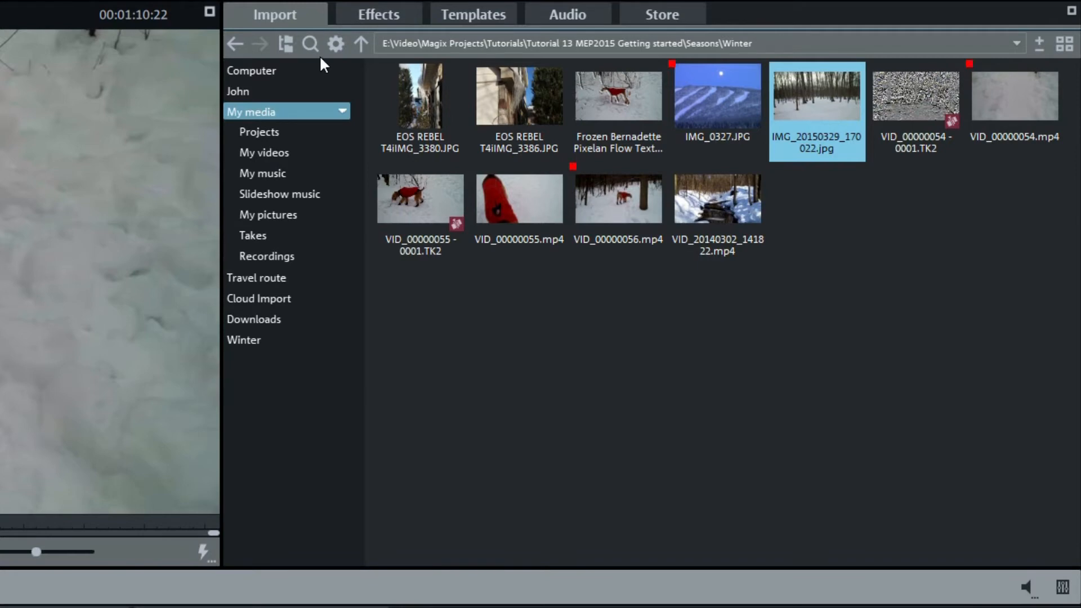
Navigate from the Winter folder up to Seasons and into the Spring folder
left_click(244, 339)
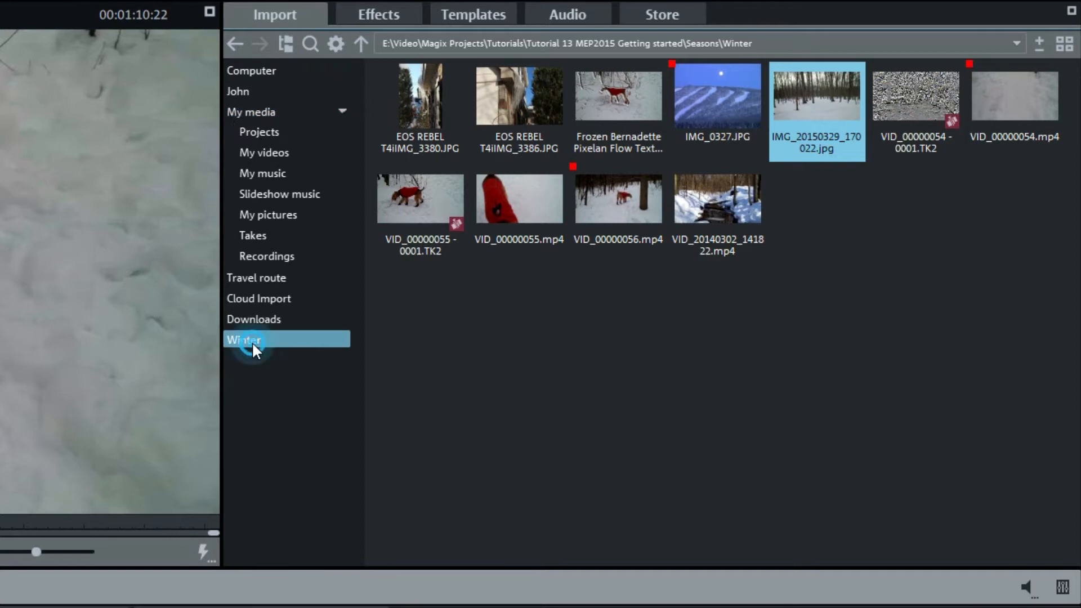
left_click(359, 44)
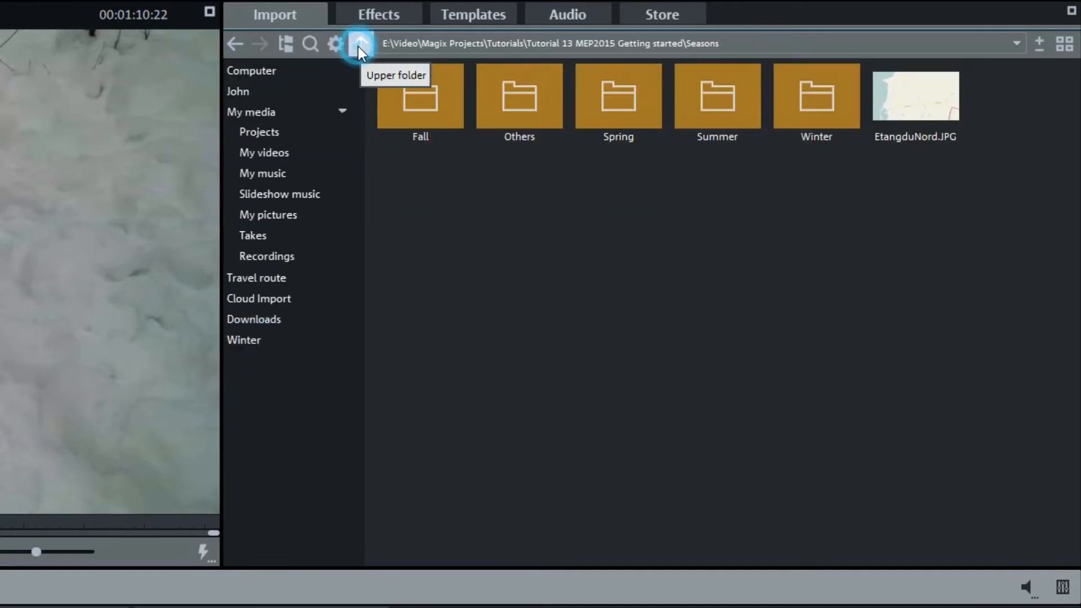
mouse_move(674, 148)
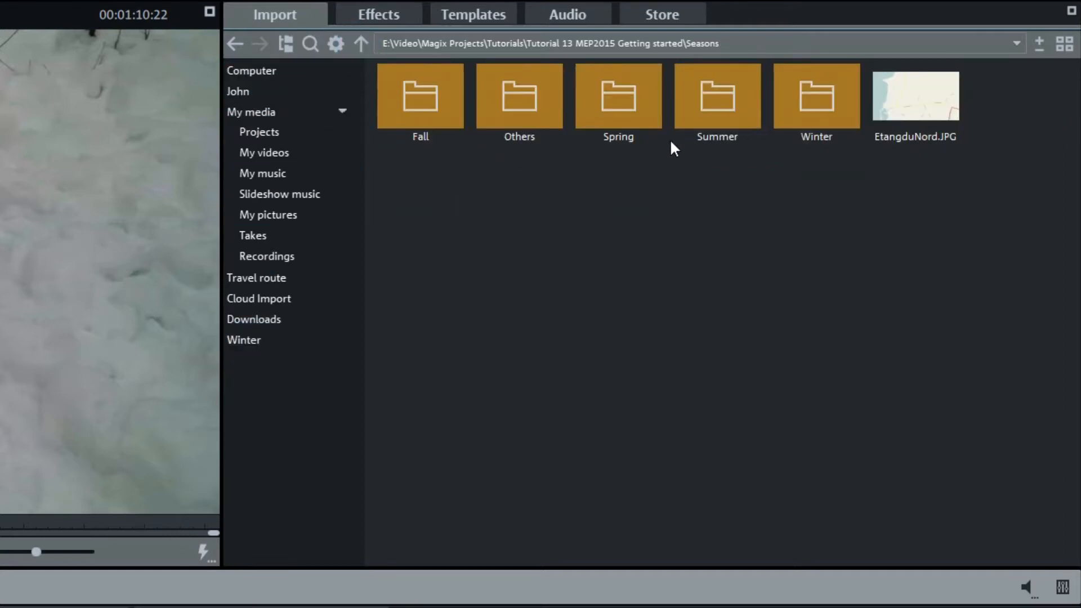
double_click(618, 95)
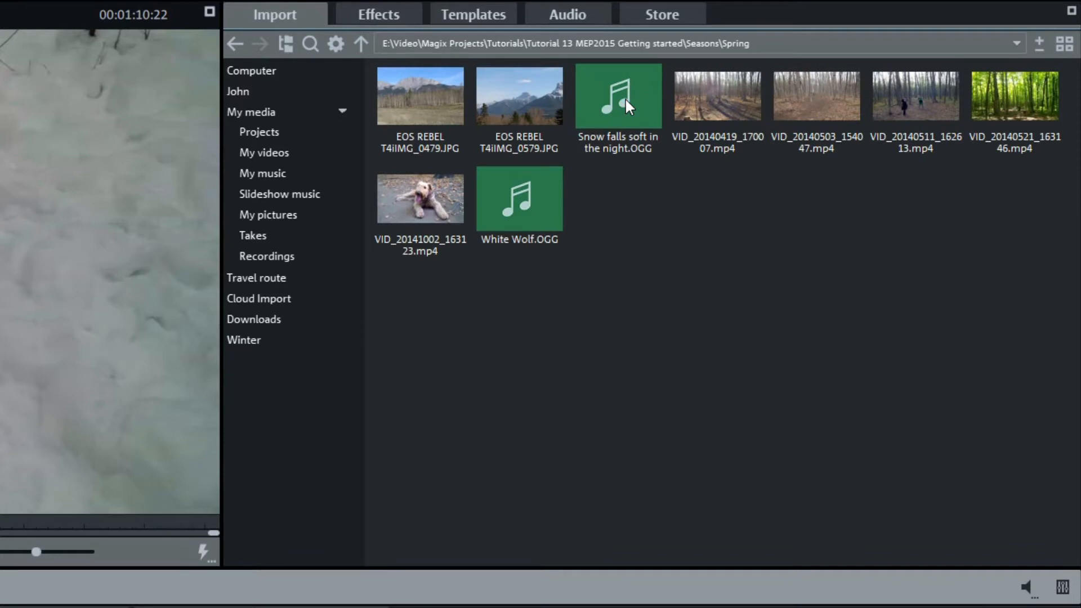
Create a media pool link for the Spring folder and open it
left_click(335, 44)
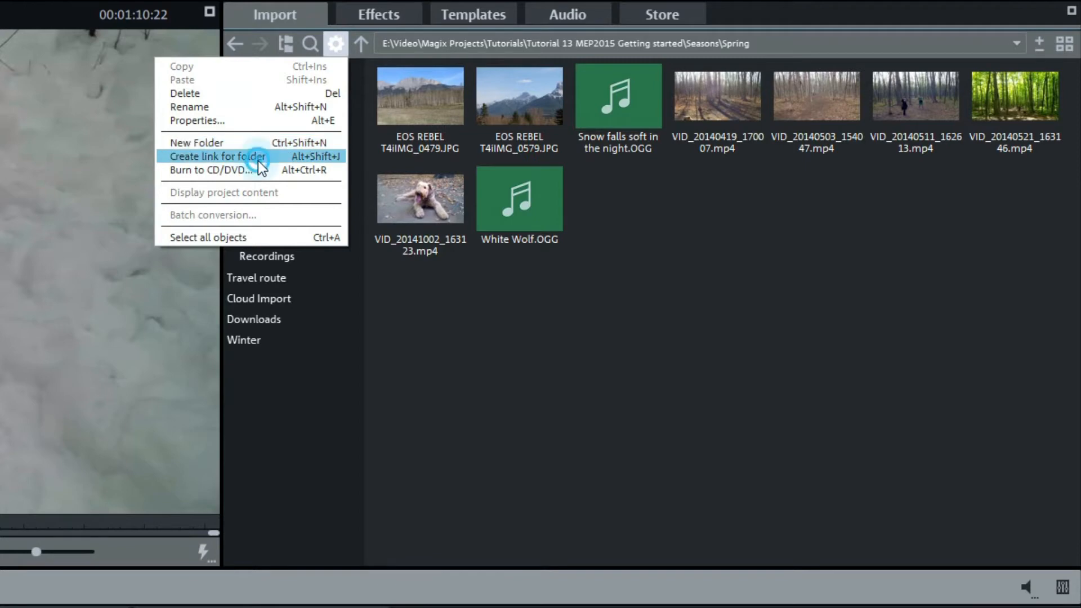
left_click(243, 360)
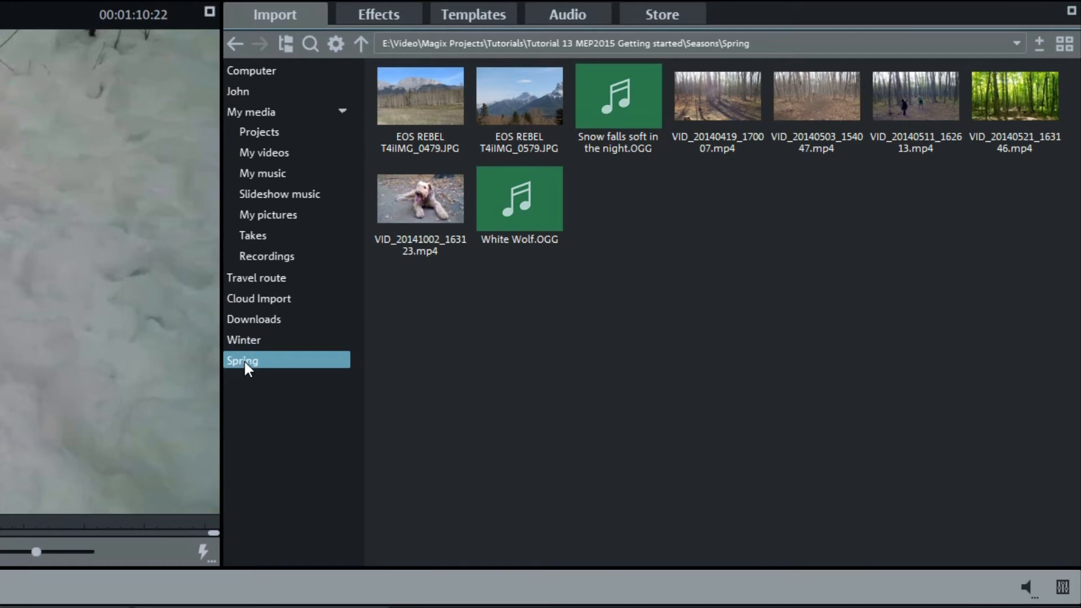
mouse_move(241, 360)
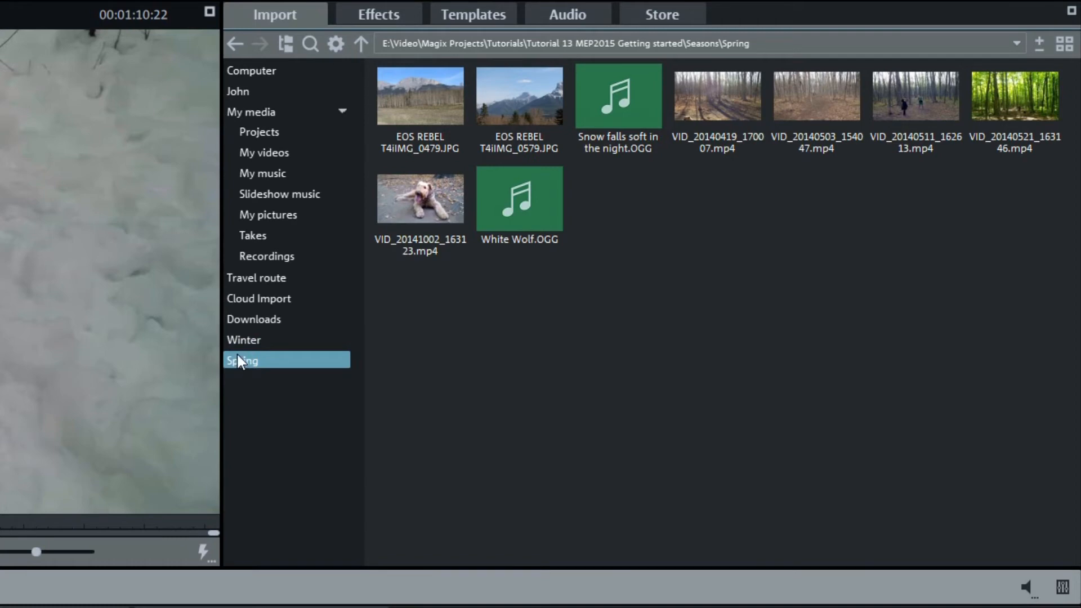
left_click(243, 339)
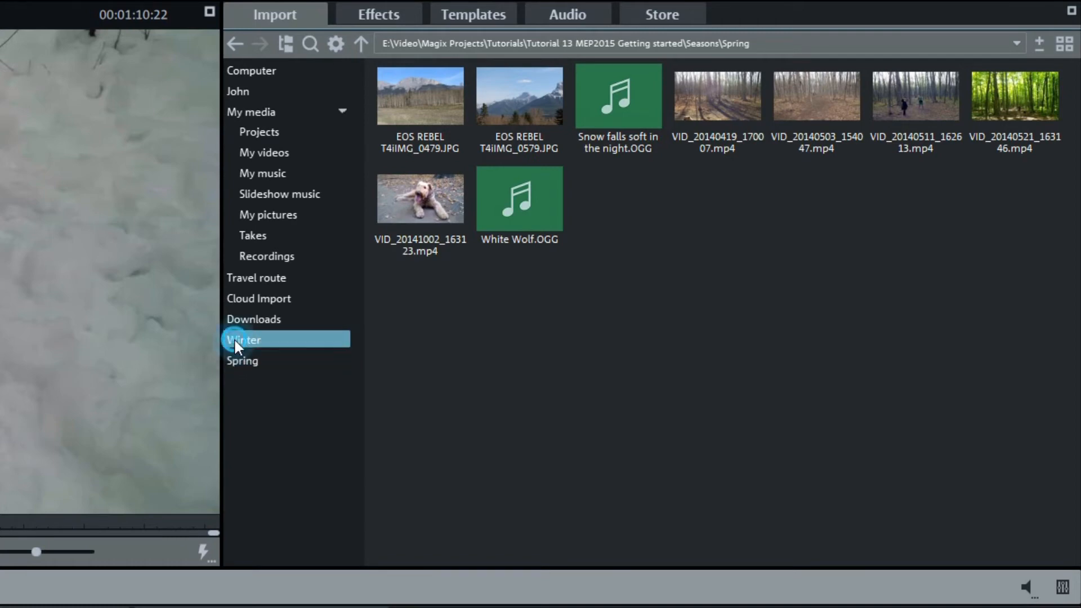
Return to the Winter link and cycle the media pool through zoom, list and thumbnail views
left_click(243, 339)
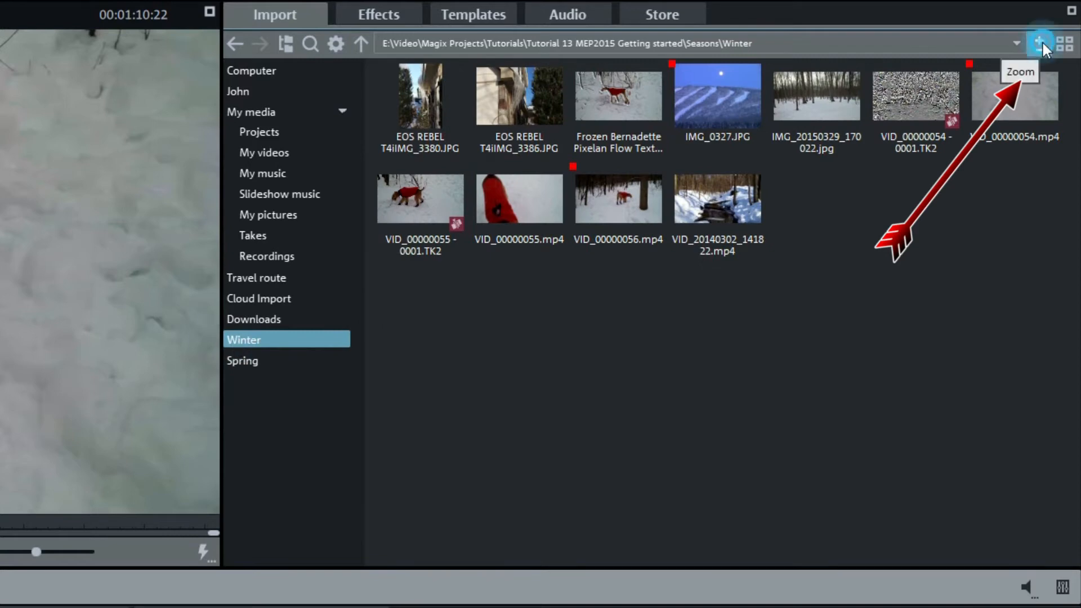
left_click(1065, 44)
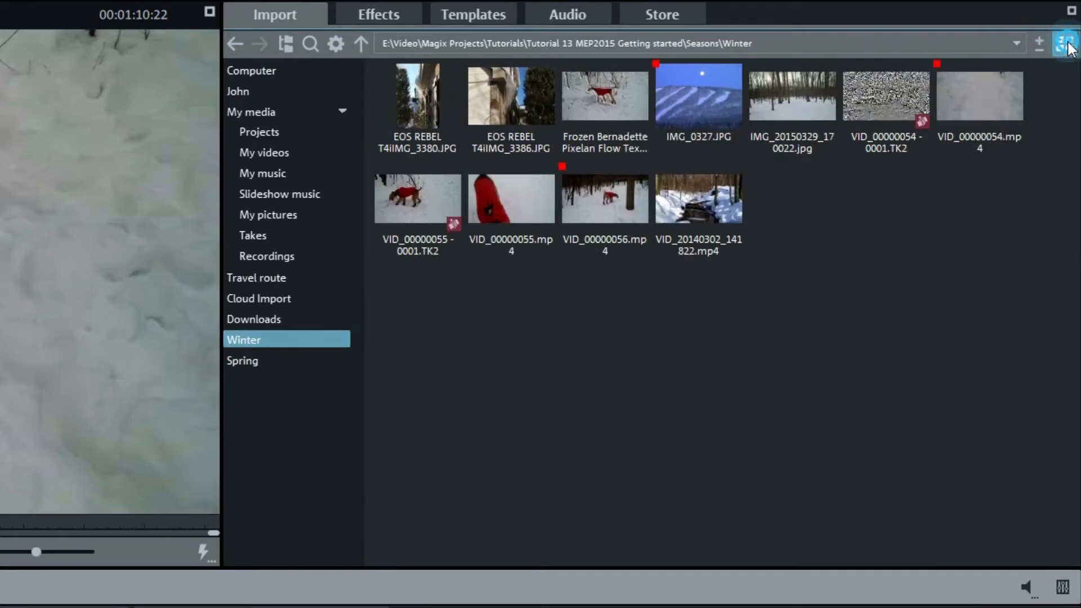
left_click(1064, 44)
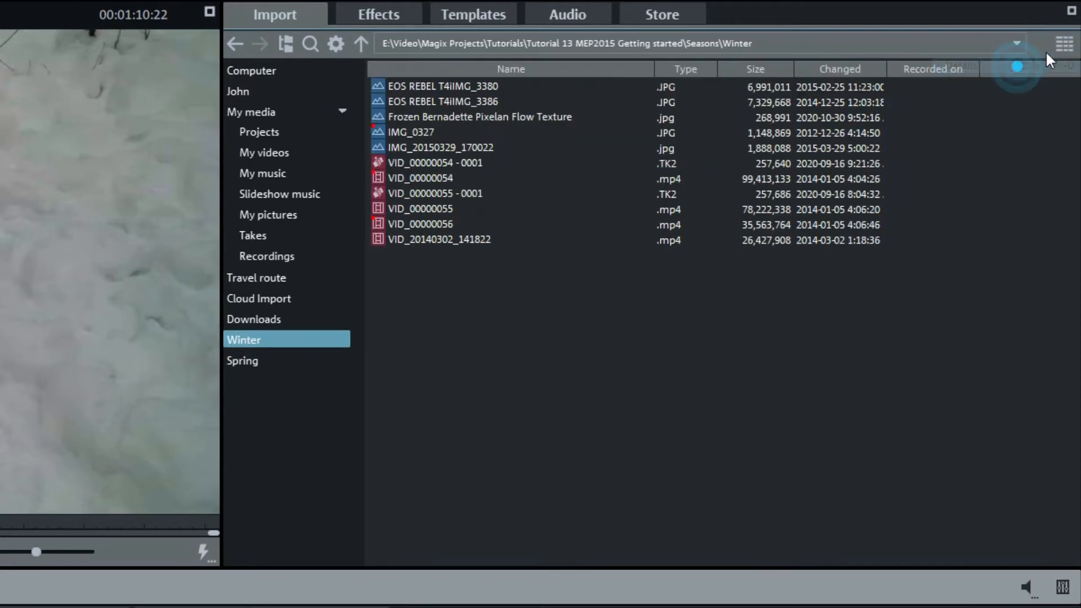
left_click(1065, 44)
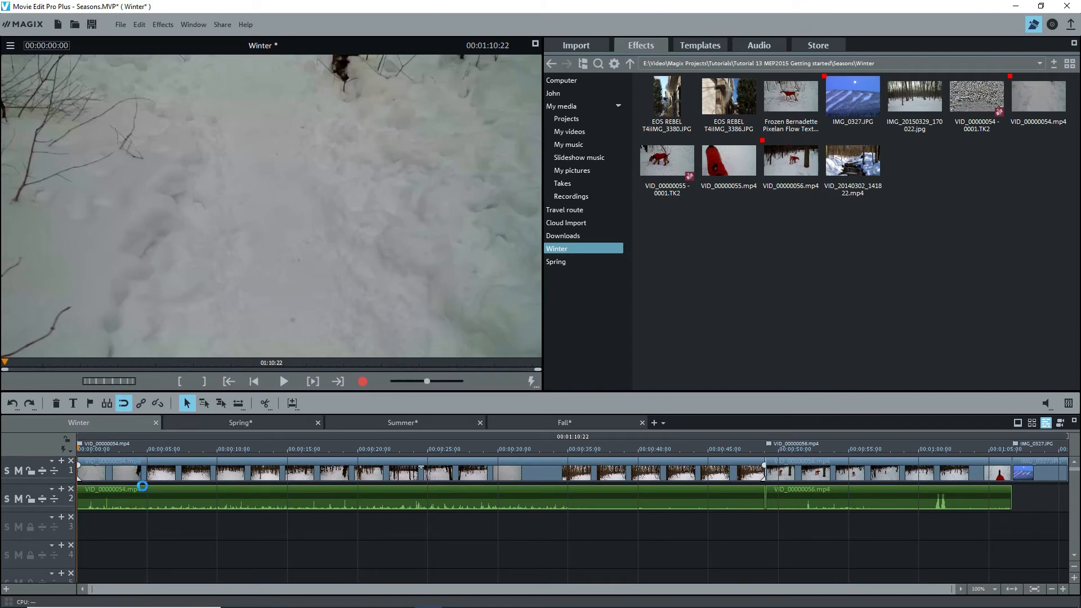
Show the clip's Size/Position settings under Effects > View/Animation
left_click(639, 45)
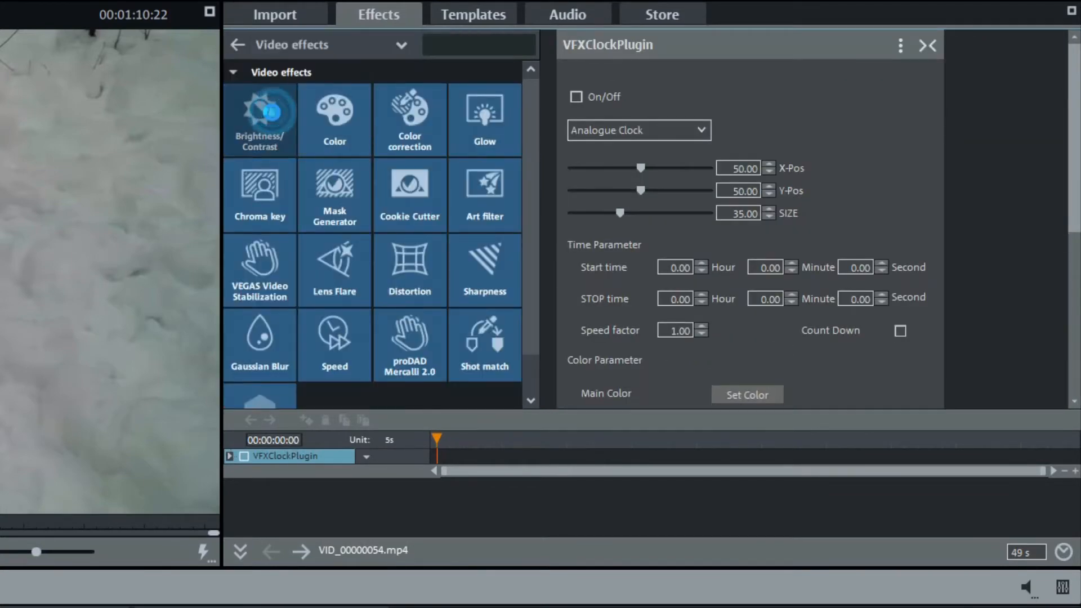
left_click(334, 120)
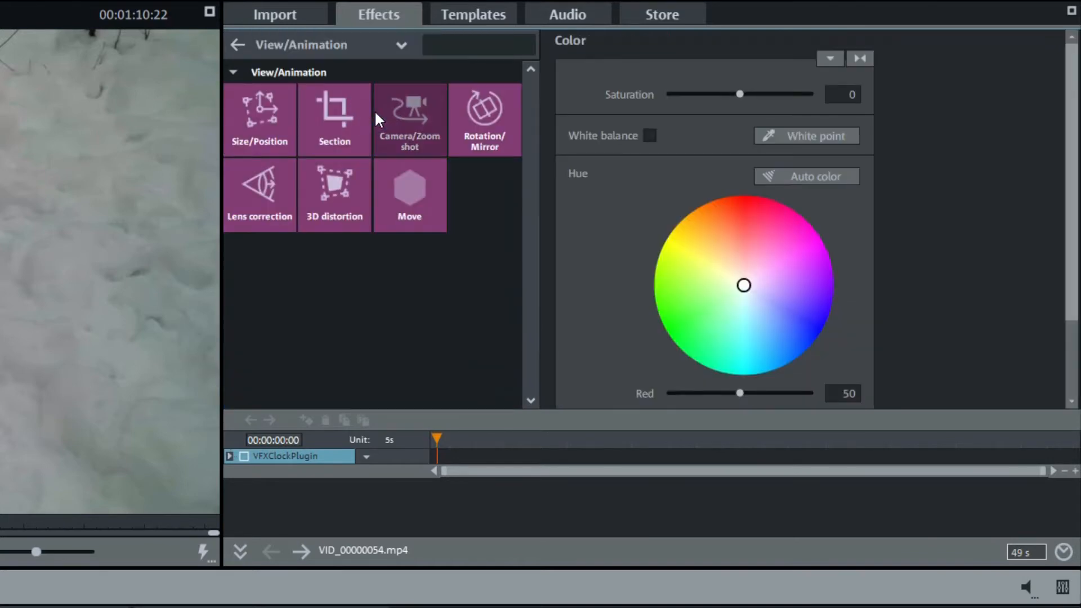
left_click(259, 120)
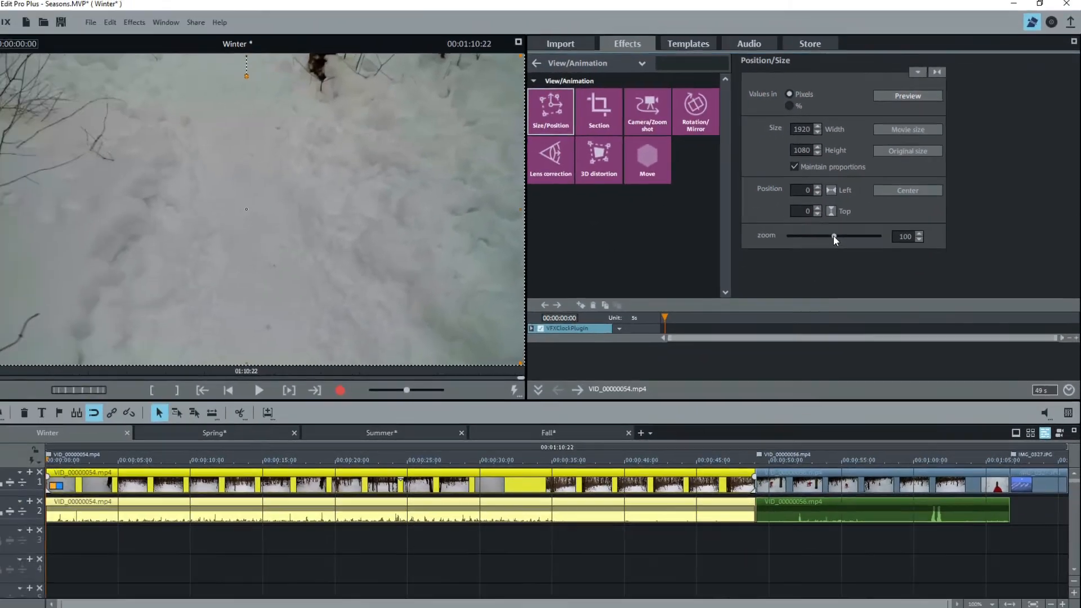
Scale the clip to 150 and 60 percent, then reset it to full movie size
left_click_drag(835, 237, 863, 232)
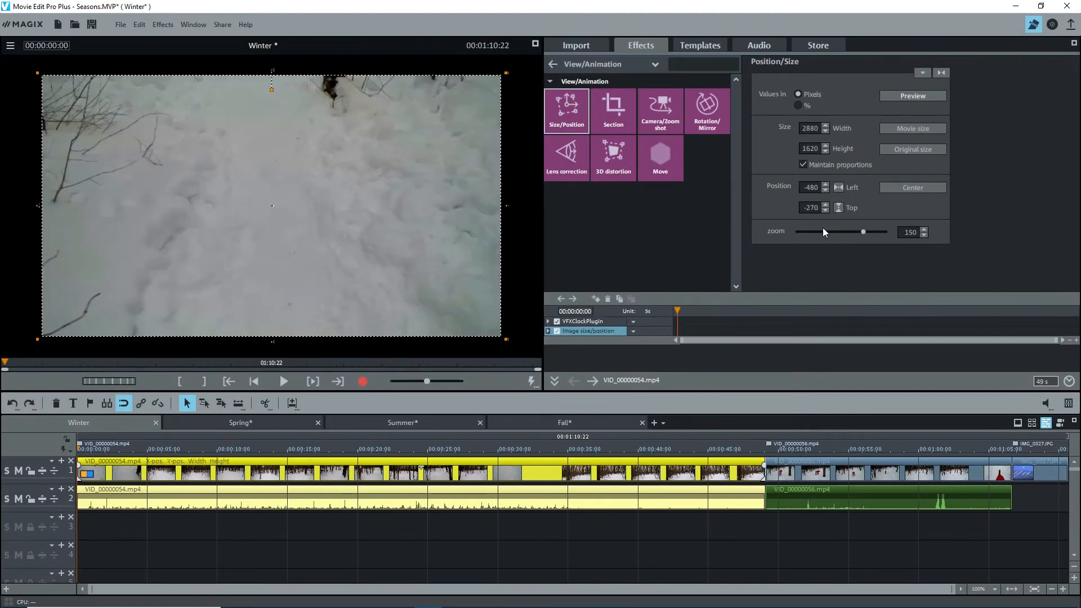
left_click(913, 128)
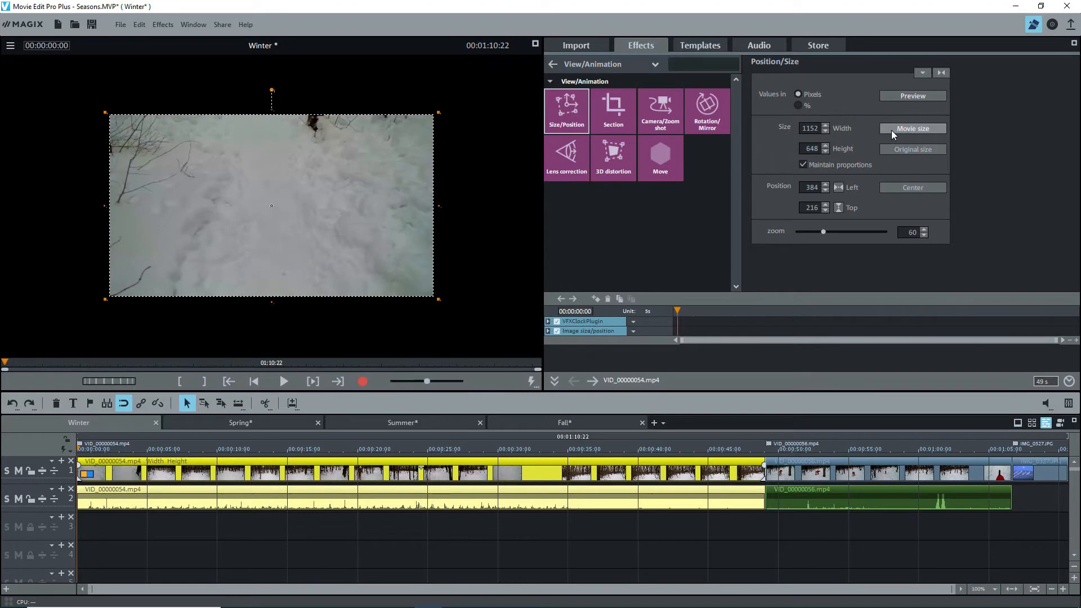
left_click(912, 128)
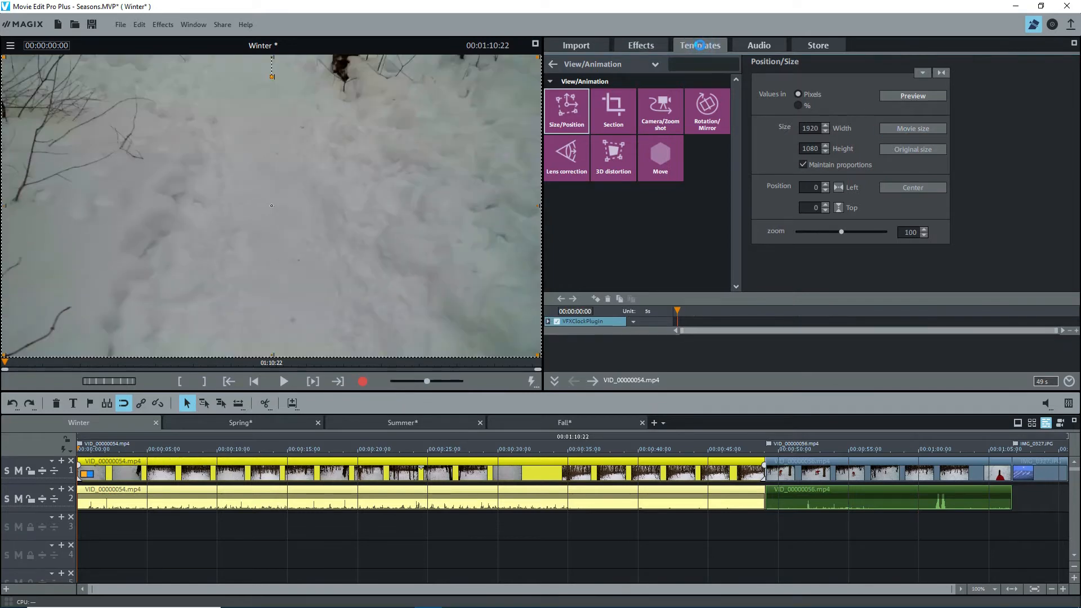
Browse the Templates categories and the Audio collections, trying a free song in the timeline
left_click(700, 45)
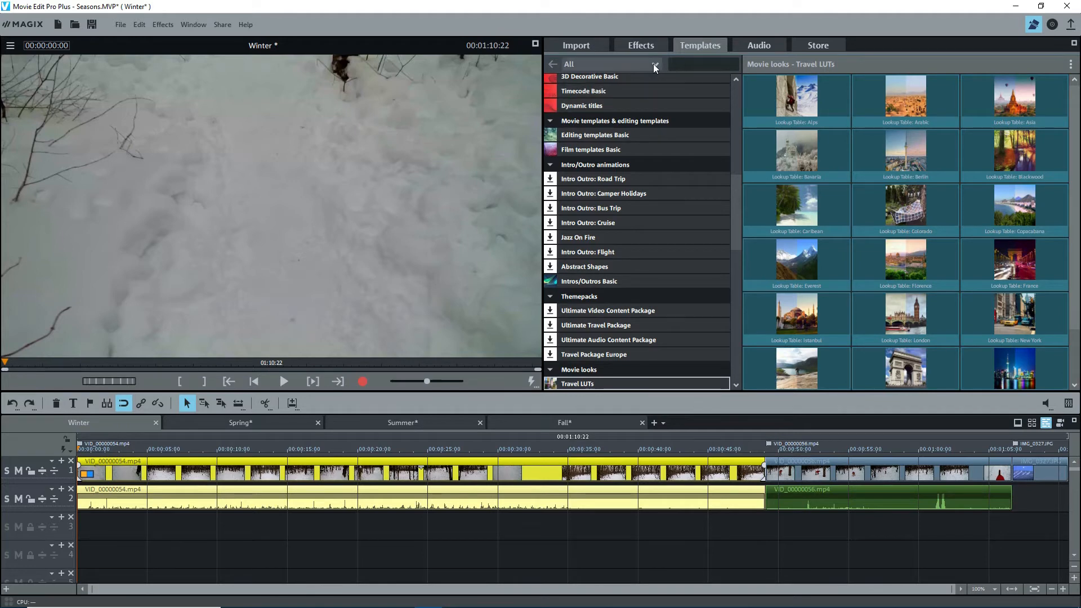
left_click(653, 64)
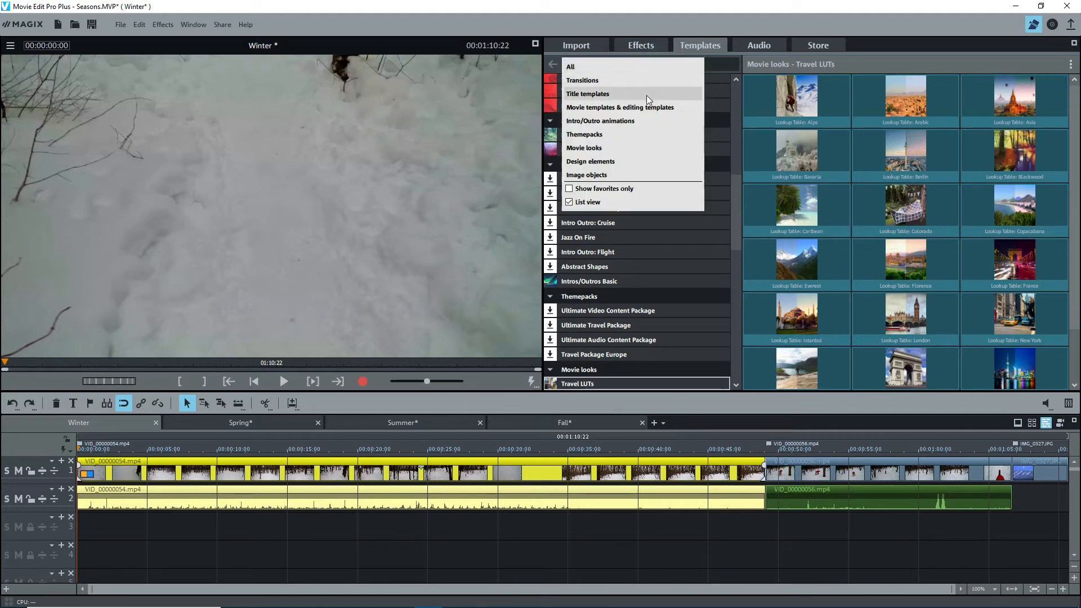
mouse_move(641, 150)
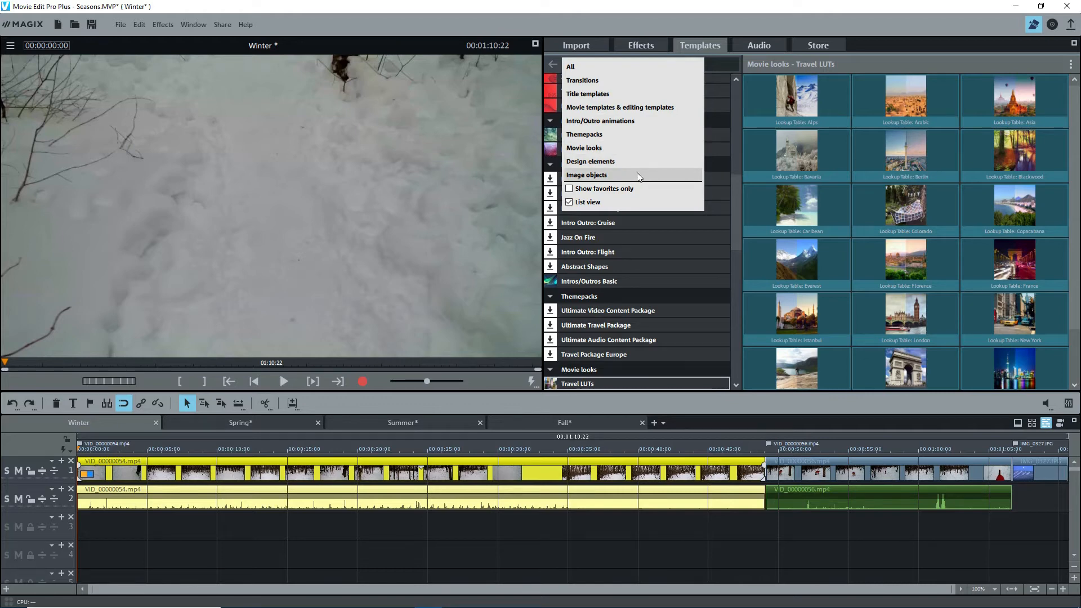
left_click(758, 45)
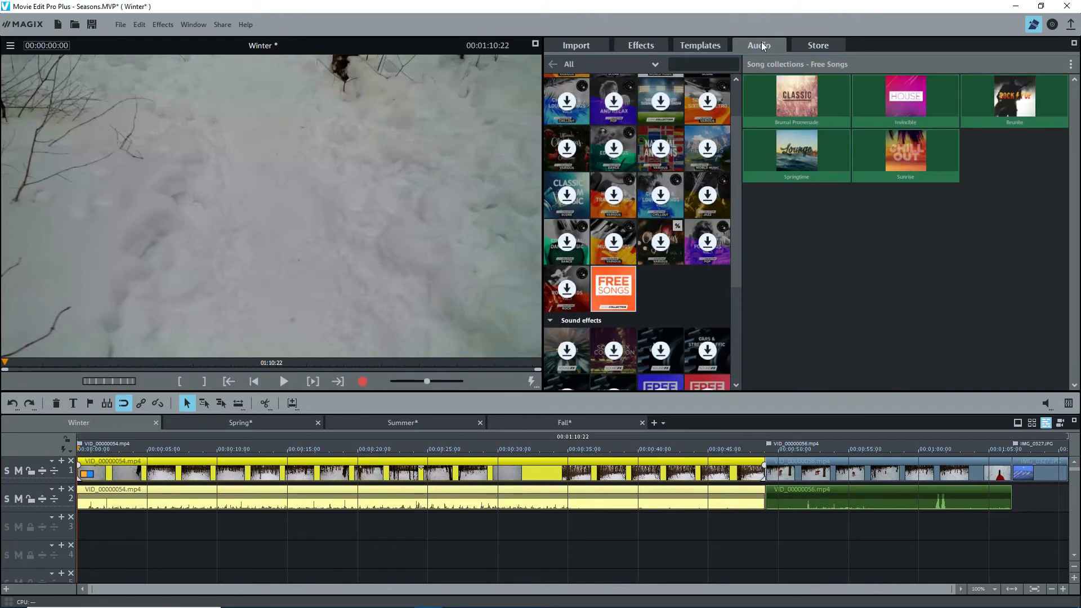
mouse_move(751, 59)
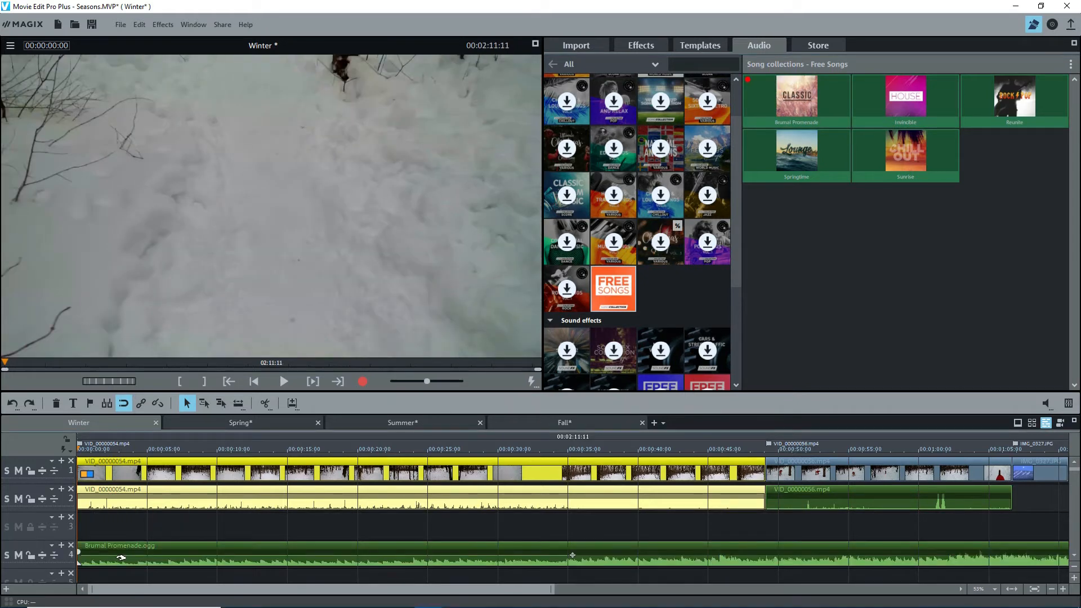
left_click(55, 403)
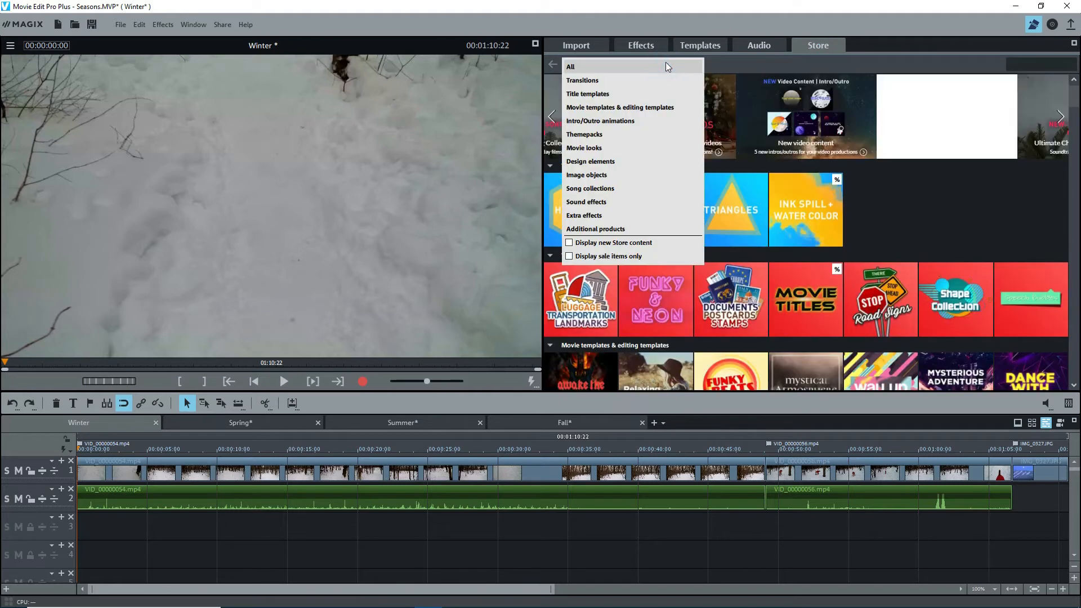
Return from the Store to the Winter import folder, then briefly play the movie from its start
left_click(570, 66)
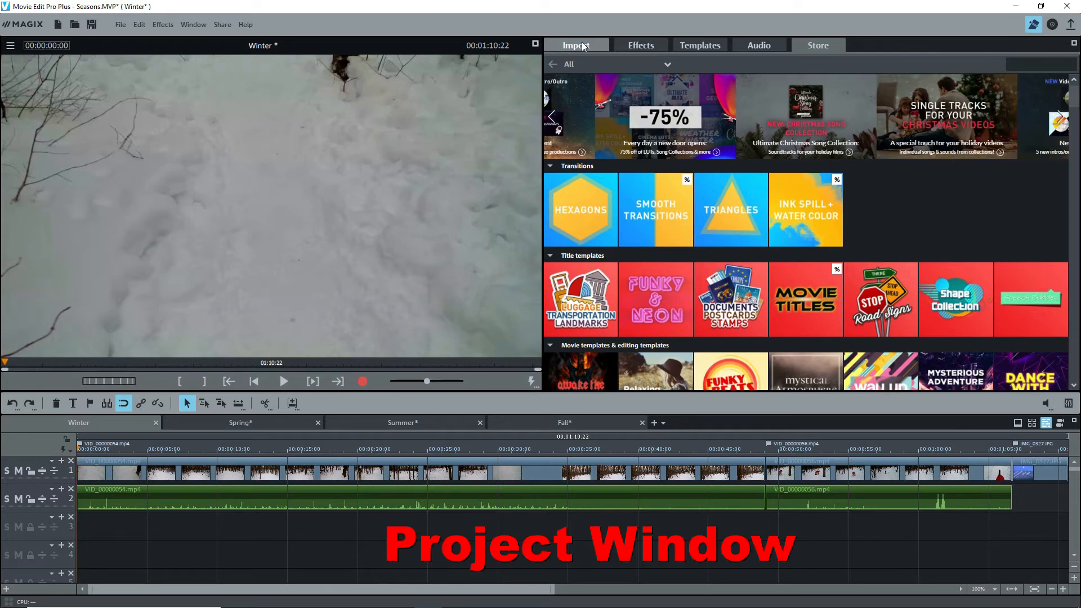
left_click(575, 45)
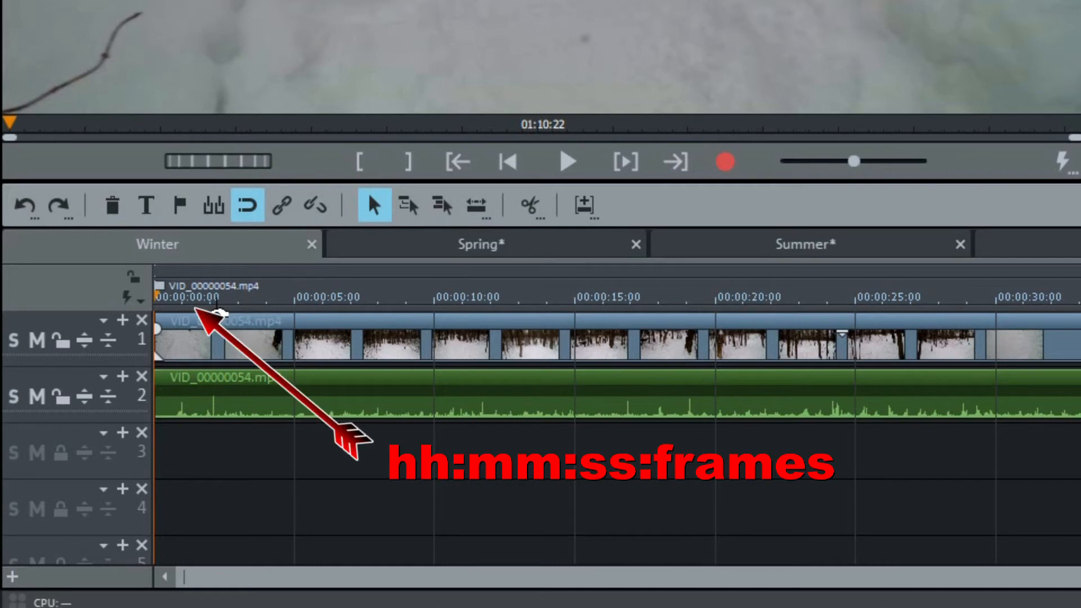
left_click(566, 161)
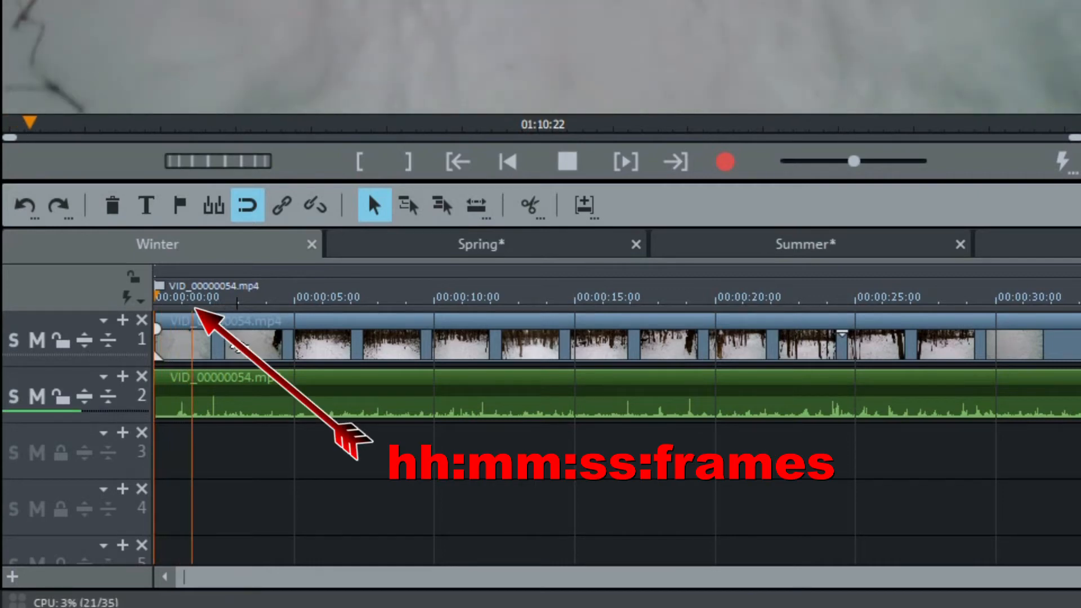
left_click(566, 161)
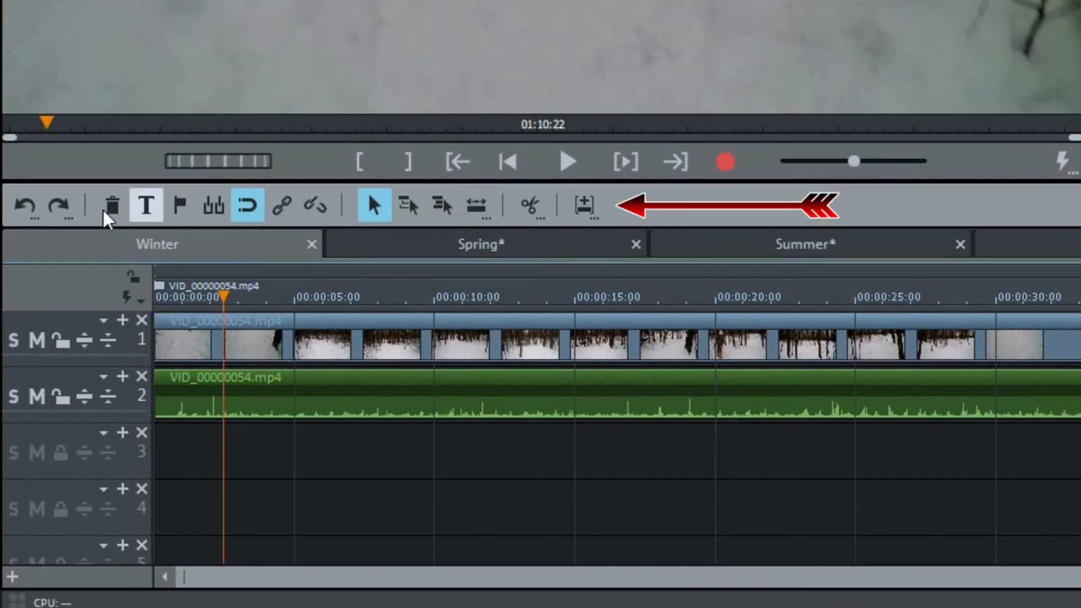
mouse_move(26, 208)
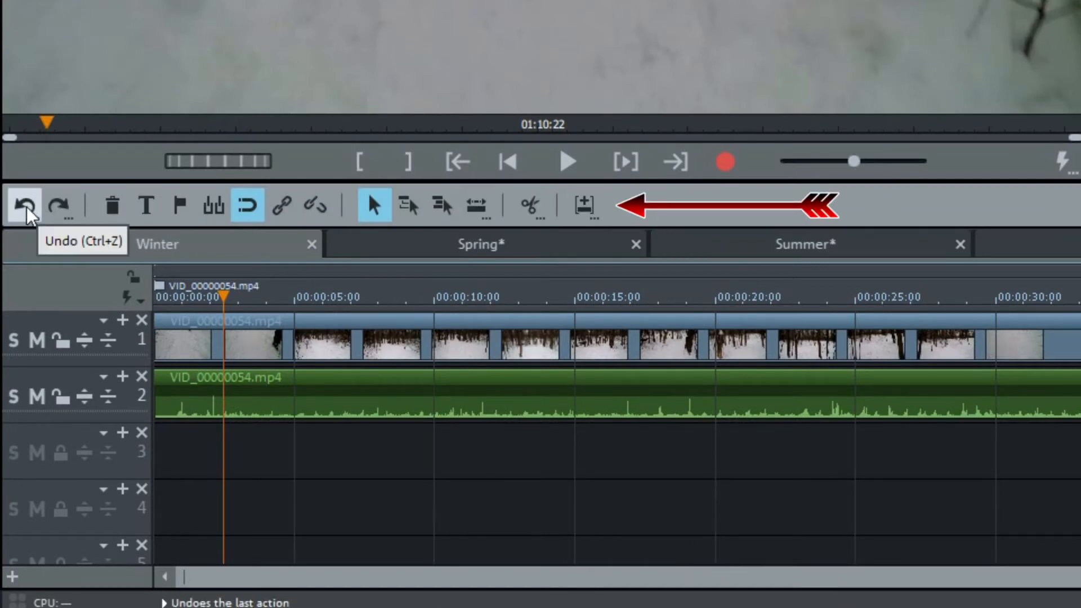
left_click(59, 205)
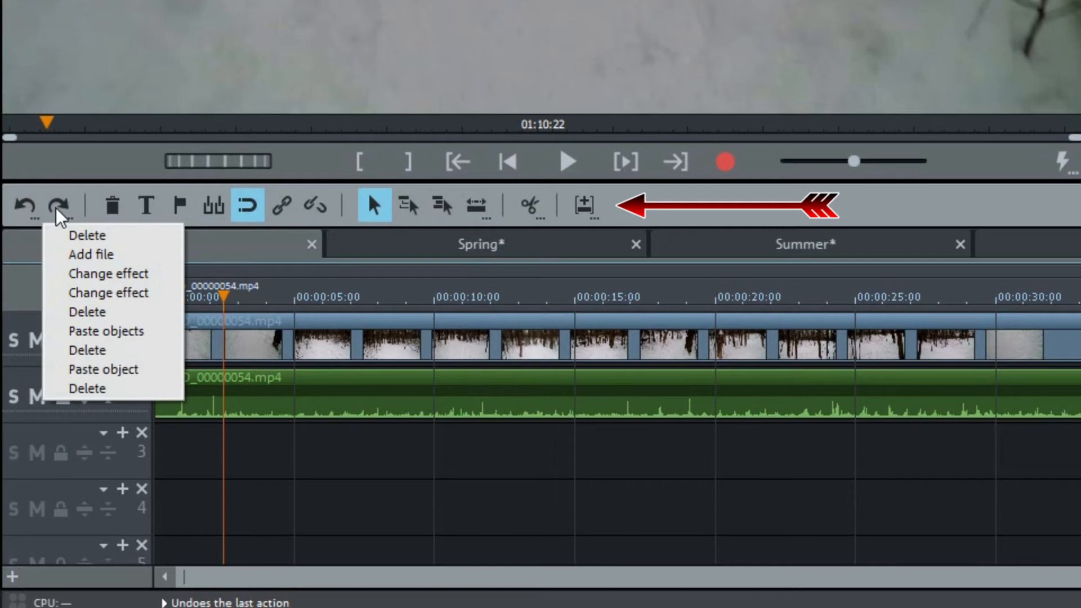
mouse_move(113, 205)
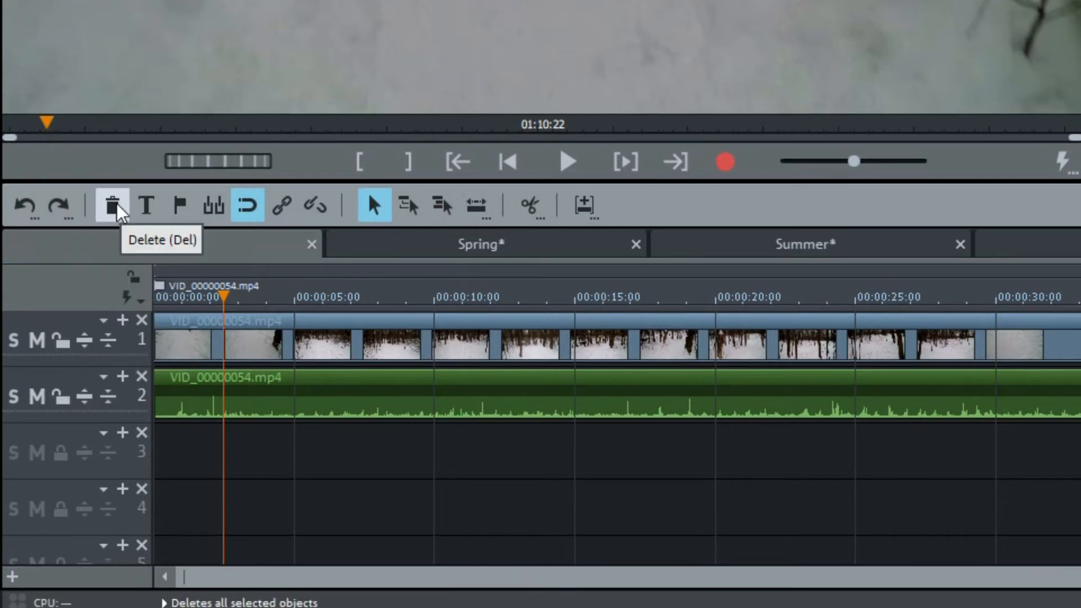
mouse_move(217, 205)
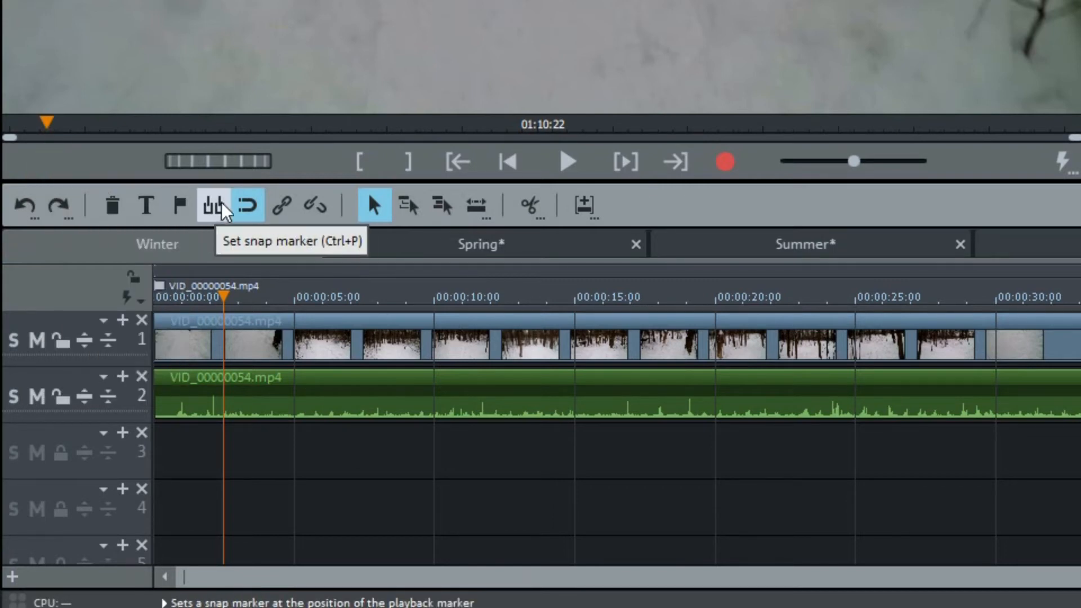
mouse_move(315, 205)
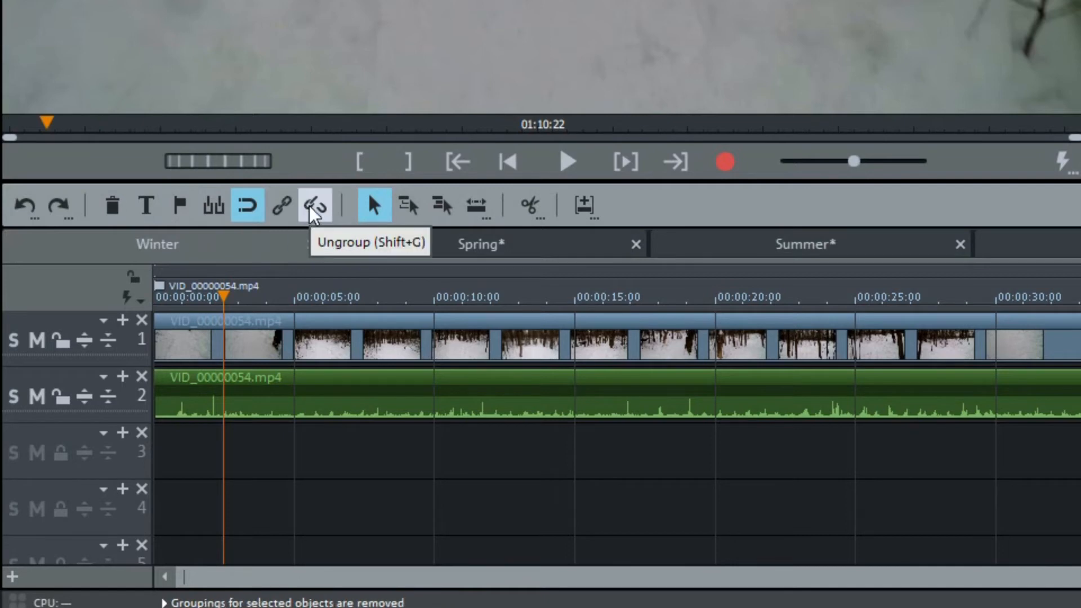
left_click(475, 205)
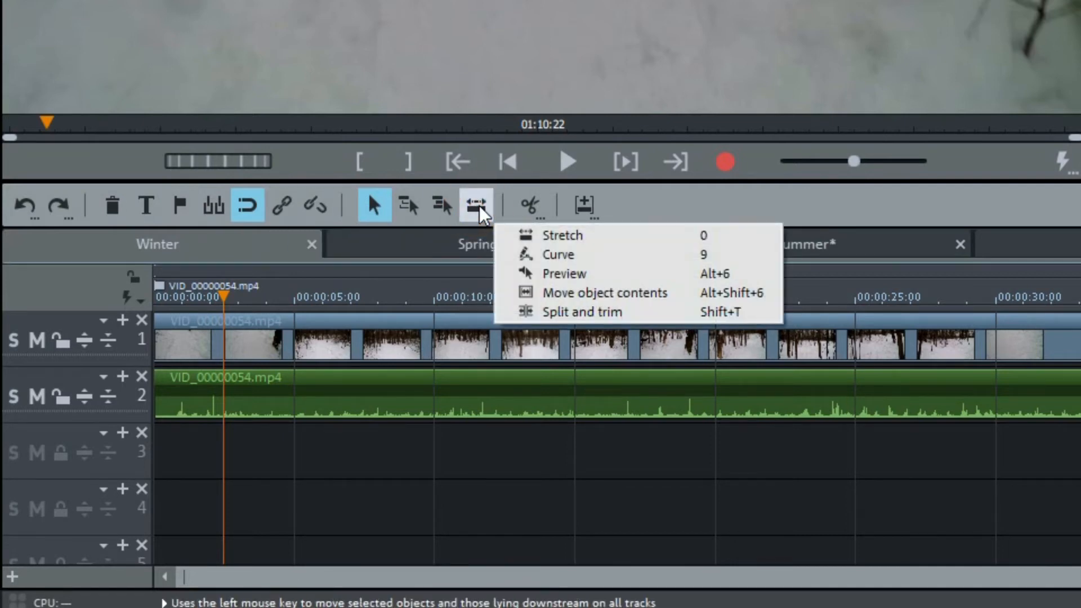
left_click(583, 205)
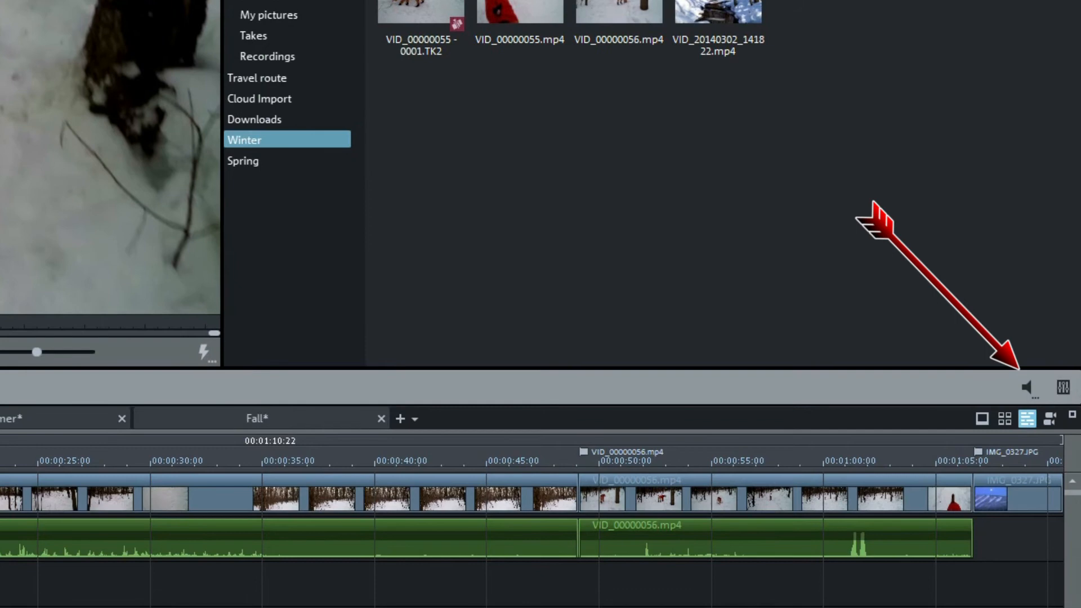
left_click(1028, 387)
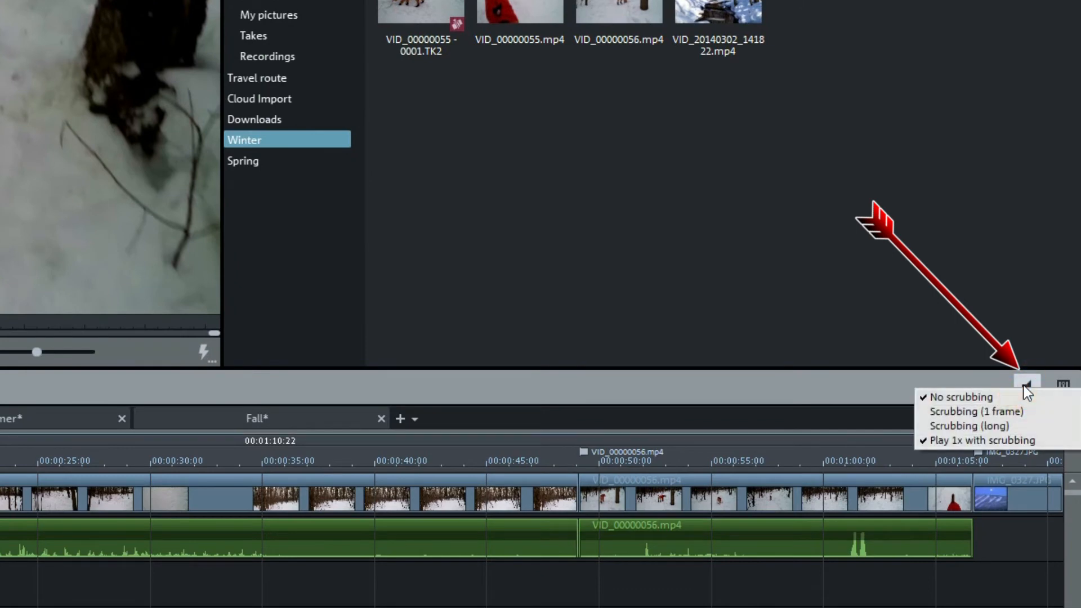
left_click(1064, 437)
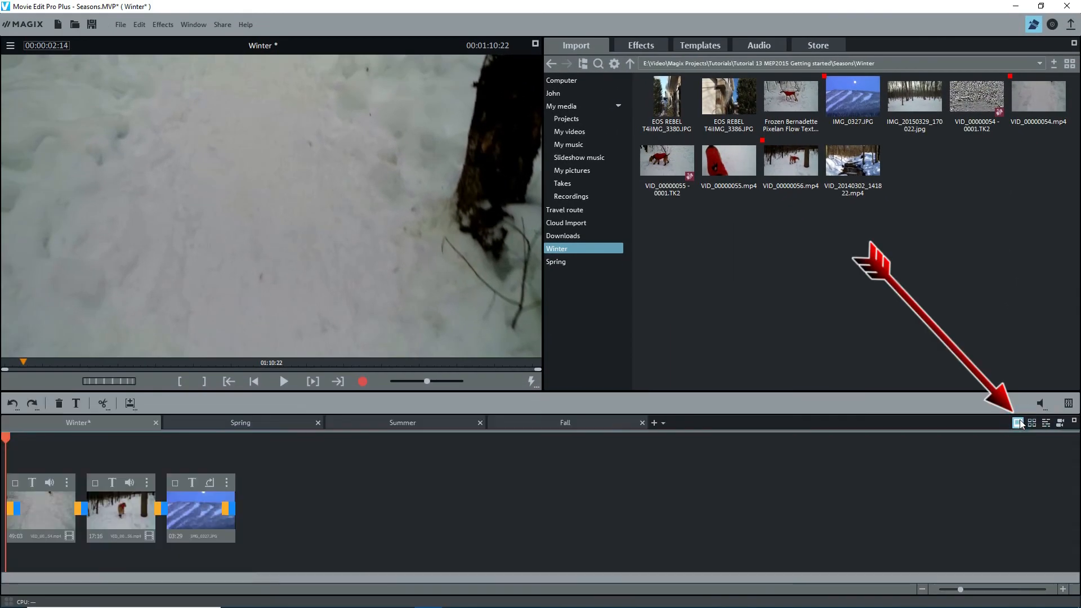
mouse_move(1018, 422)
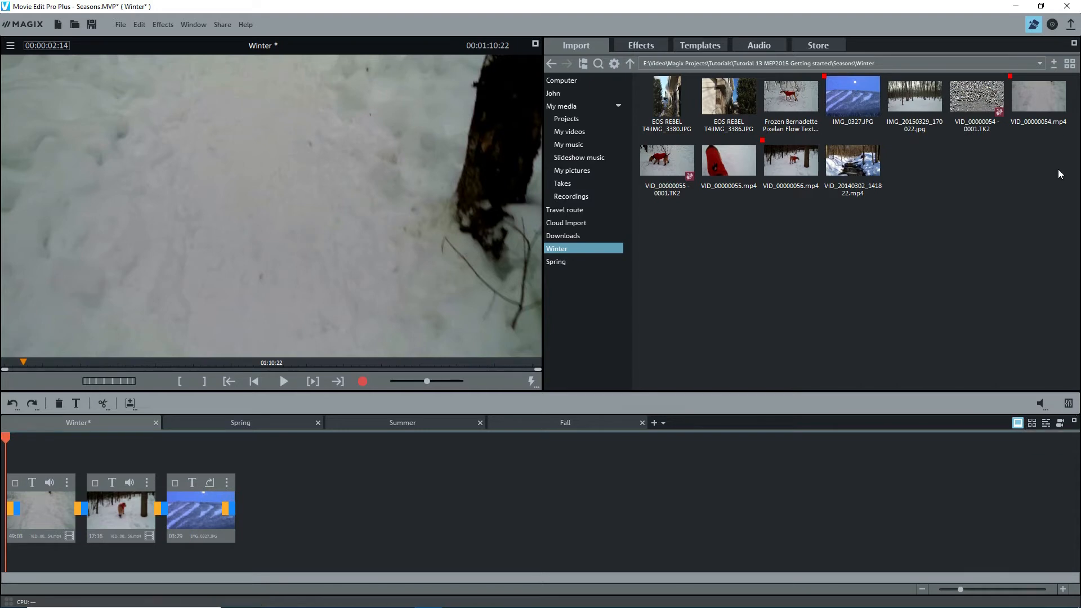
mouse_move(1046, 123)
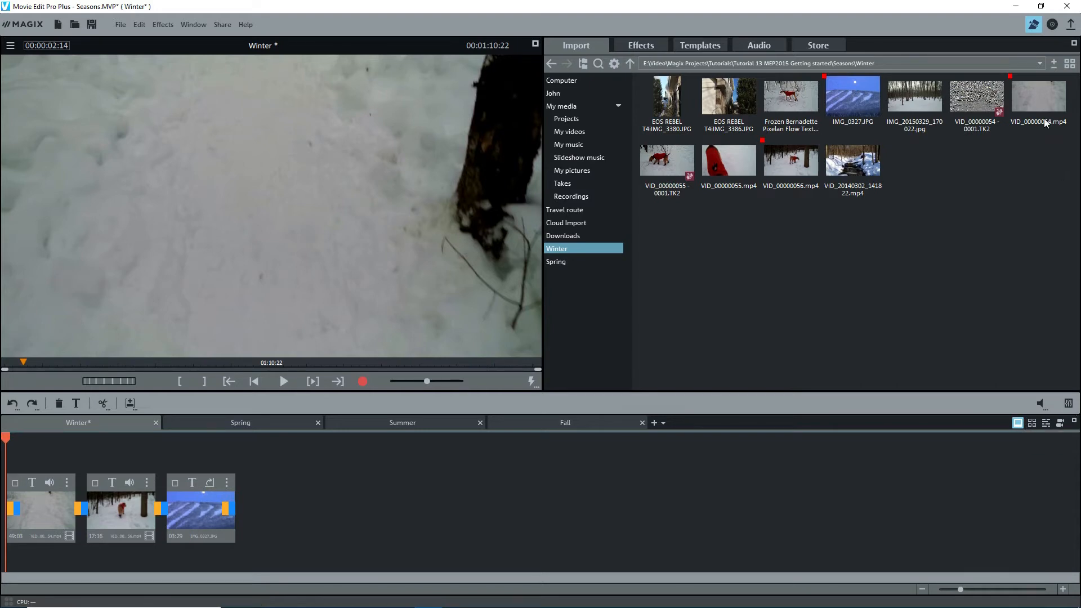
Drag the snowy forest photo onto the end of the Winter storyboard and show the clips as a thumbnail overview
left_click_drag(914, 97, 280, 510)
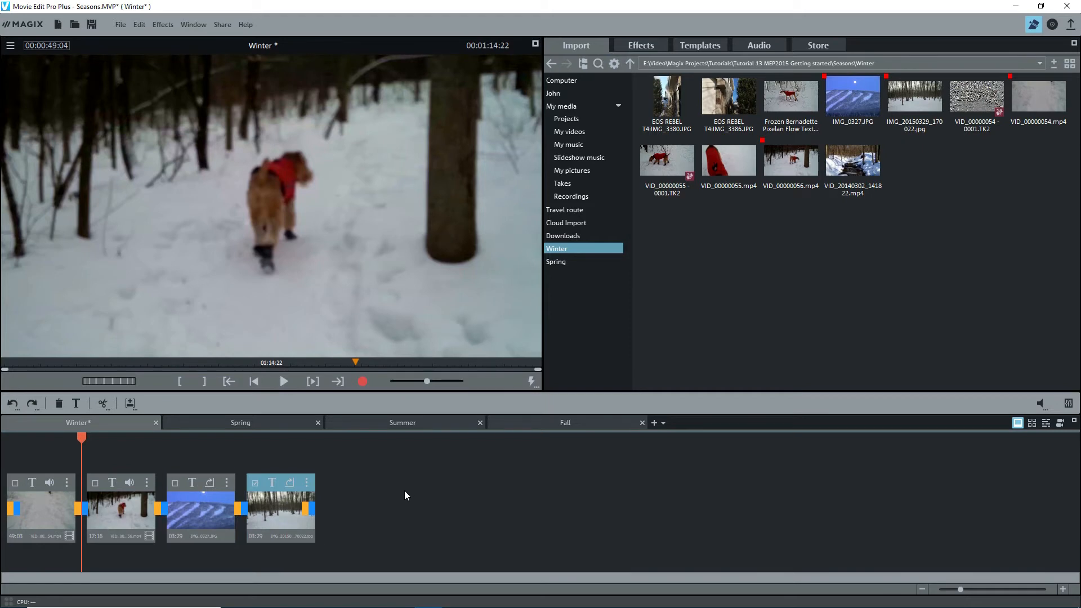
left_click(1032, 422)
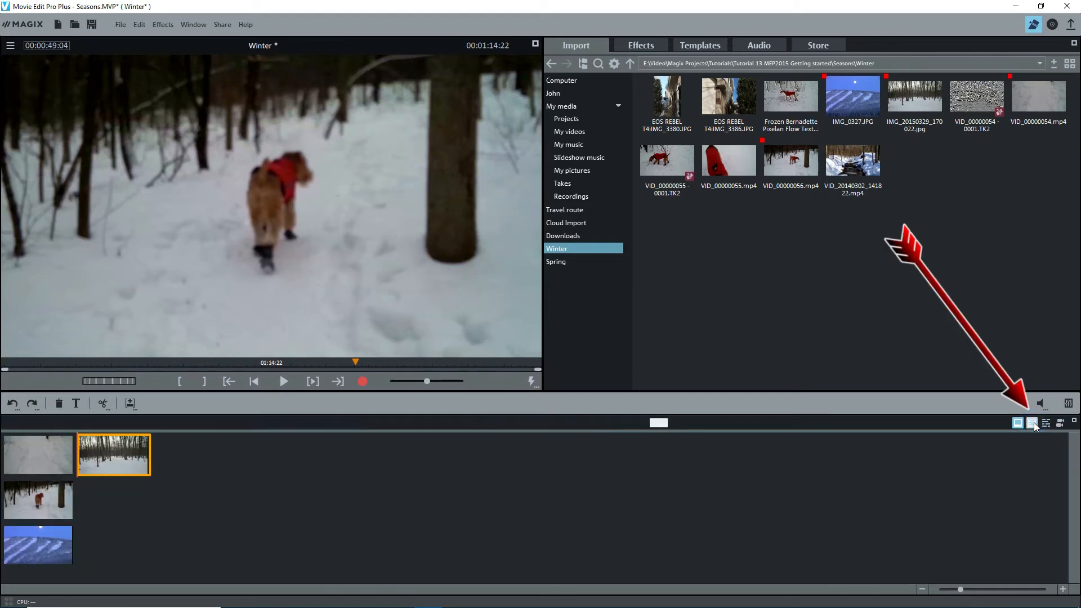
Switch the Winter movie from the thumbnail overview to timeline mode with video and audio tracks
left_click(1033, 422)
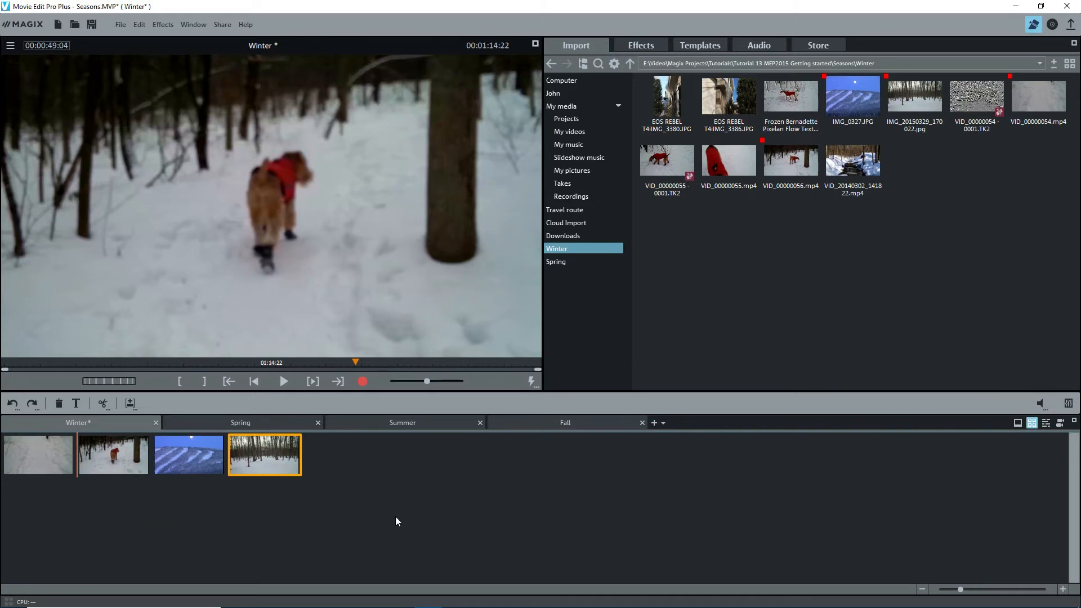
mouse_move(394, 527)
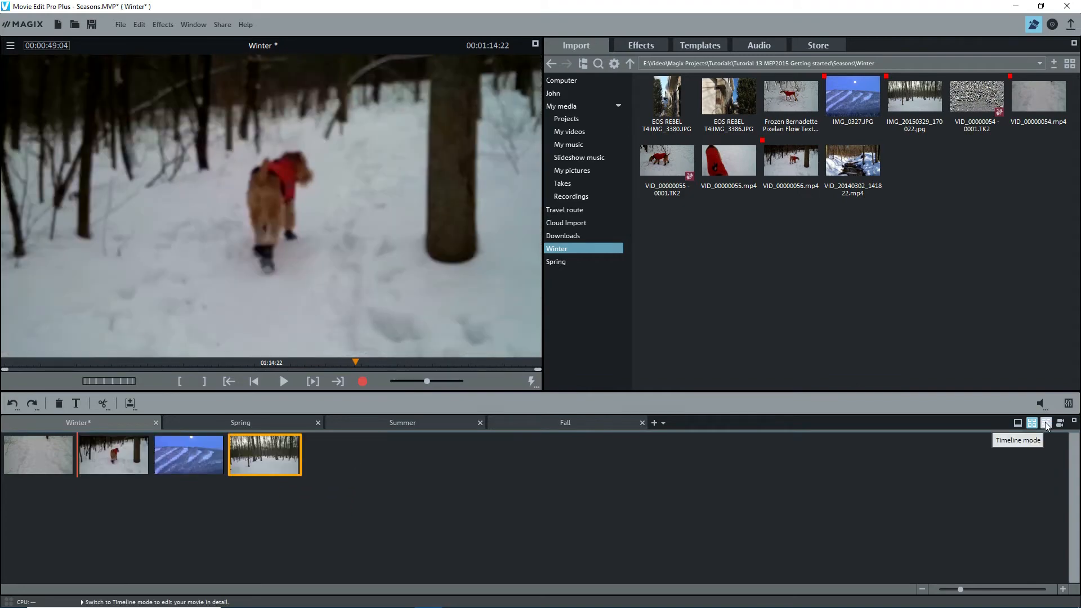
left_click(1043, 422)
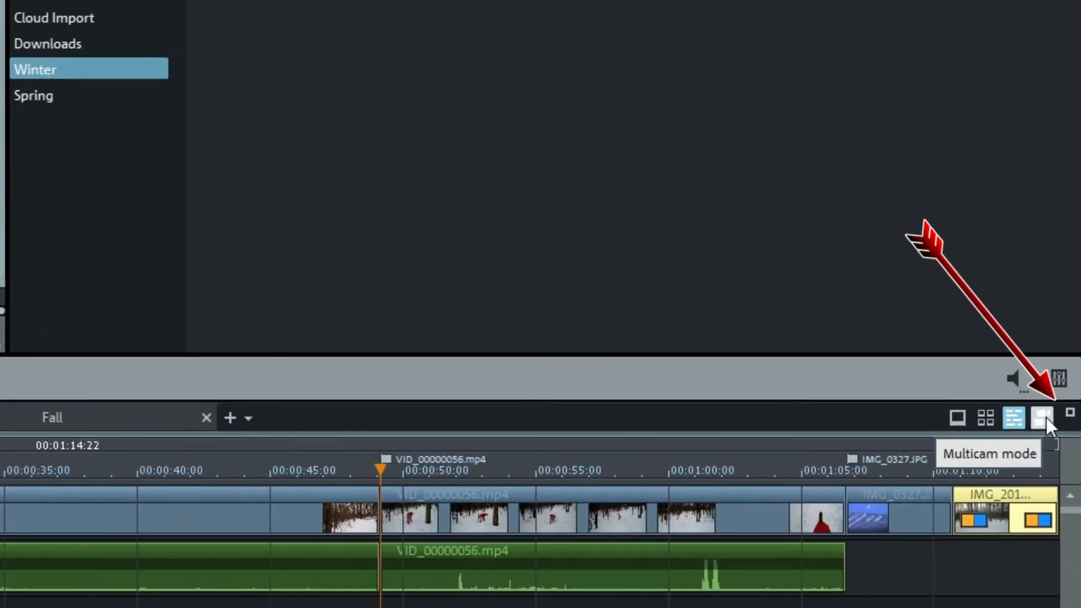
left_click(1043, 417)
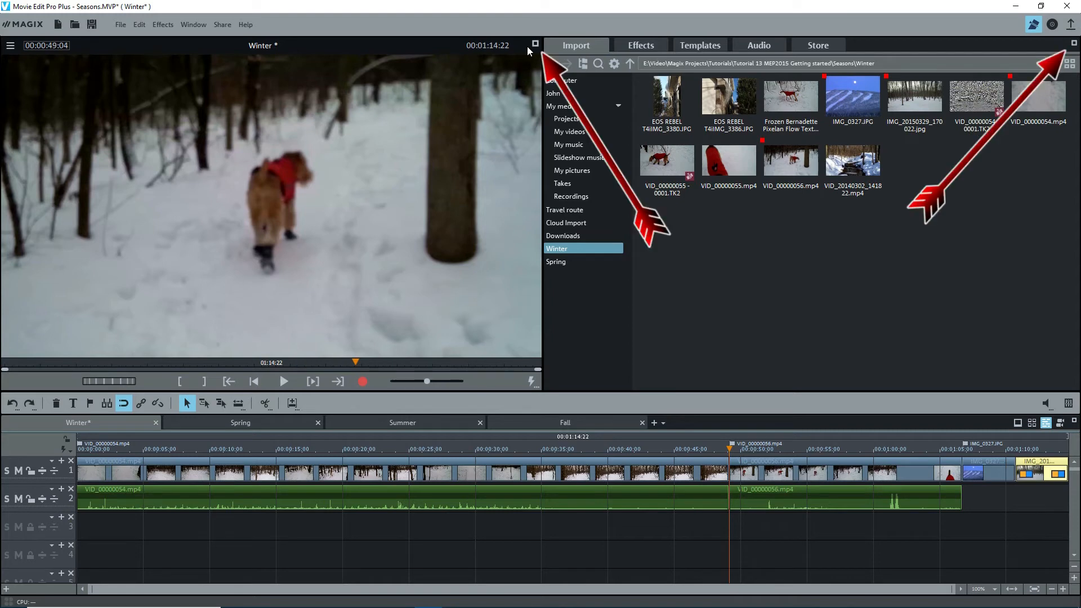
left_click(533, 45)
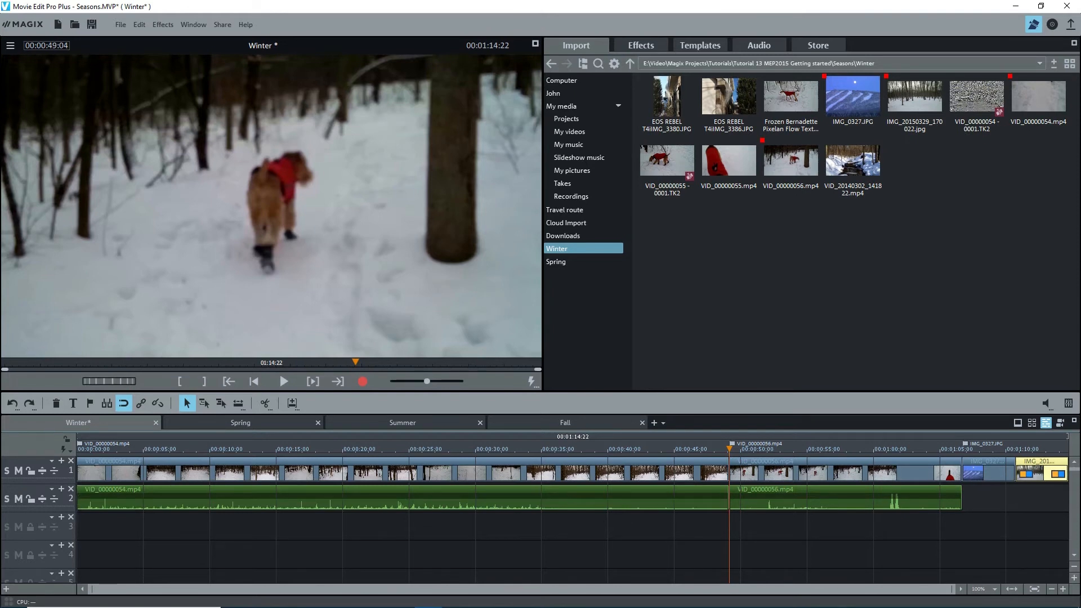
mouse_move(798, 526)
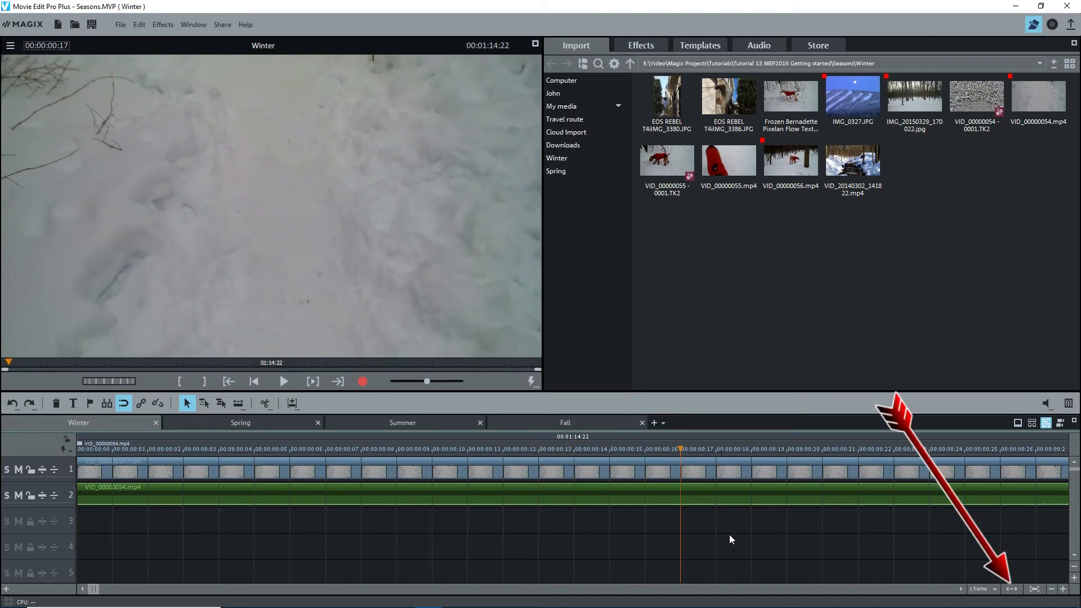
mouse_move(1014, 589)
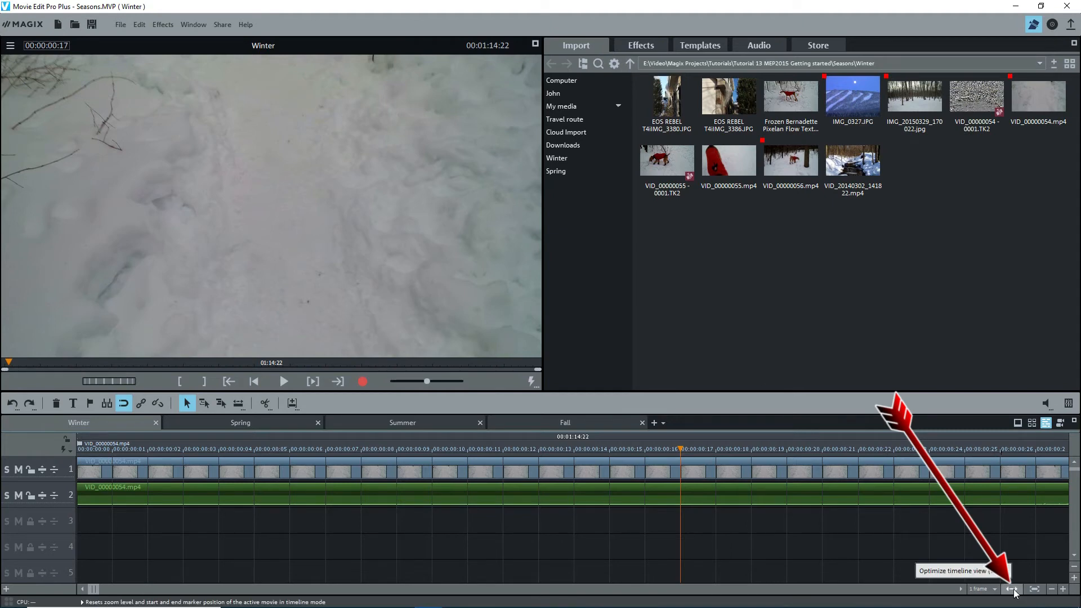
Fit the whole 1:14 Winter movie into the visible timeline
left_click(1012, 589)
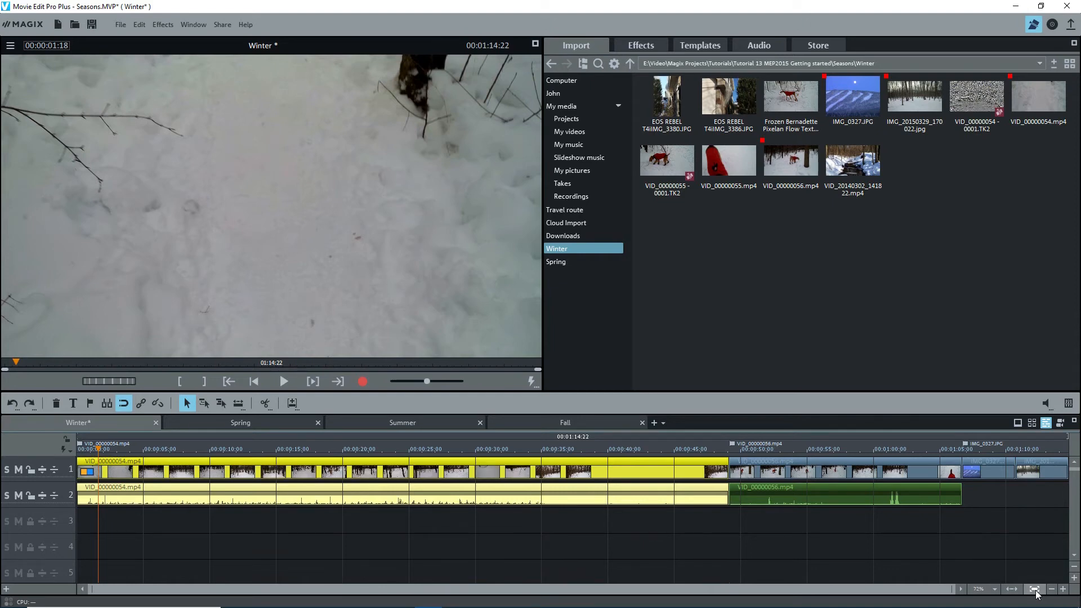
left_click(1062, 589)
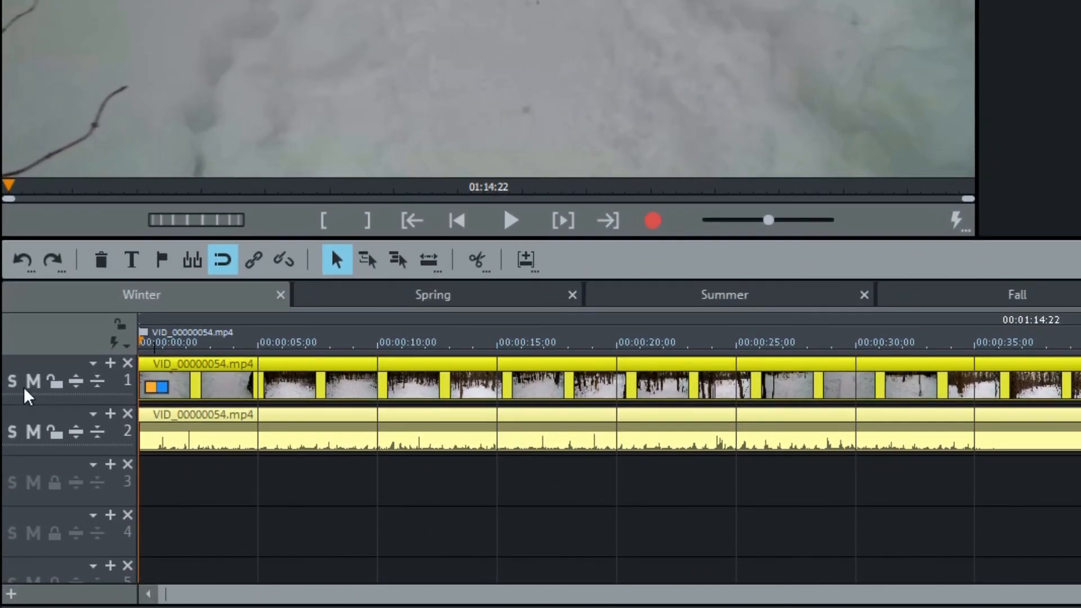
mouse_move(11, 382)
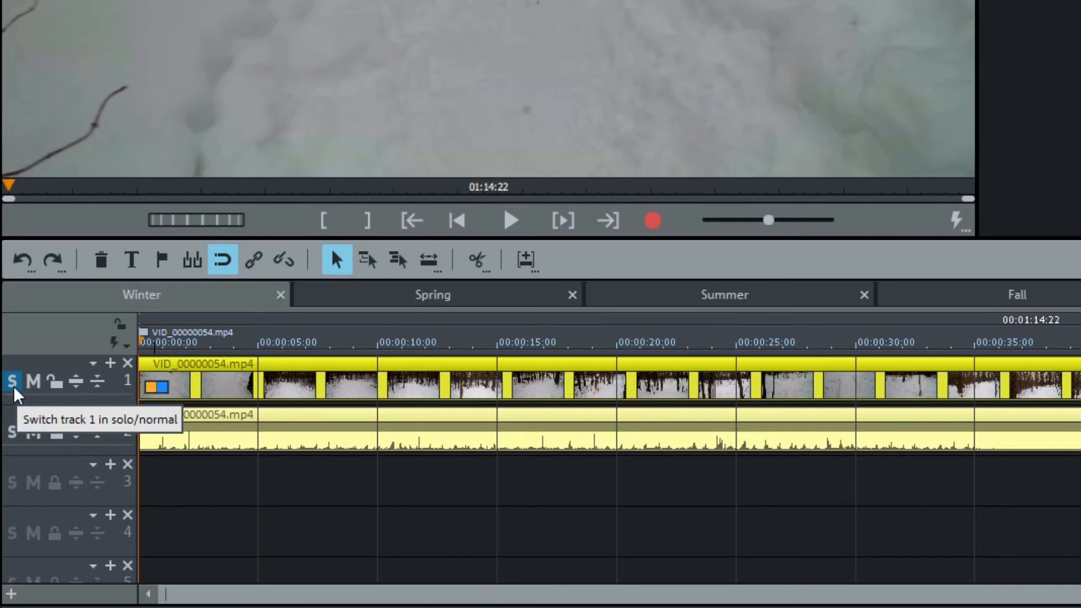
mouse_move(32, 386)
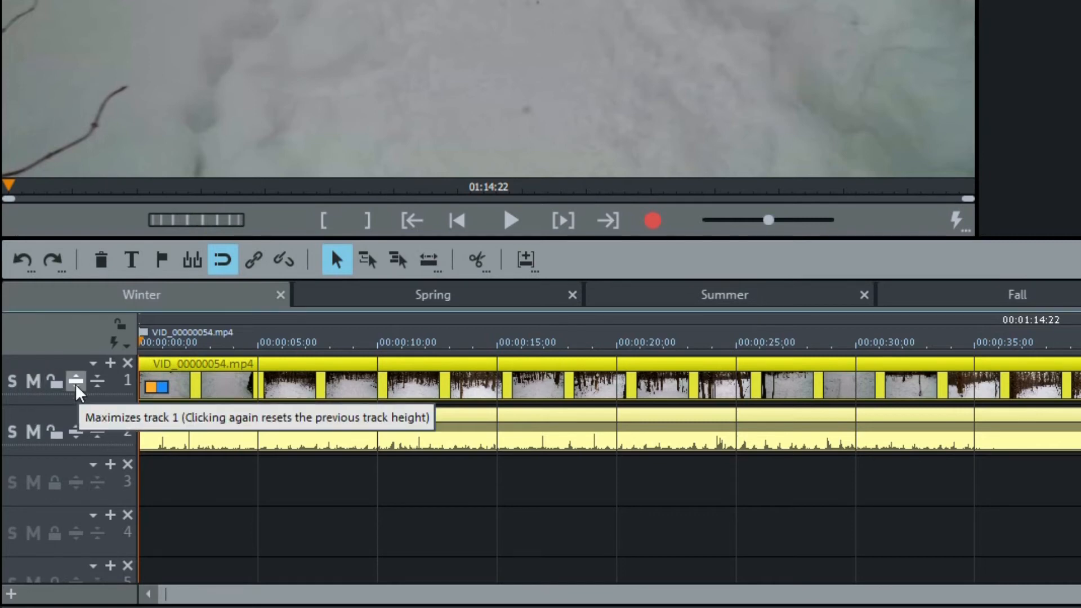
left_click(76, 382)
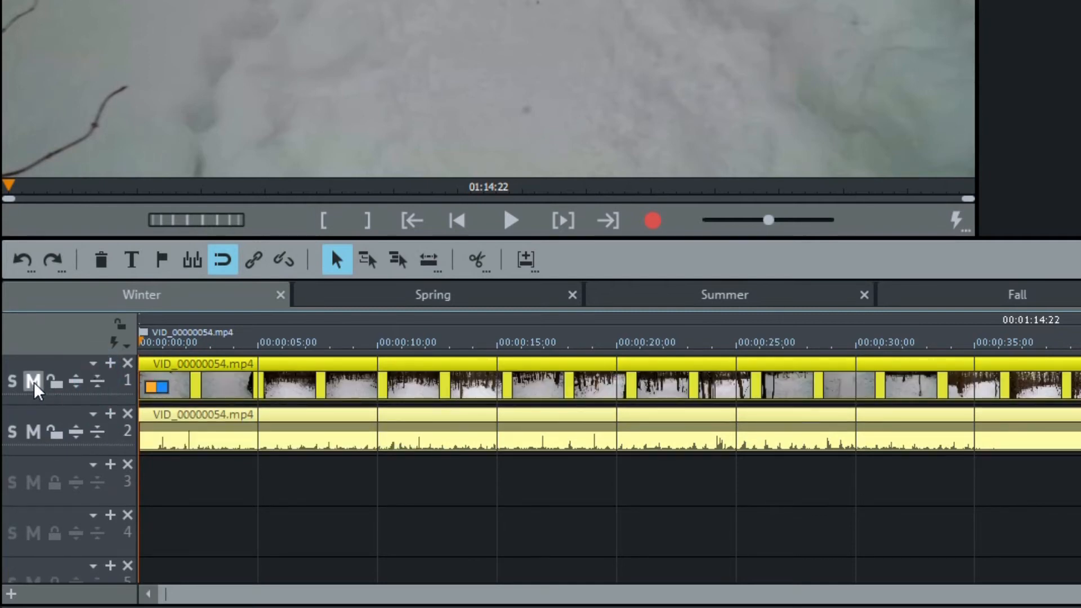
left_click(33, 381)
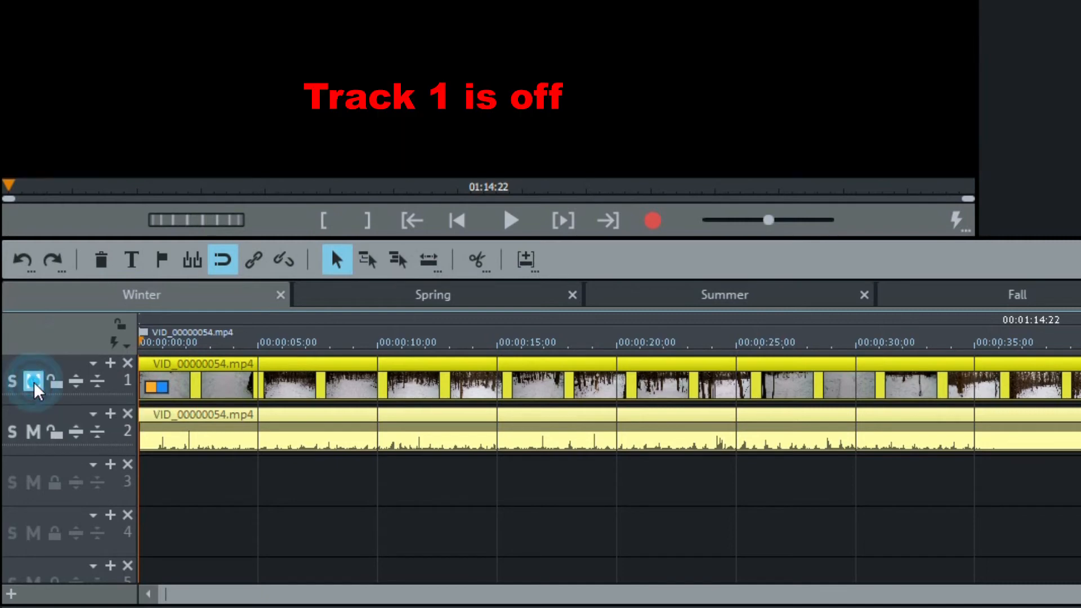
left_click(32, 382)
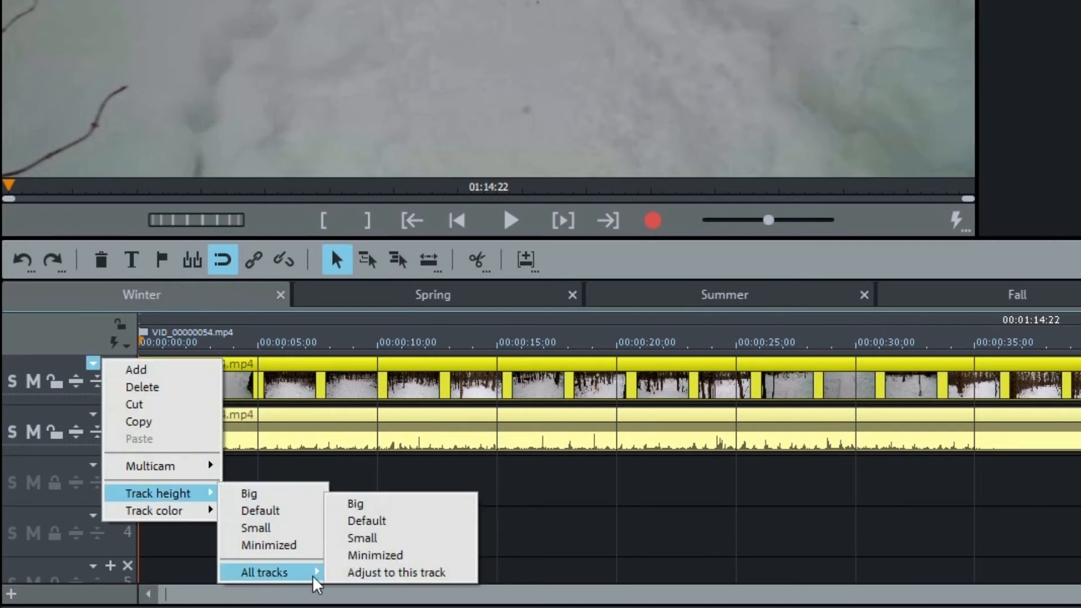
left_click(366, 520)
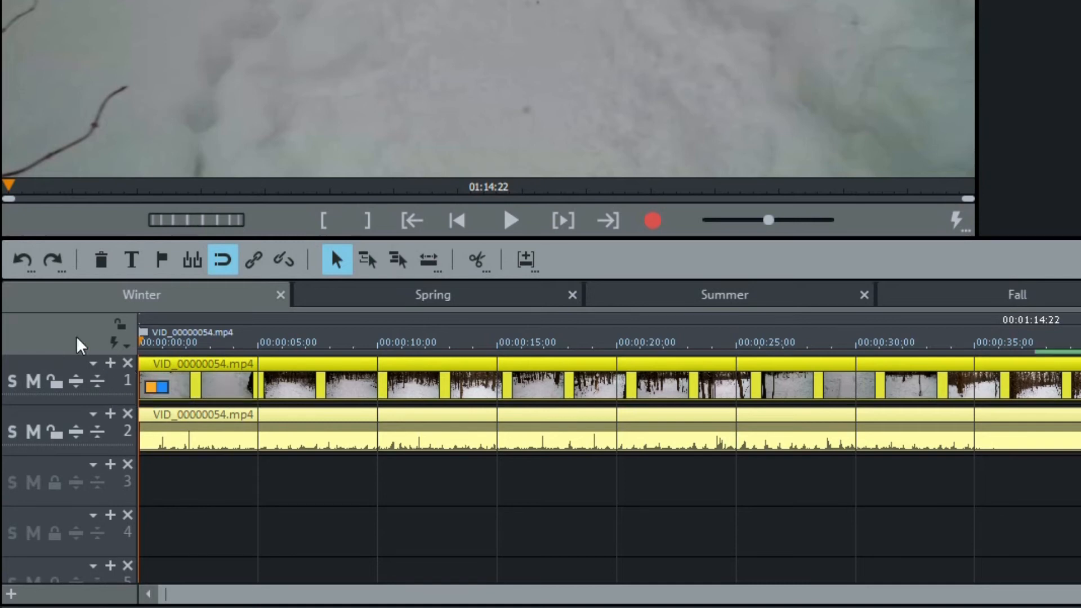
mouse_move(116, 344)
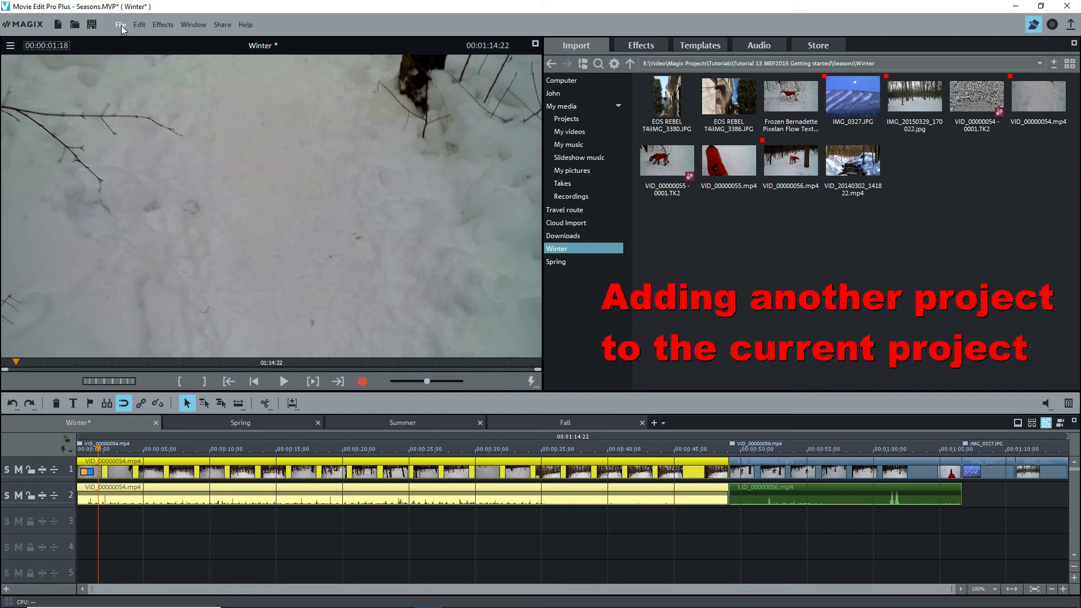
Start opening the Petoche New Years by the Fire project, cancel adding it, and return to the File commands
left_click(120, 23)
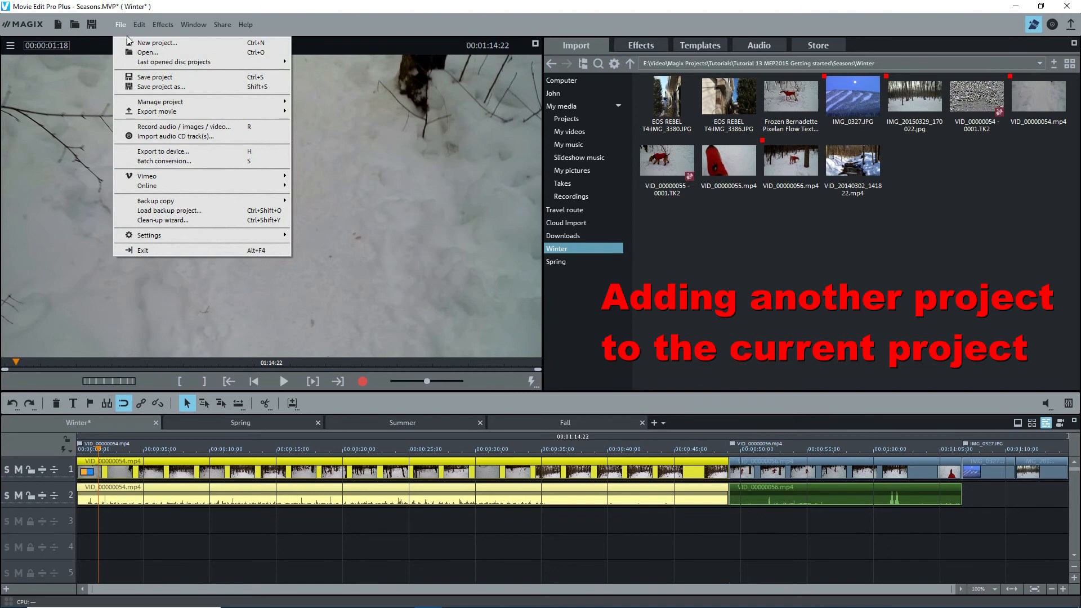
left_click(147, 52)
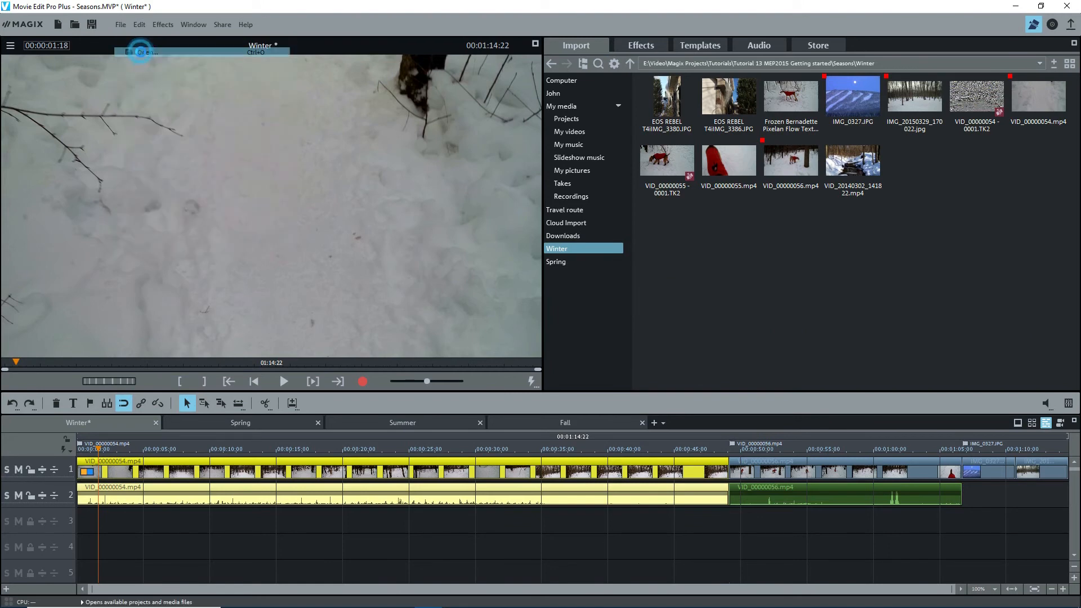
left_click(142, 52)
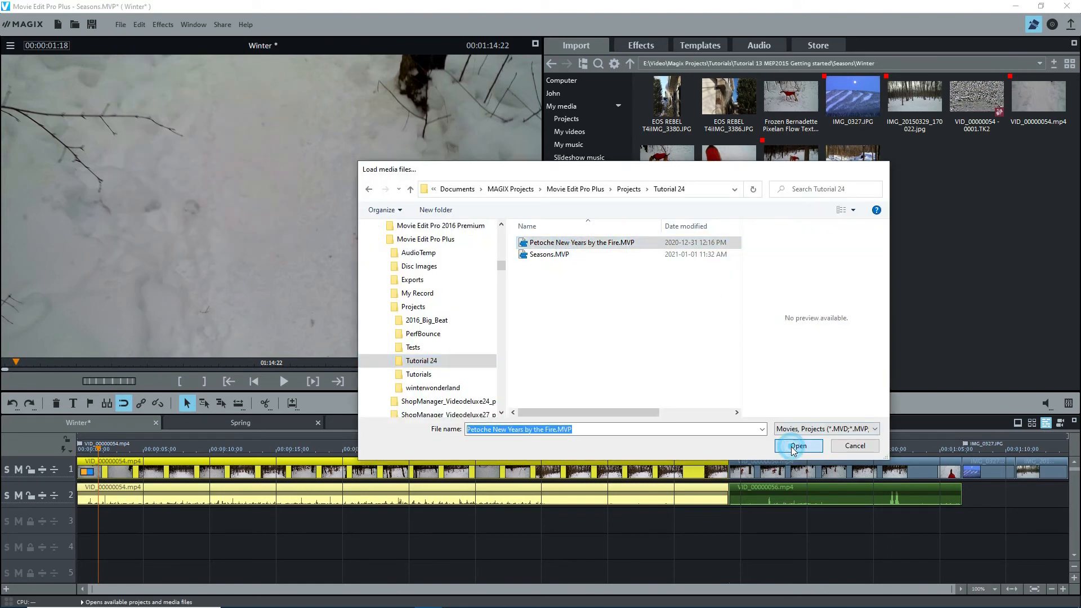
left_click(797, 446)
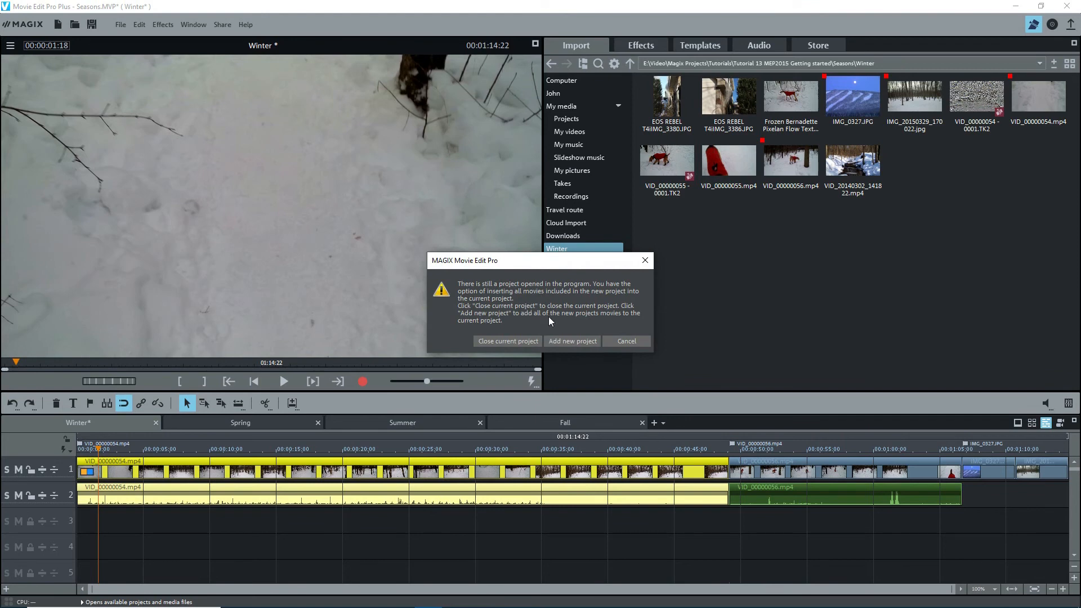
left_click(508, 340)
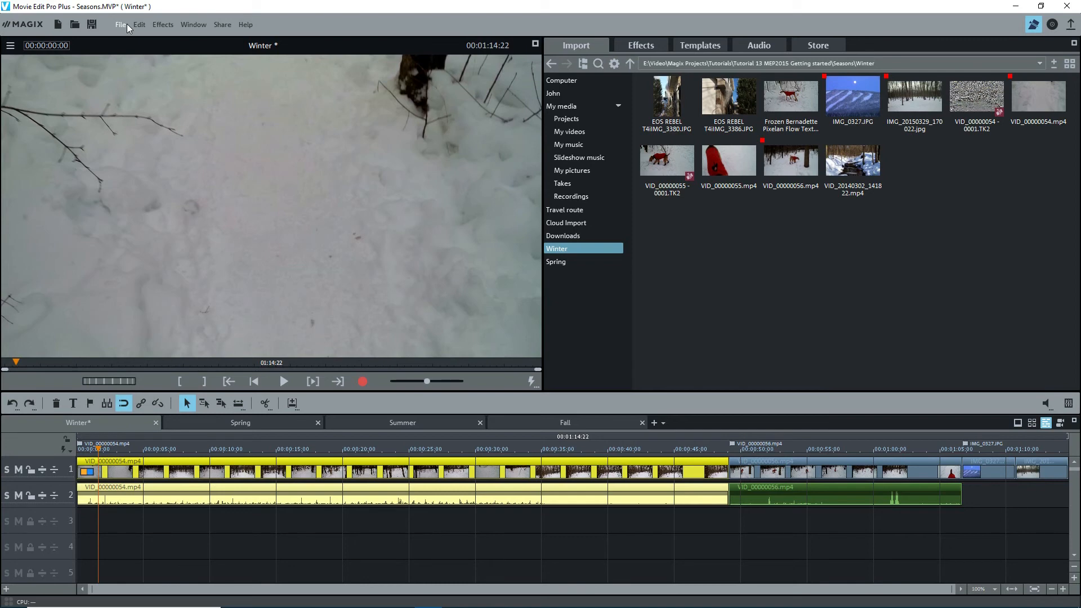
mouse_move(118, 30)
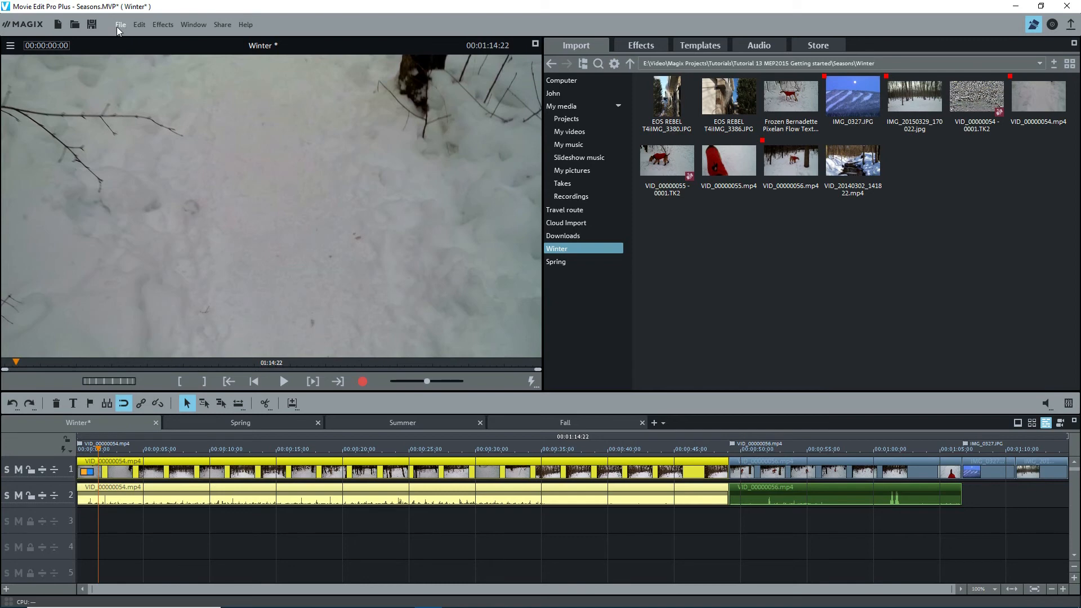
left_click(121, 24)
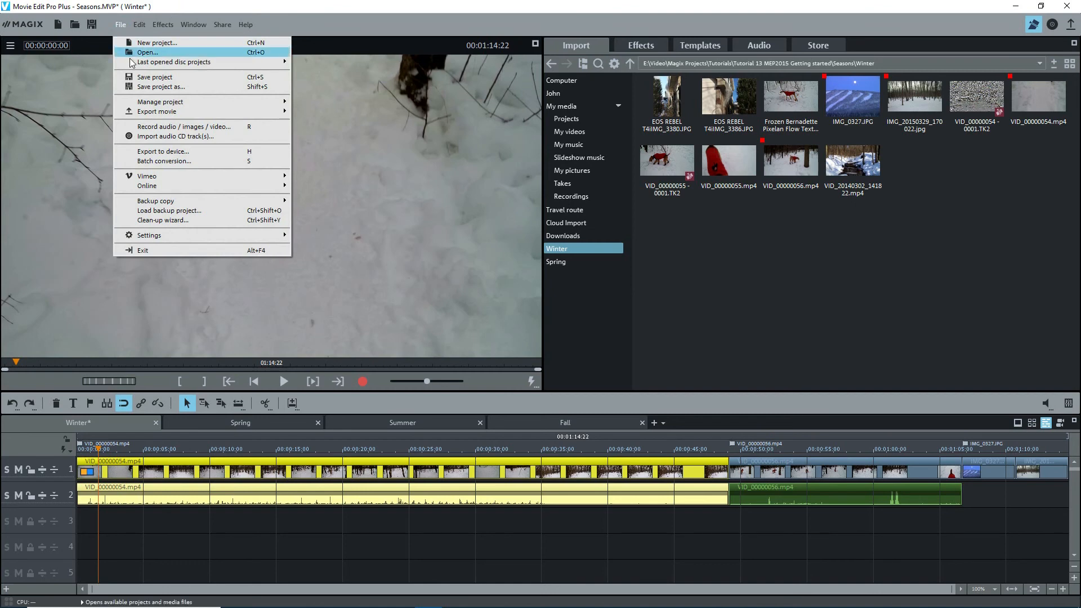
mouse_move(137, 91)
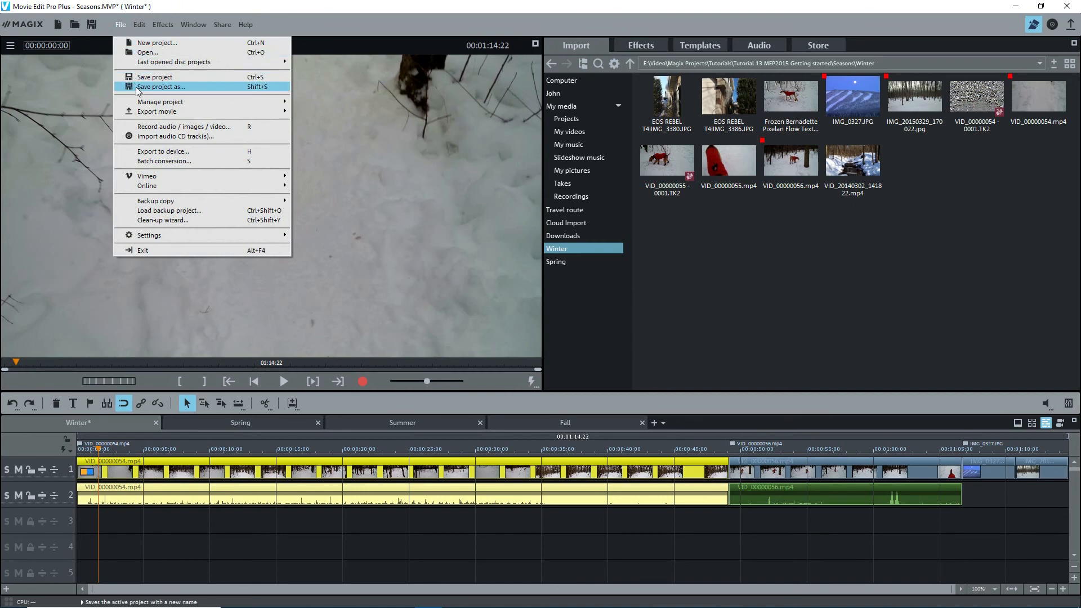
mouse_move(157, 112)
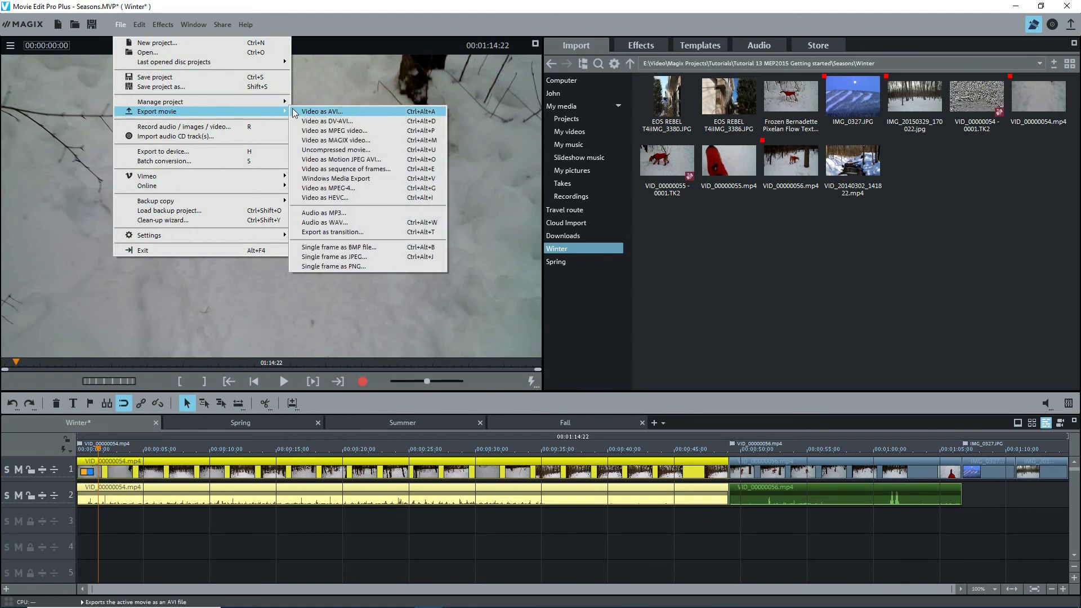
mouse_move(328, 188)
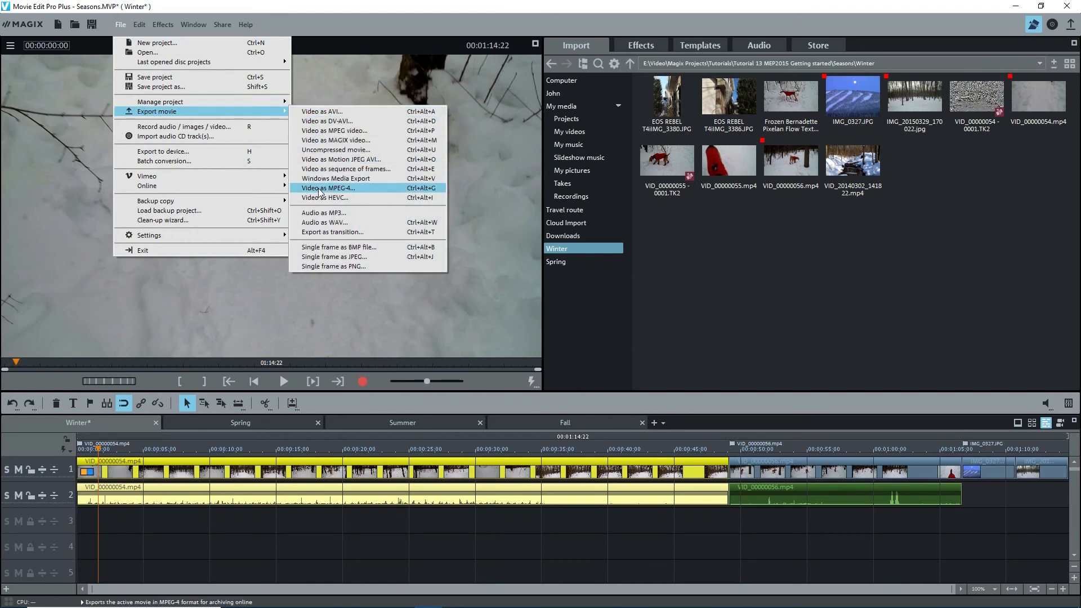
Browse the MPEG-4 export presets and leave the export window without exporting
left_click(327, 188)
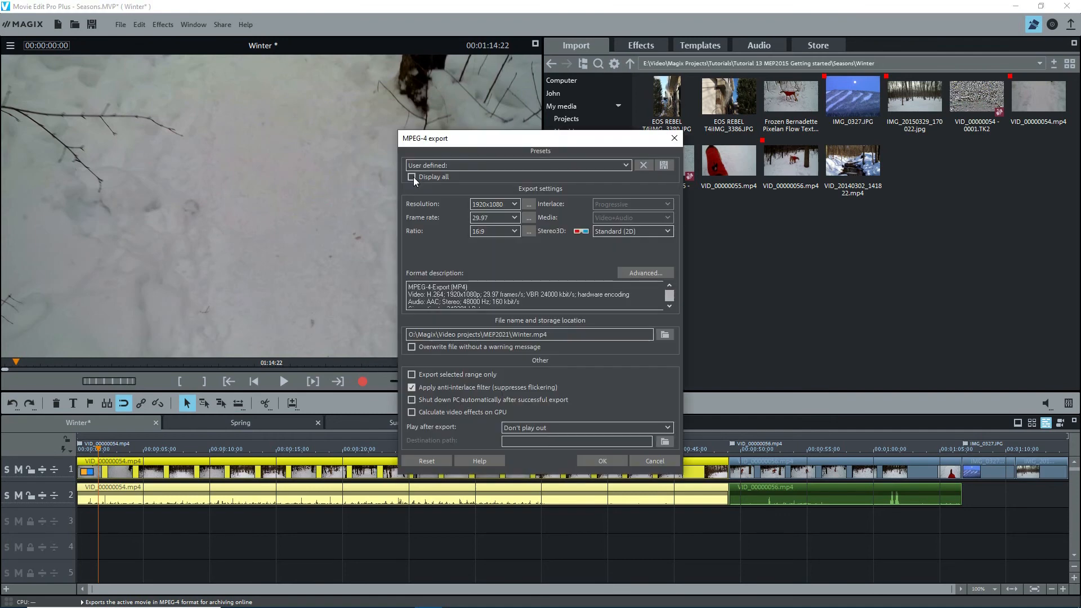
left_click(412, 176)
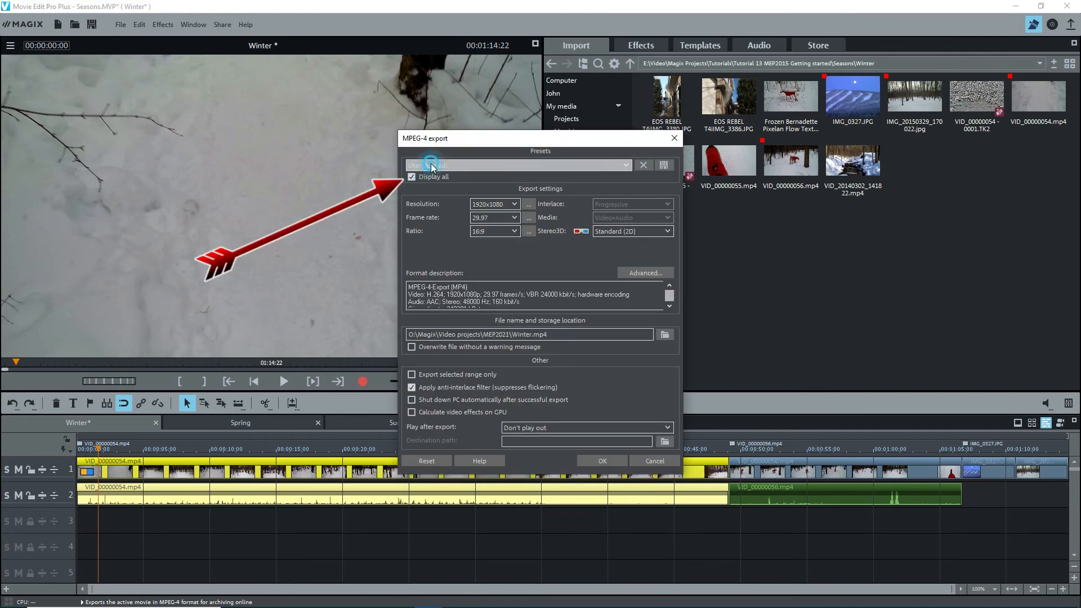
left_click(624, 164)
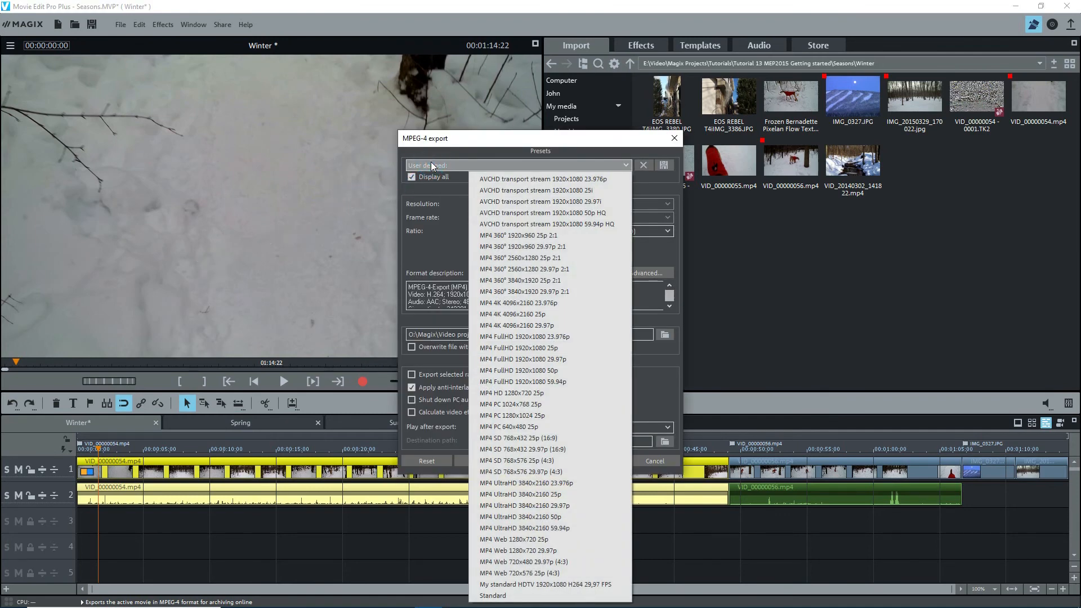
left_click(120, 24)
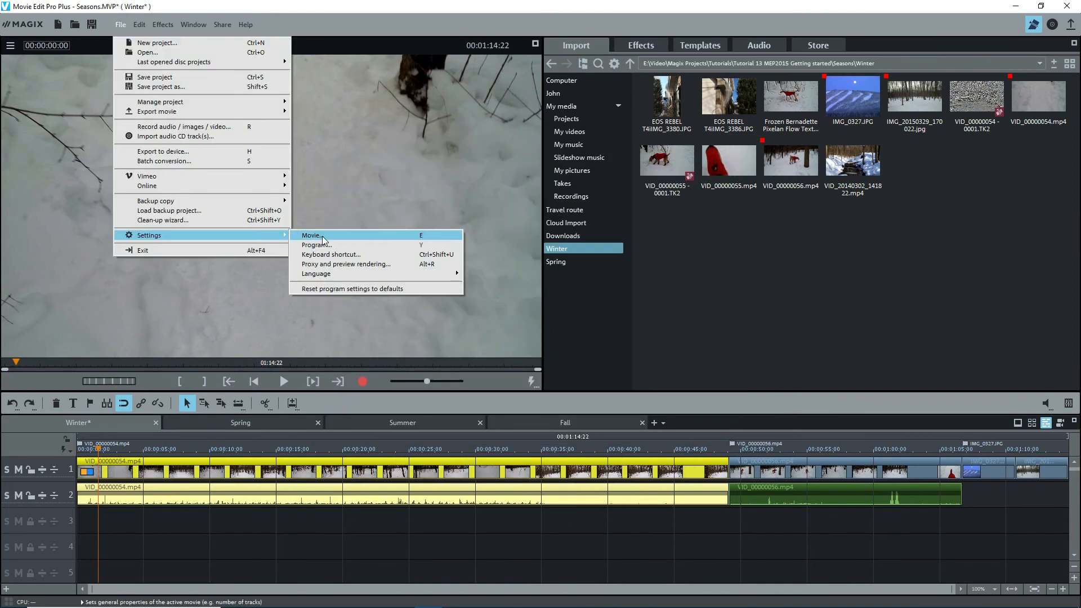
Dismiss the settings list, save the Seasons project and show the Edit commands
left_click(311, 236)
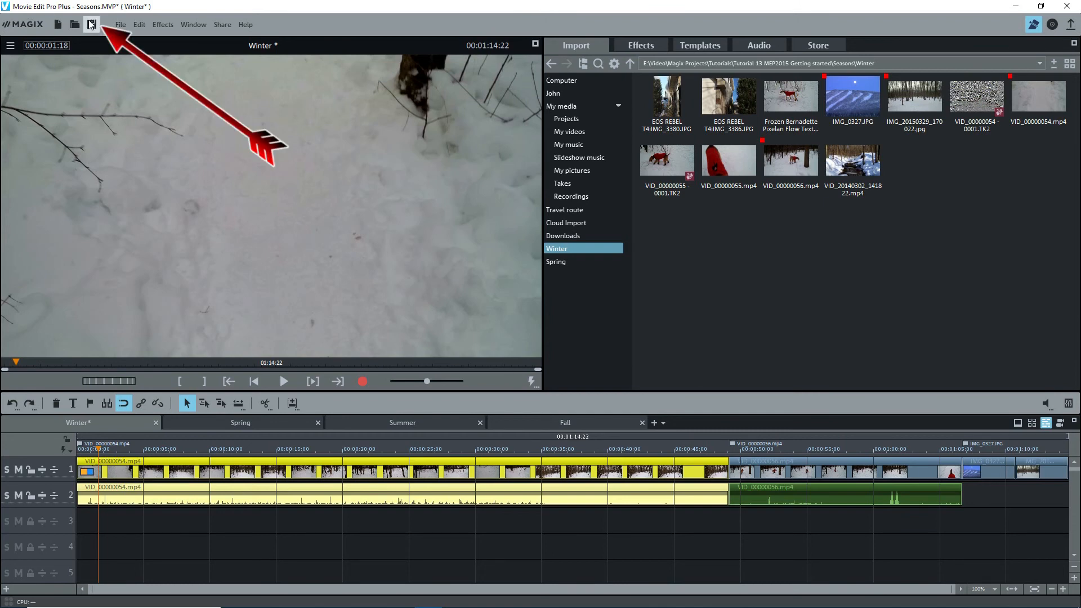
left_click(91, 24)
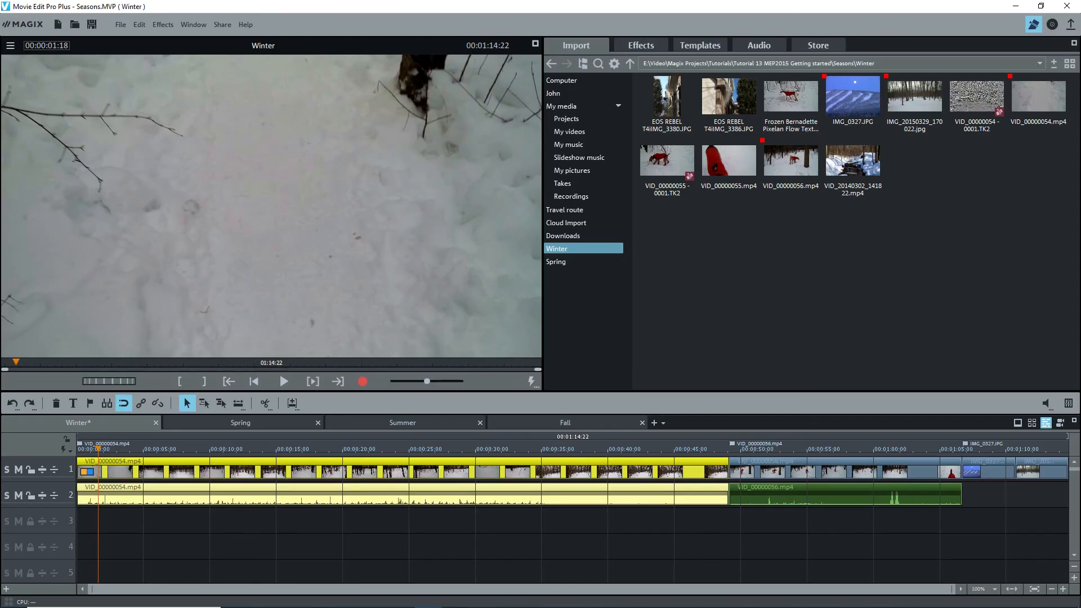
left_click(139, 24)
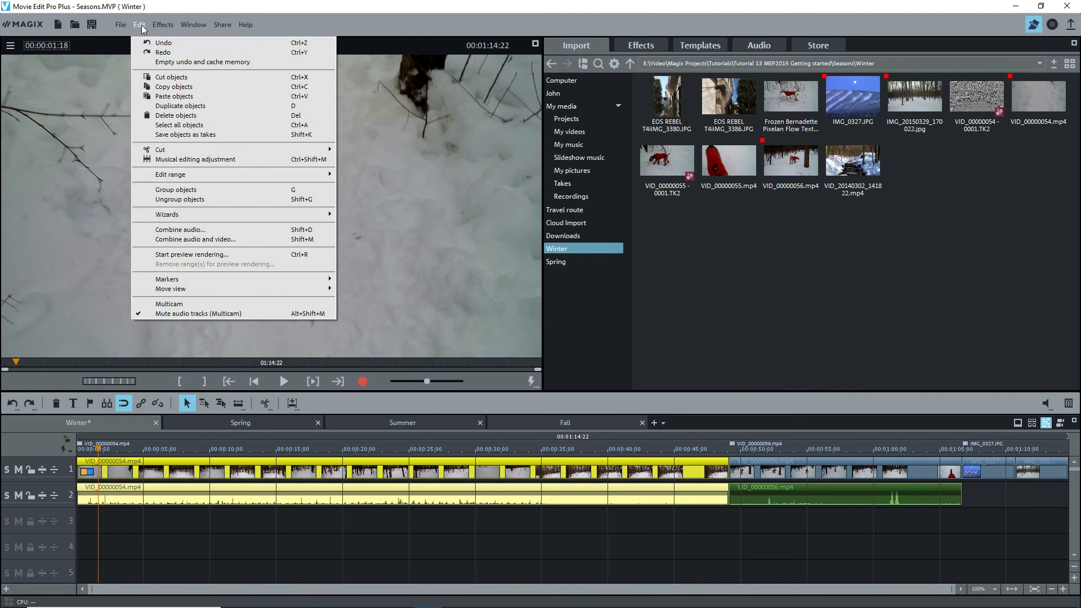
Close the Edit commands and browse the Effects menu's title effects and design elements
left_click(185, 472)
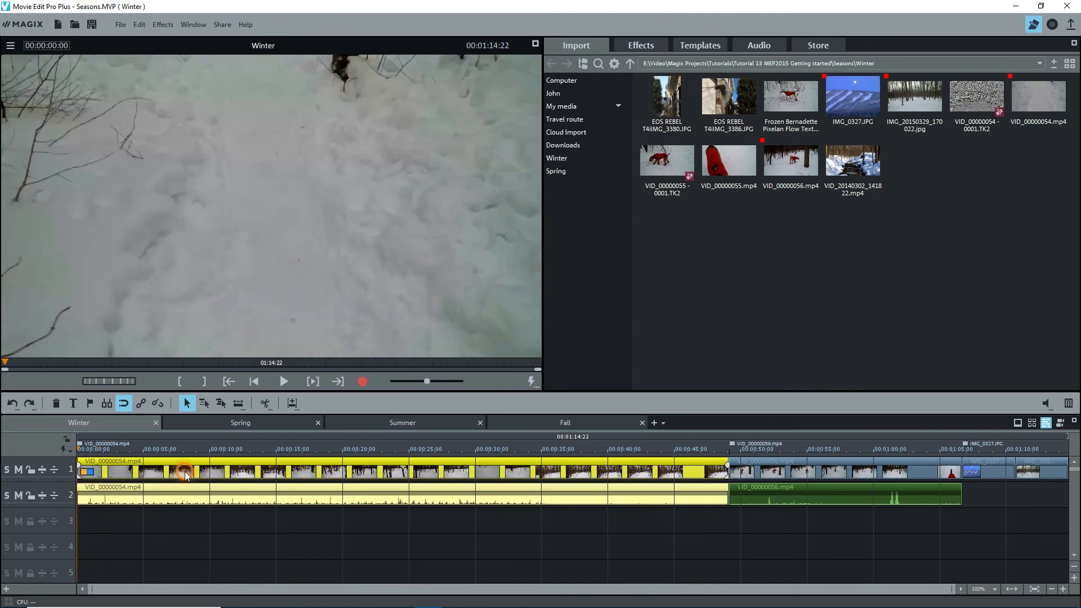
right_click(185, 472)
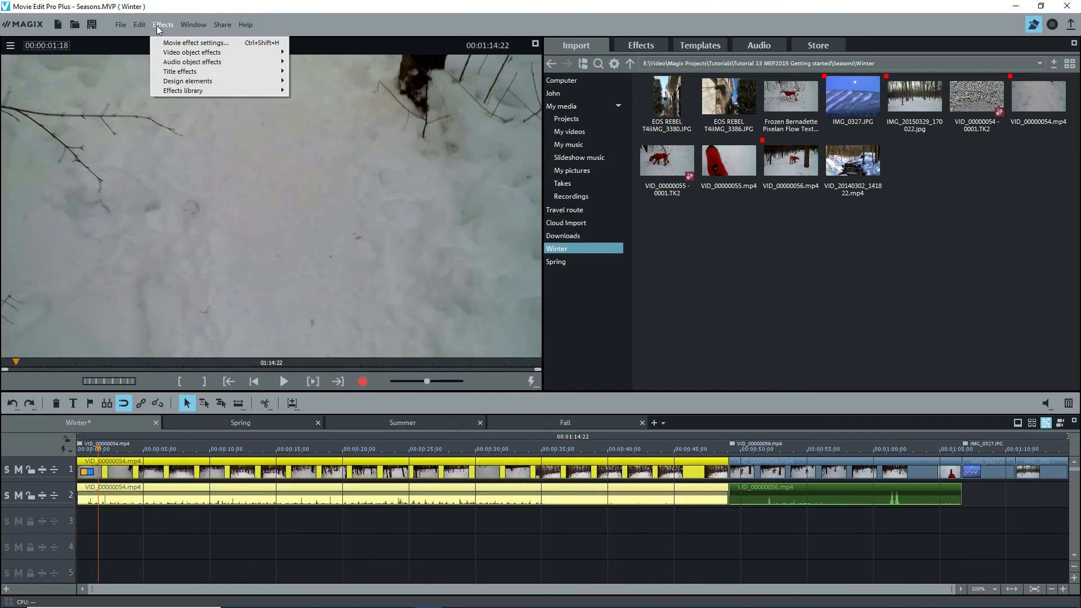
mouse_move(191, 51)
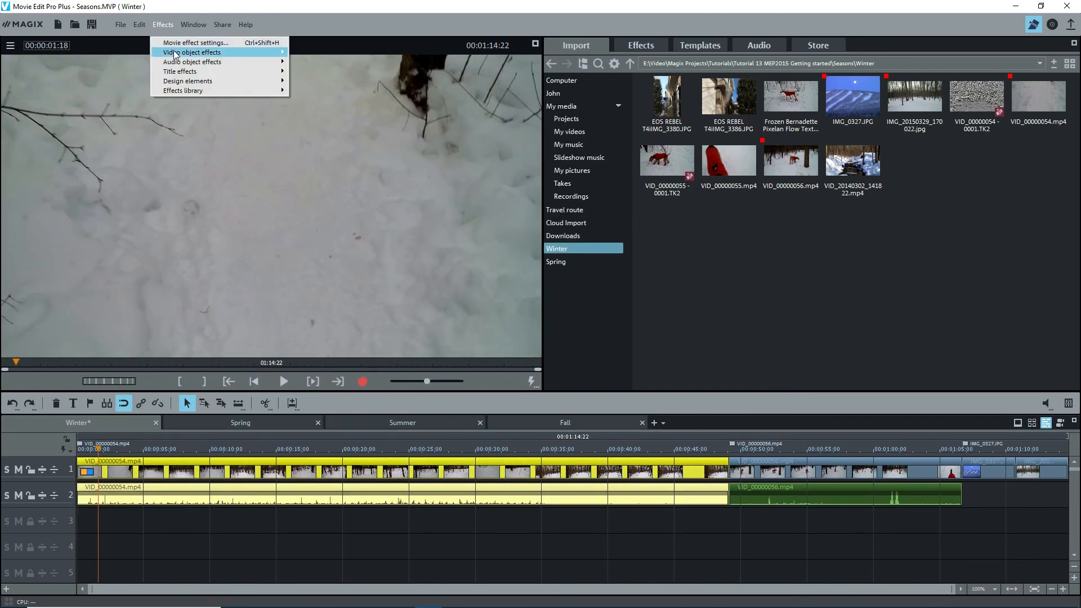
mouse_move(192, 62)
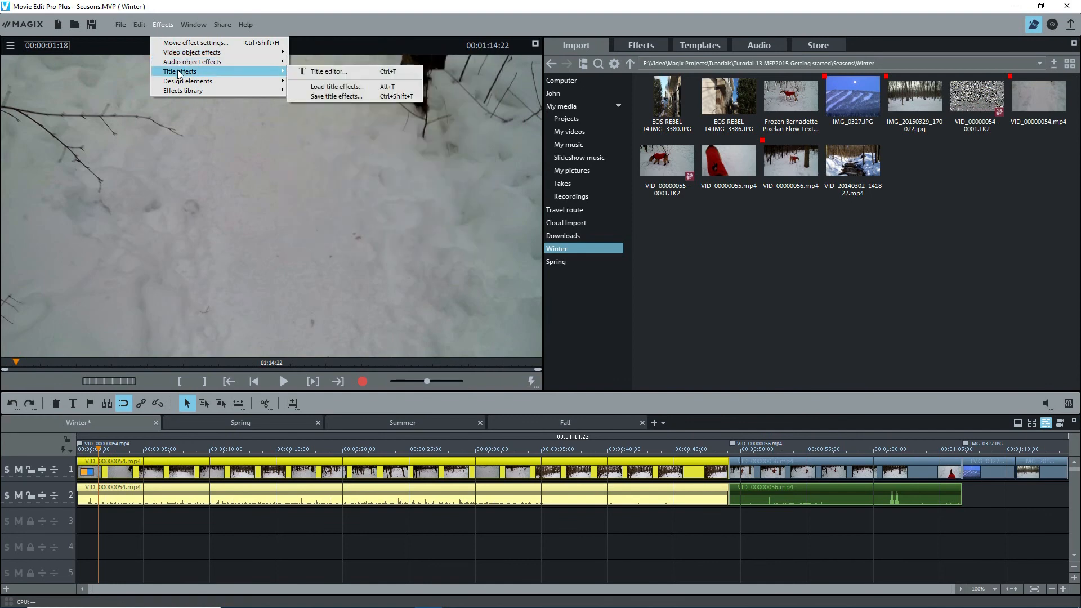
mouse_move(187, 81)
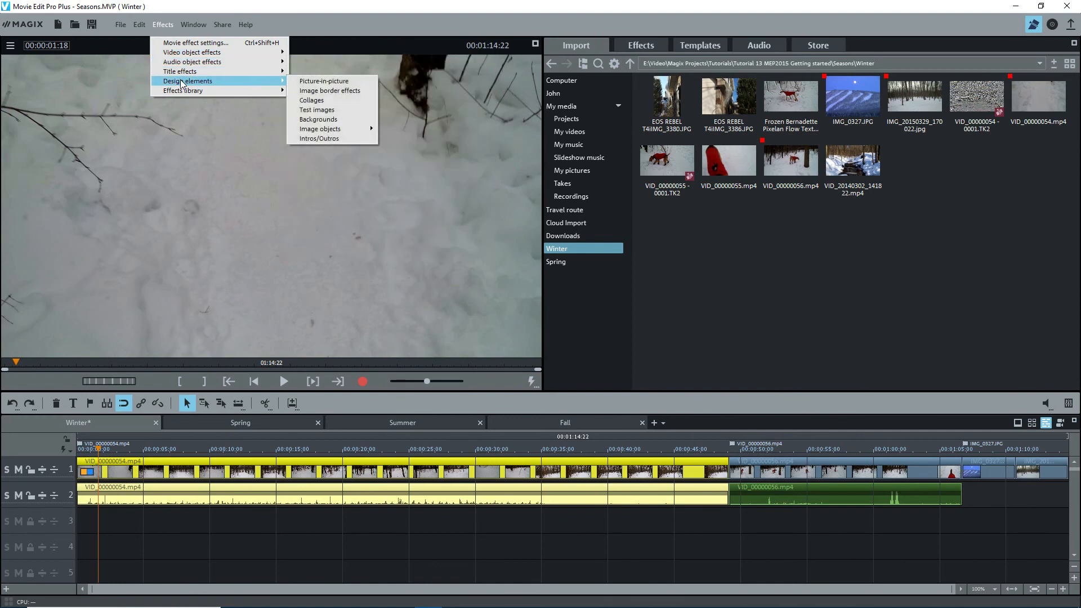
Reset the window arrangement to its default and show the Share choices
left_click(193, 24)
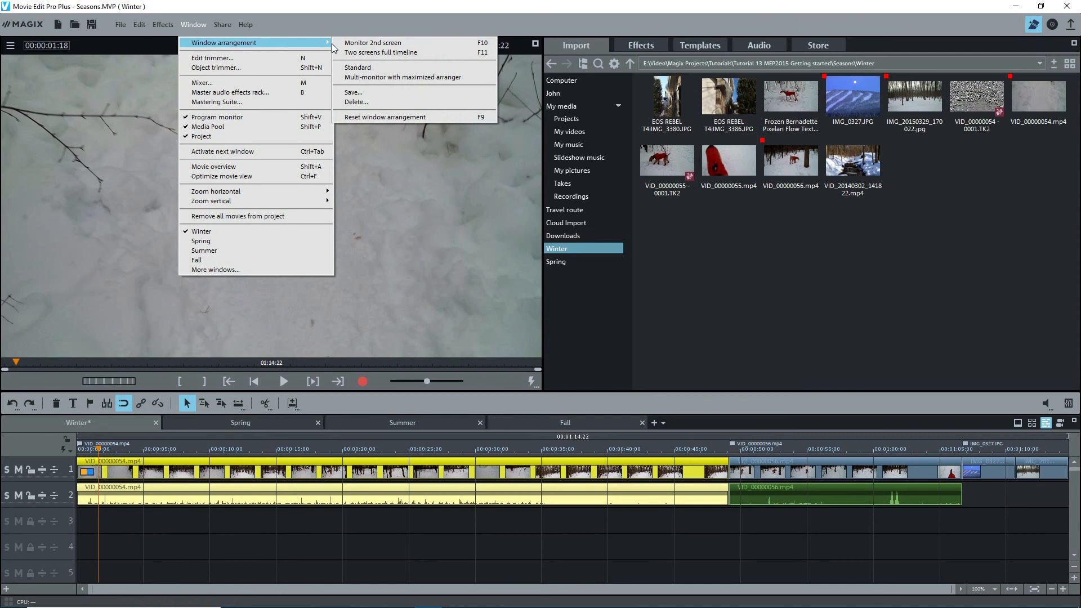
mouse_move(386, 116)
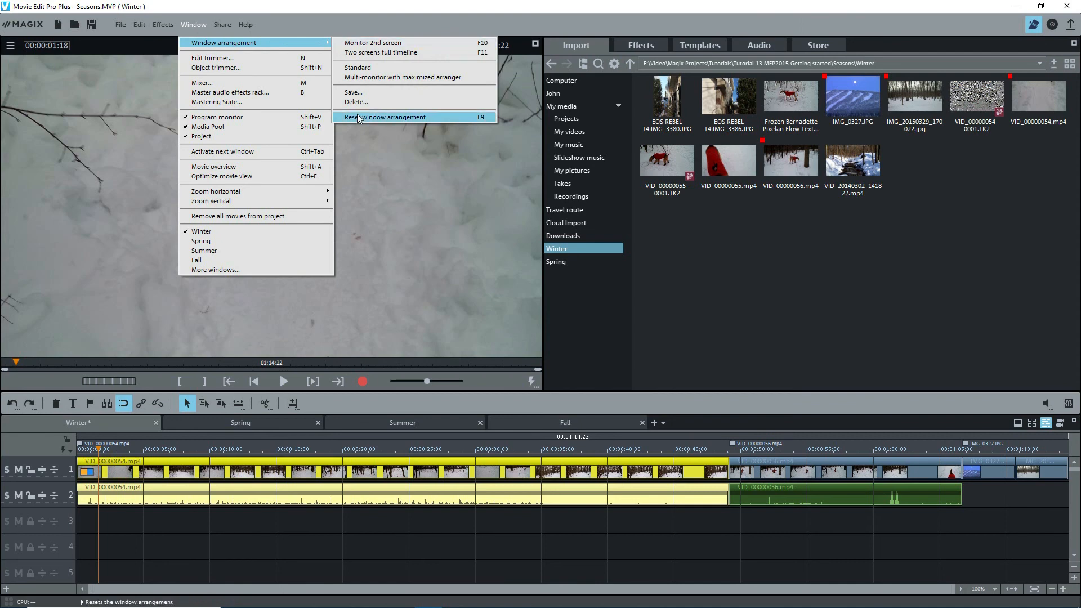
left_click(222, 24)
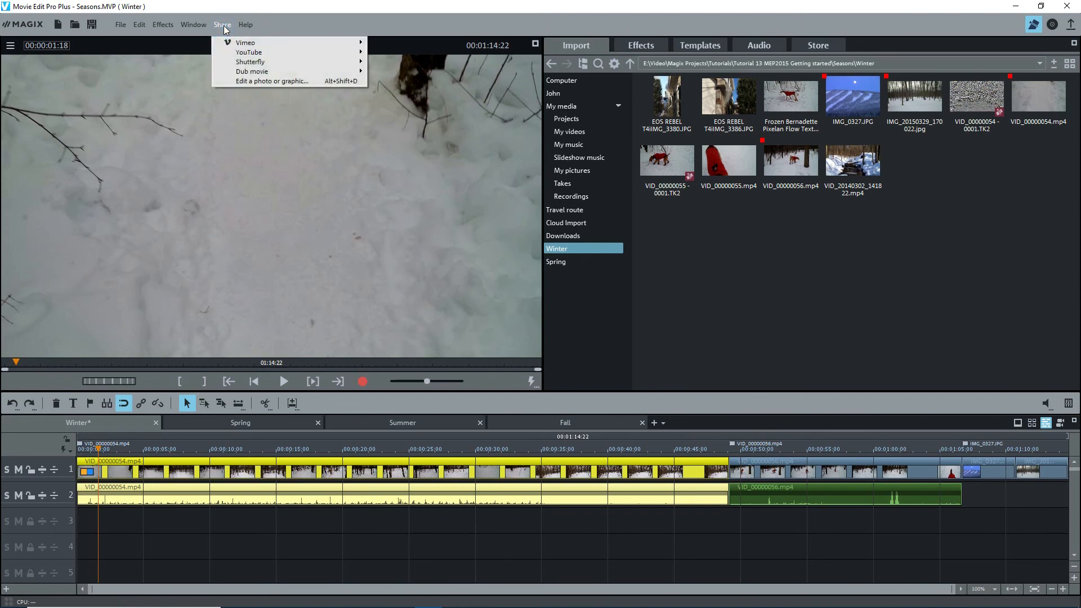
mouse_move(248, 53)
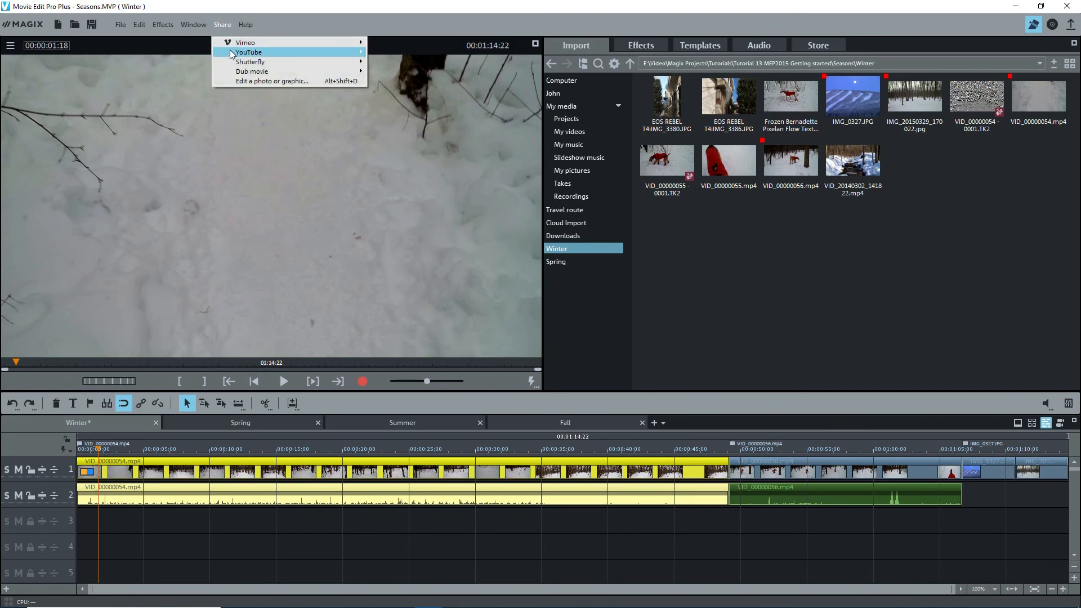
mouse_move(247, 52)
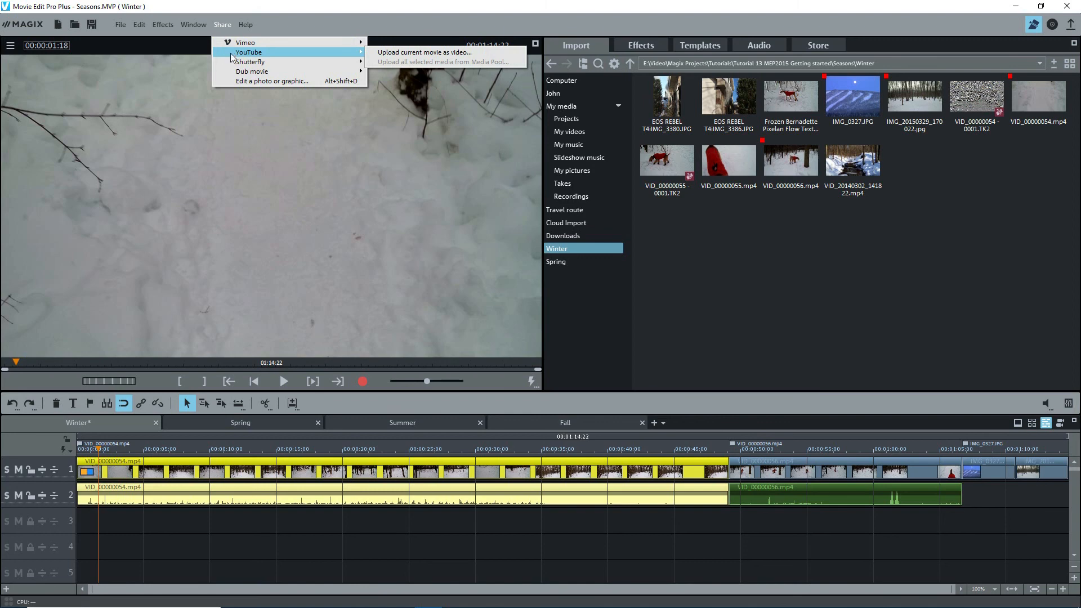
mouse_move(252, 71)
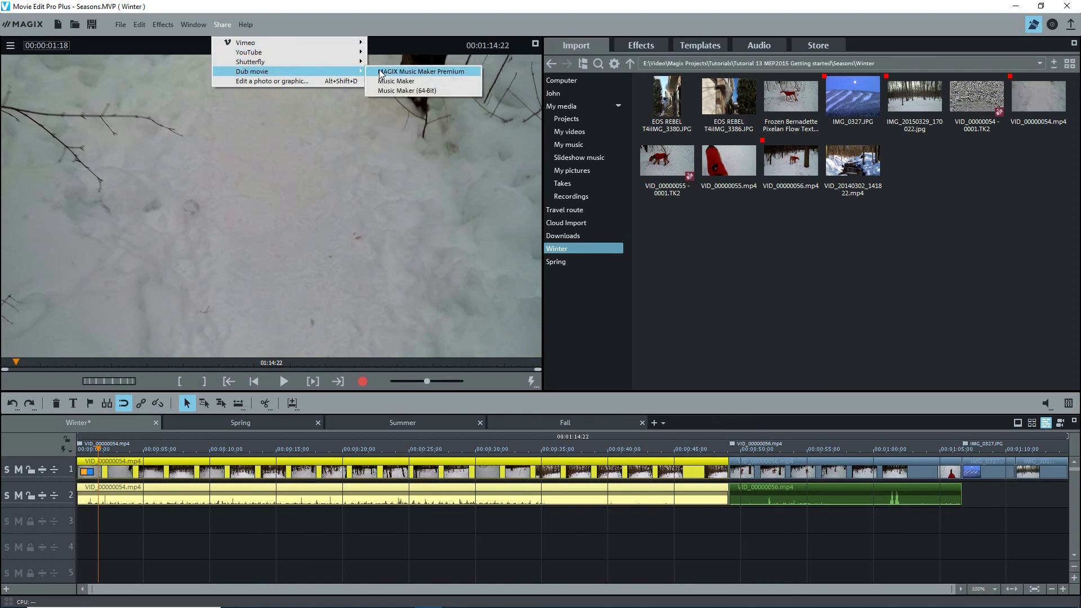
mouse_move(396, 81)
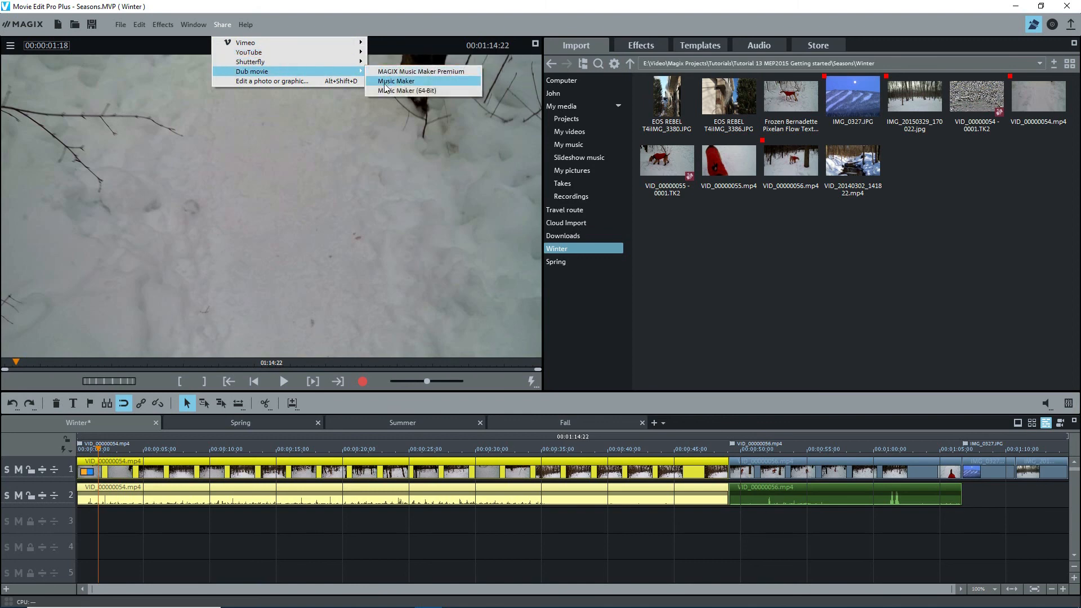
mouse_move(384, 95)
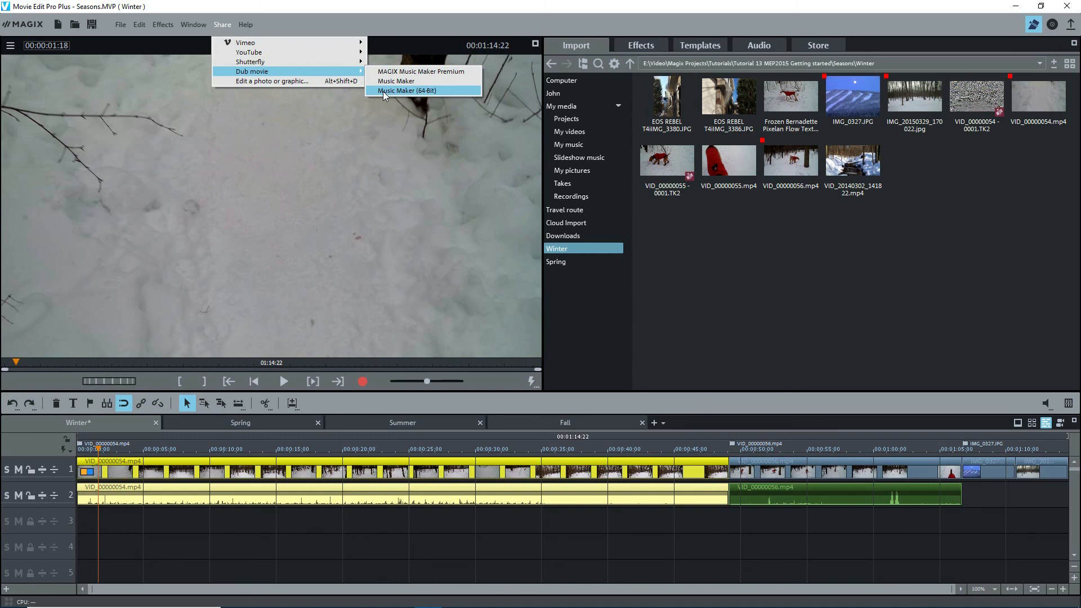
mouse_move(287, 82)
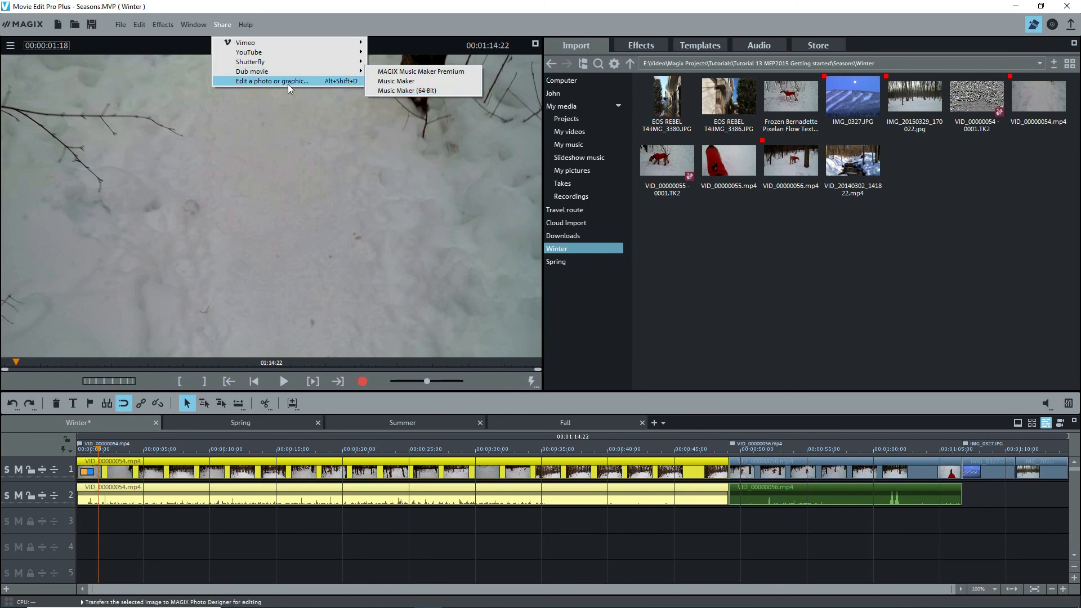
mouse_move(273, 81)
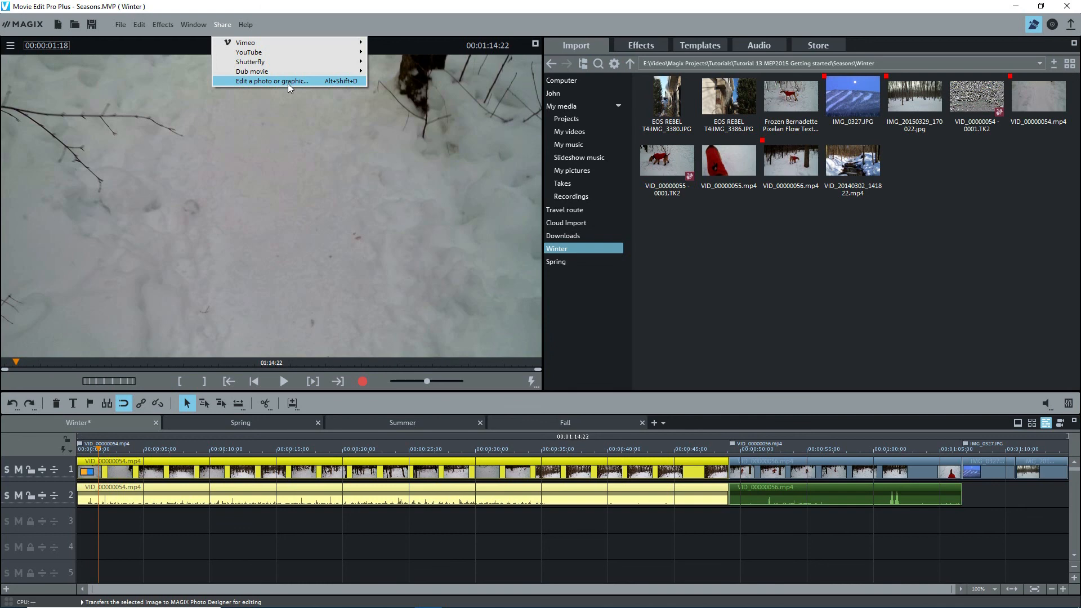
Dismiss the Share choices to return to the uncovered Winter editing view
left_click(271, 81)
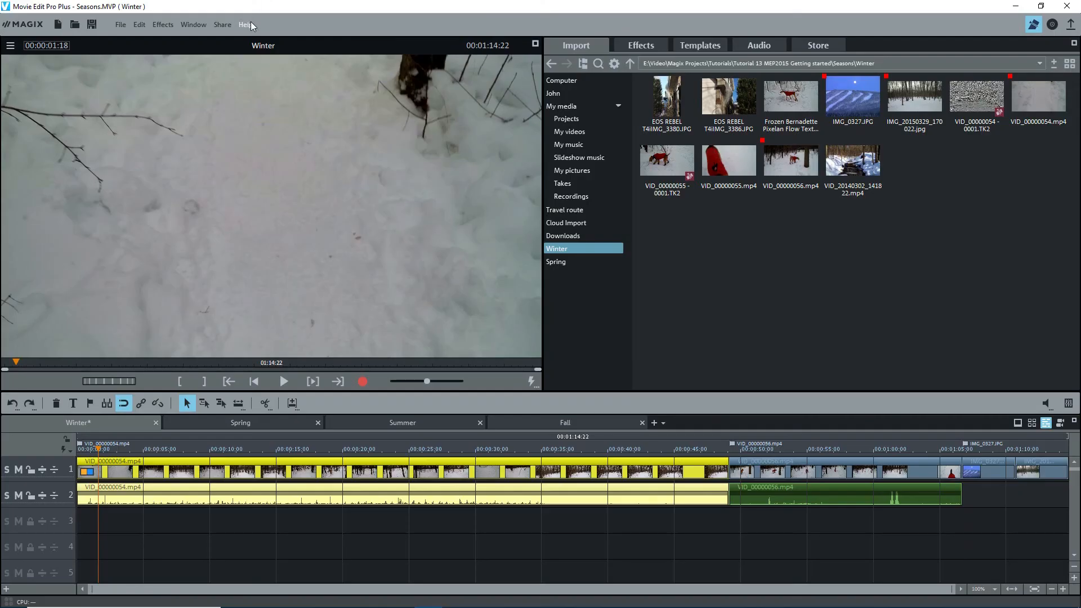
left_click(246, 23)
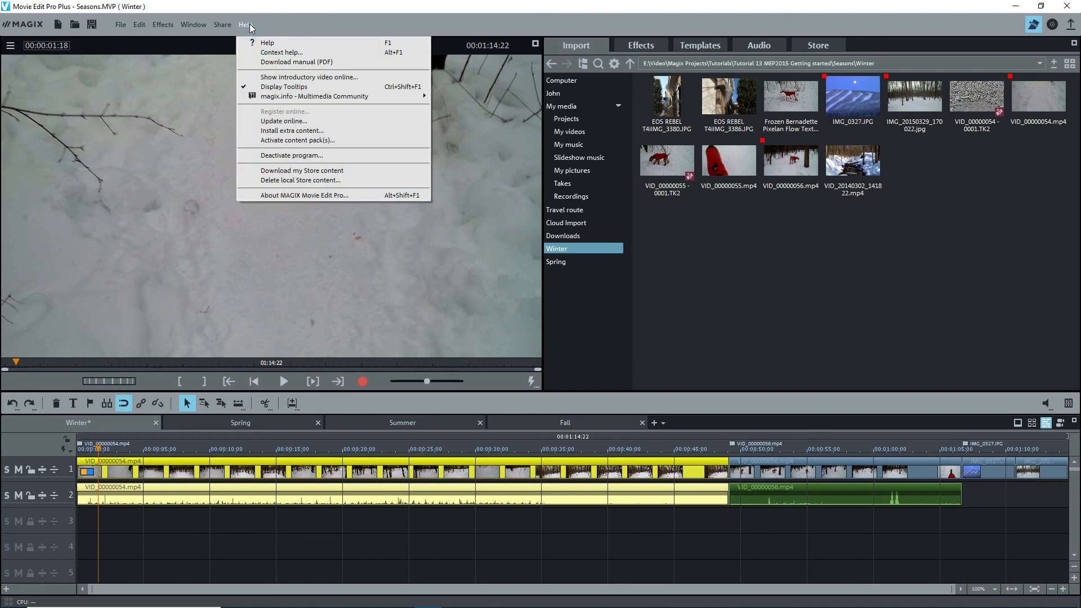
mouse_move(297, 140)
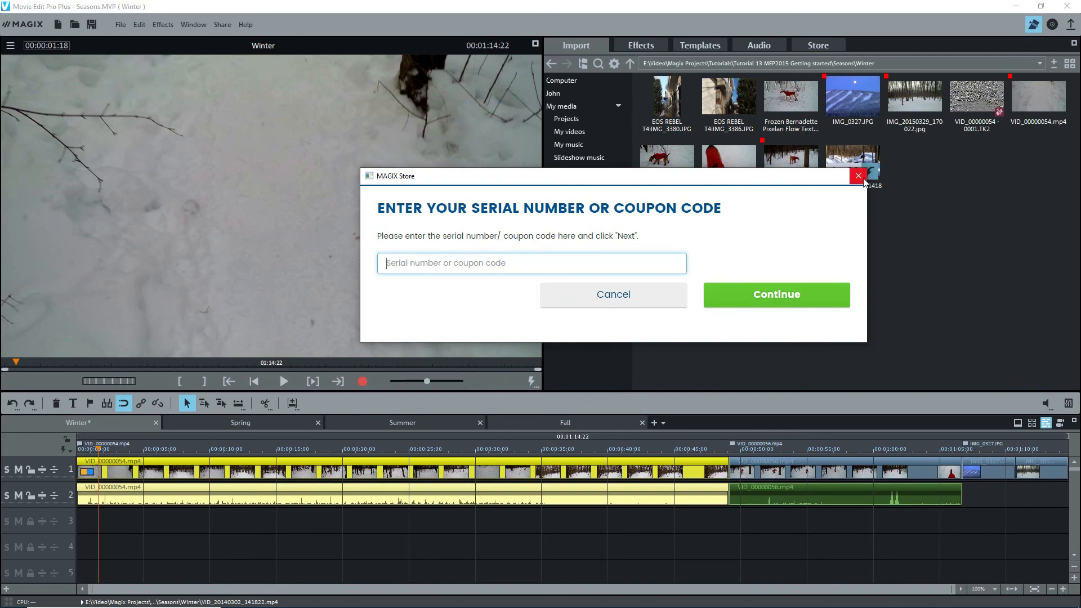
left_click(857, 175)
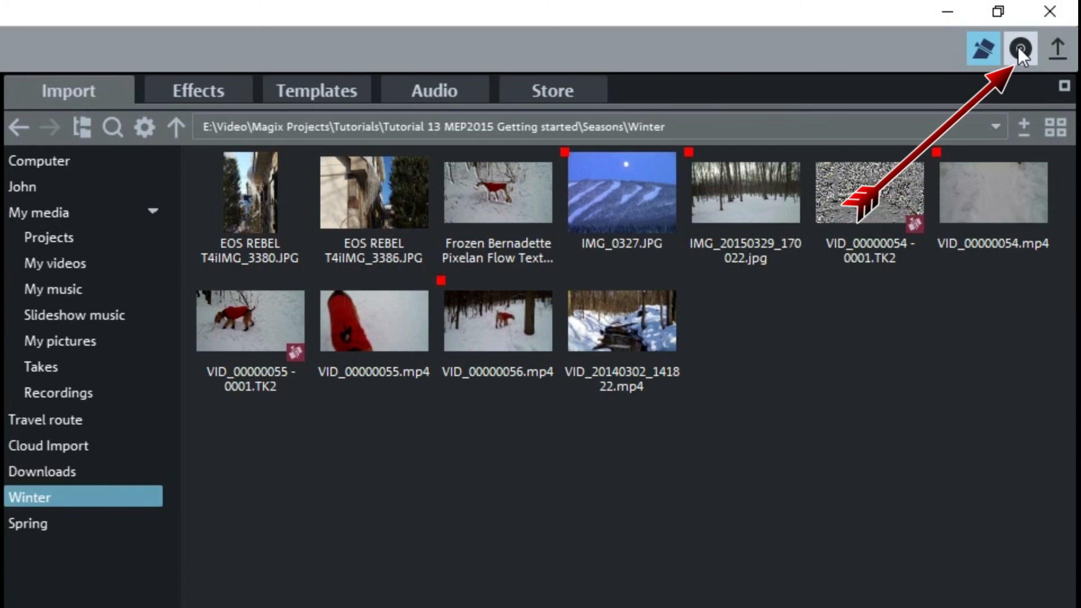
left_click(1028, 48)
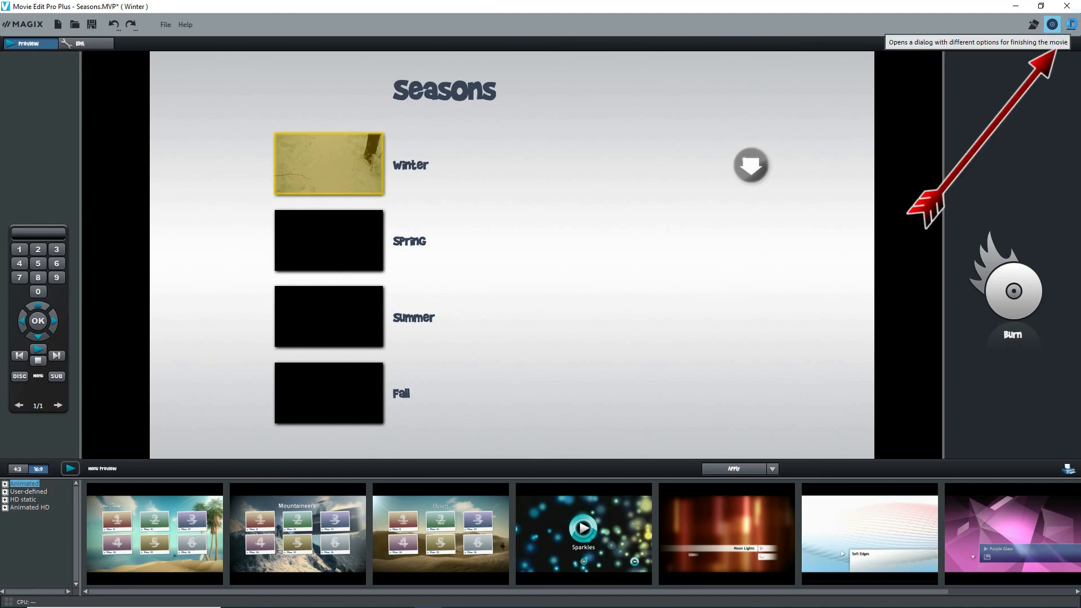
left_click(1050, 24)
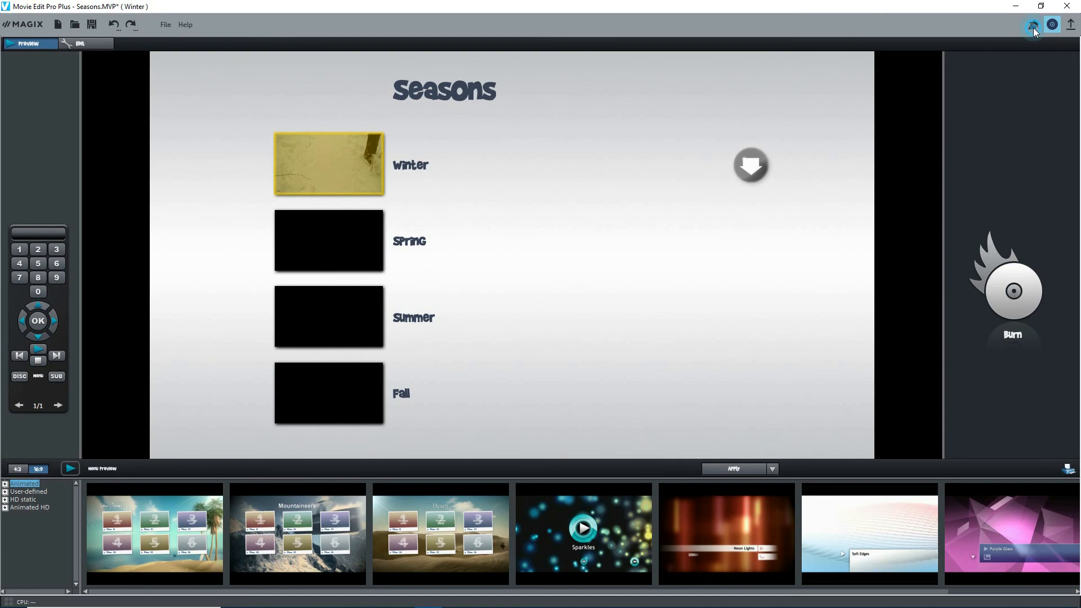
left_click(80, 43)
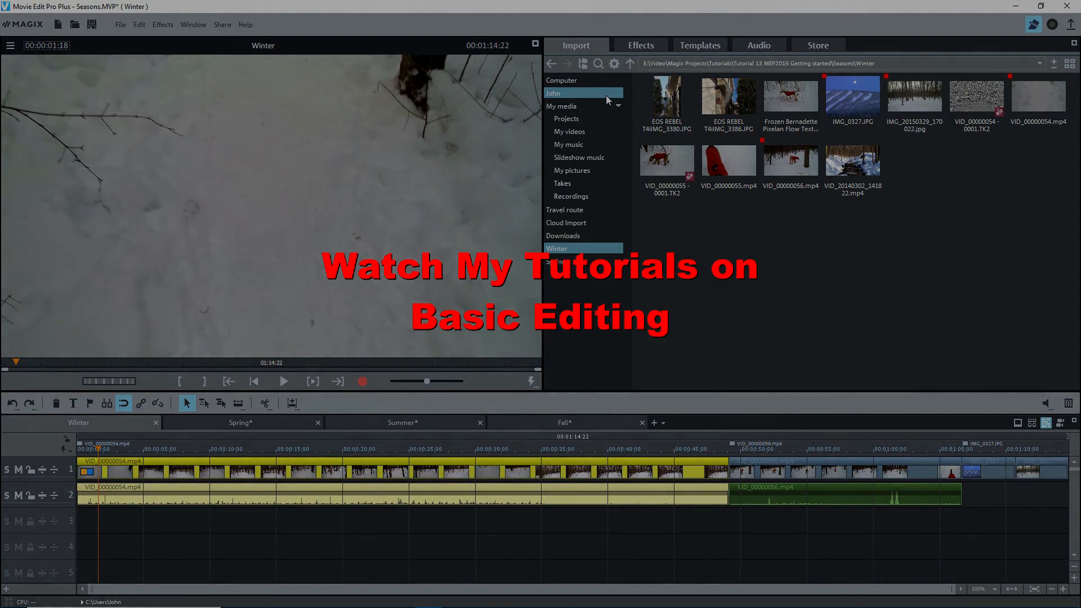